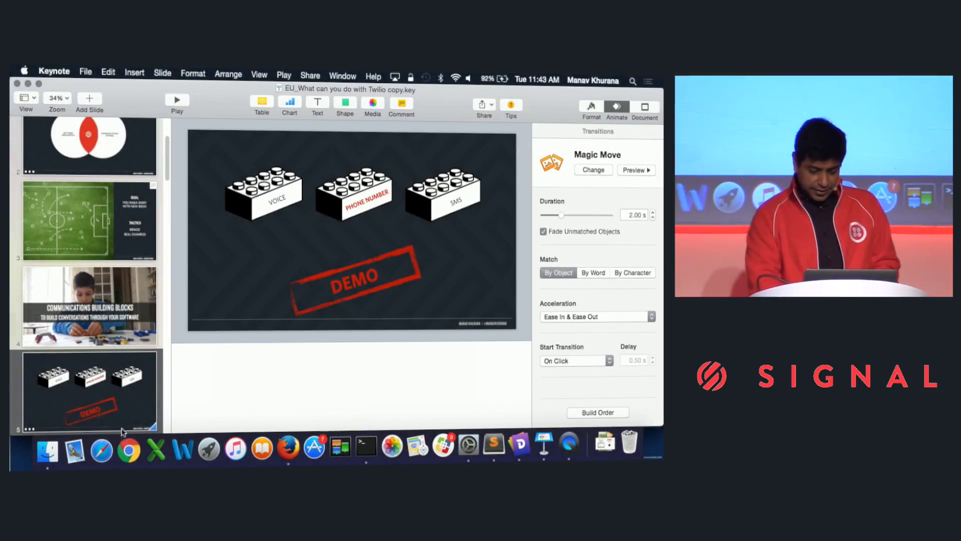
- Switch from the slides to the Twilio Console Phone Numbers page in Firefox
{"action": "left_click", "coordinate": [288, 448]}
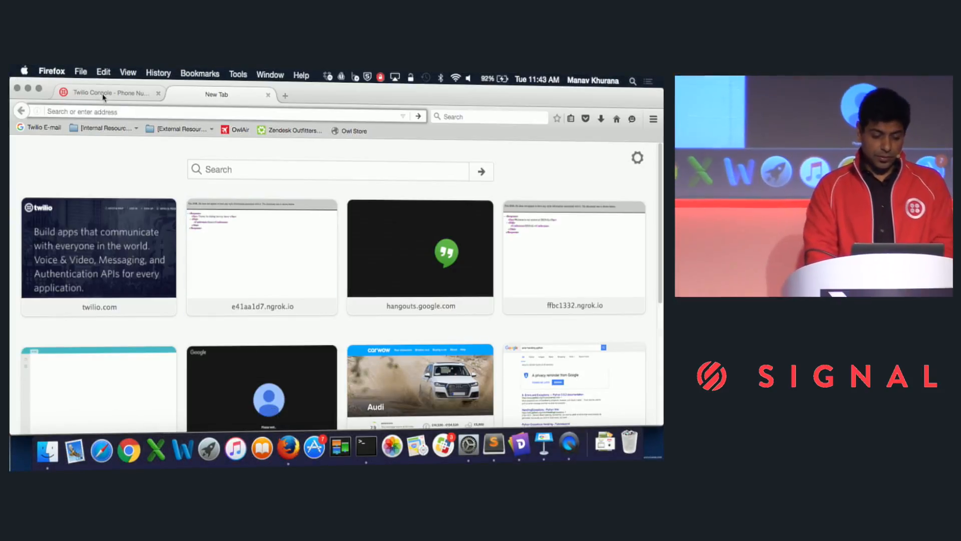
{"action": "left_click", "coordinate": [110, 92]}
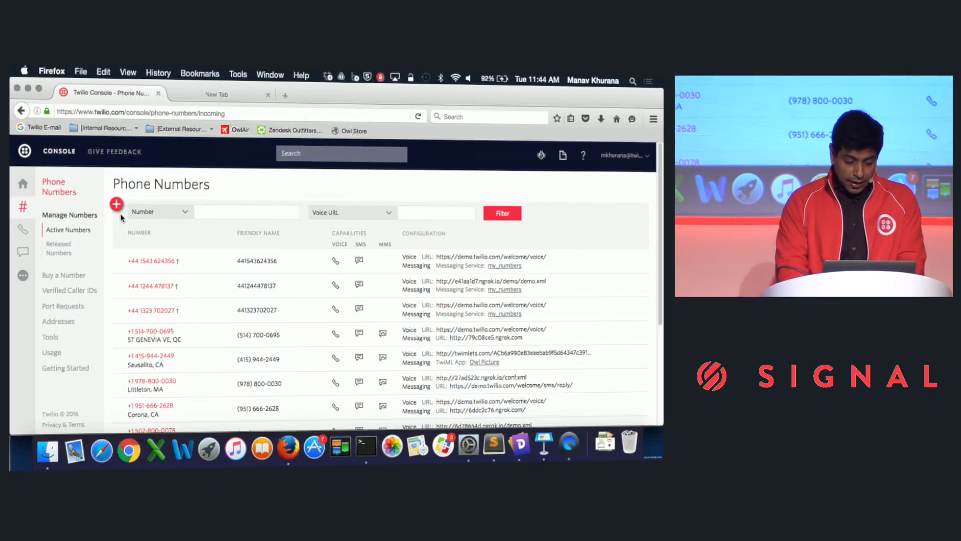
- Start buying a number and choose United Kingdom as the country
{"action": "left_click", "coordinate": [116, 205]}
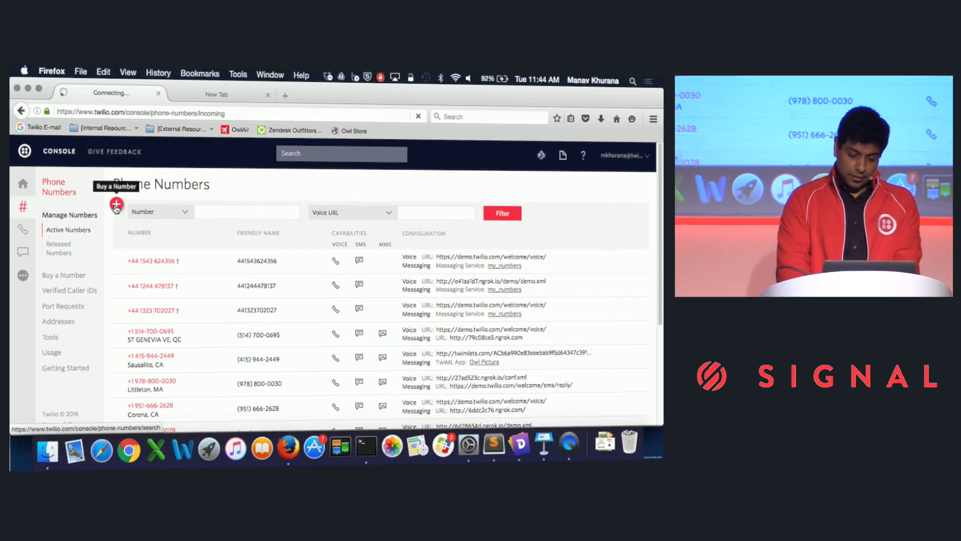
{"action": "left_click", "coordinate": [115, 205]}
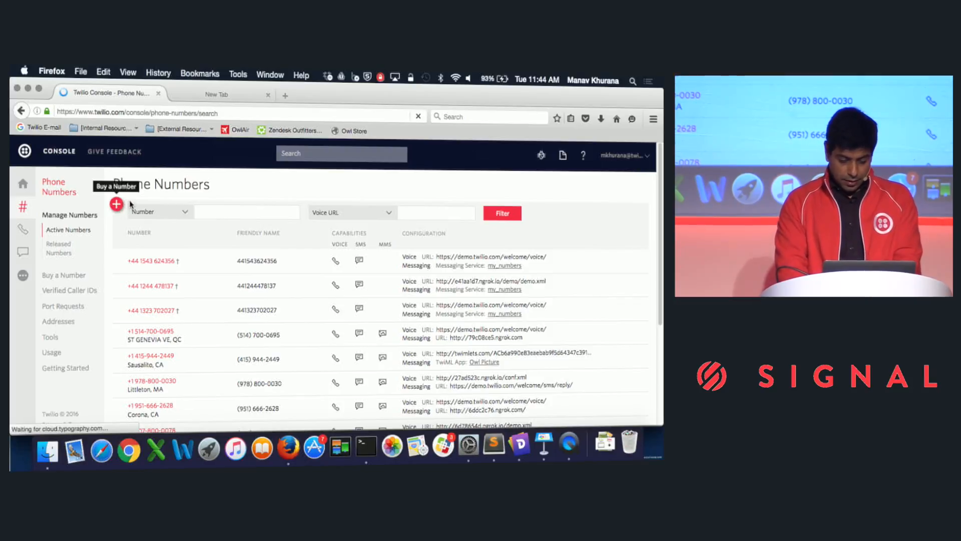
{"action": "left_click", "coordinate": [115, 204]}
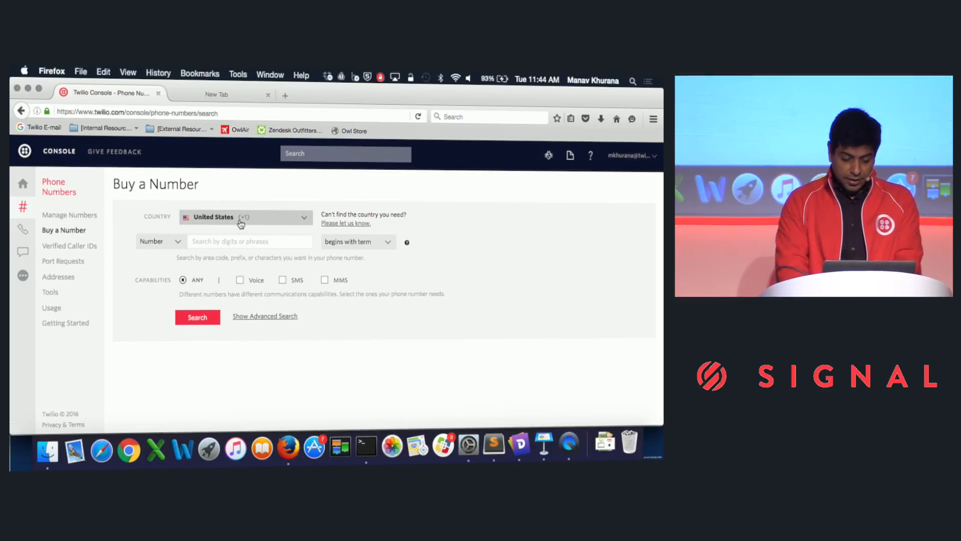
{"action": "left_click", "coordinate": [244, 216]}
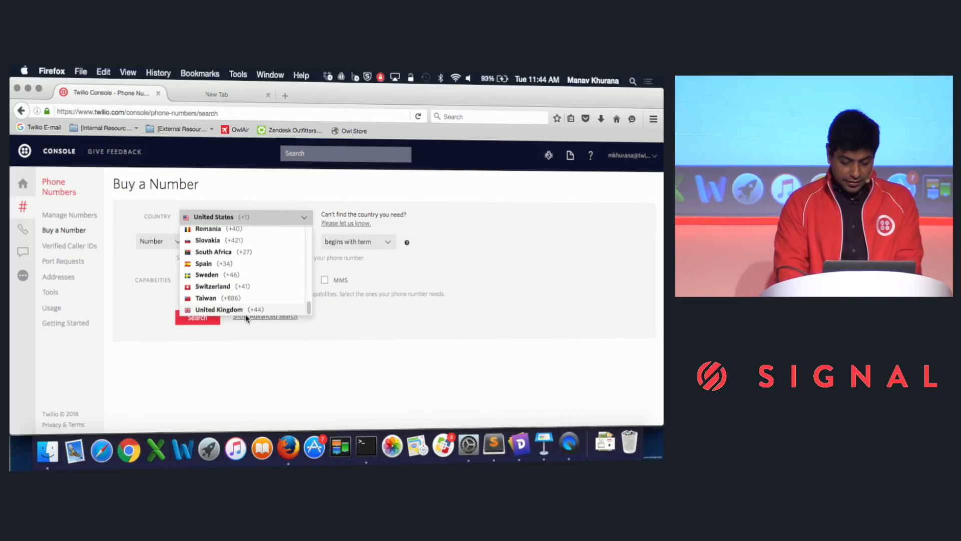
{"action": "left_click", "coordinate": [218, 309]}
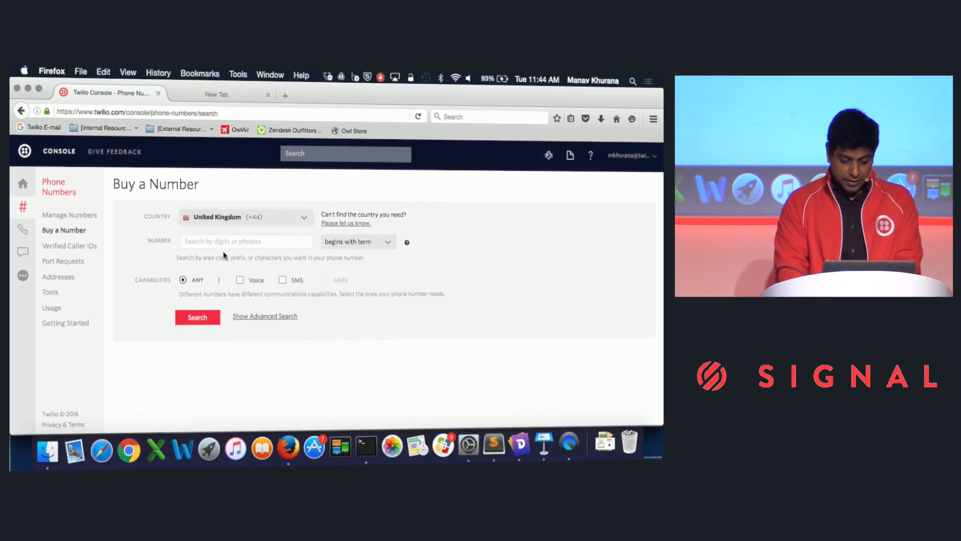
- Require Voice and SMS capability and search for matching UK numbers
{"action": "left_click", "coordinate": [240, 280]}
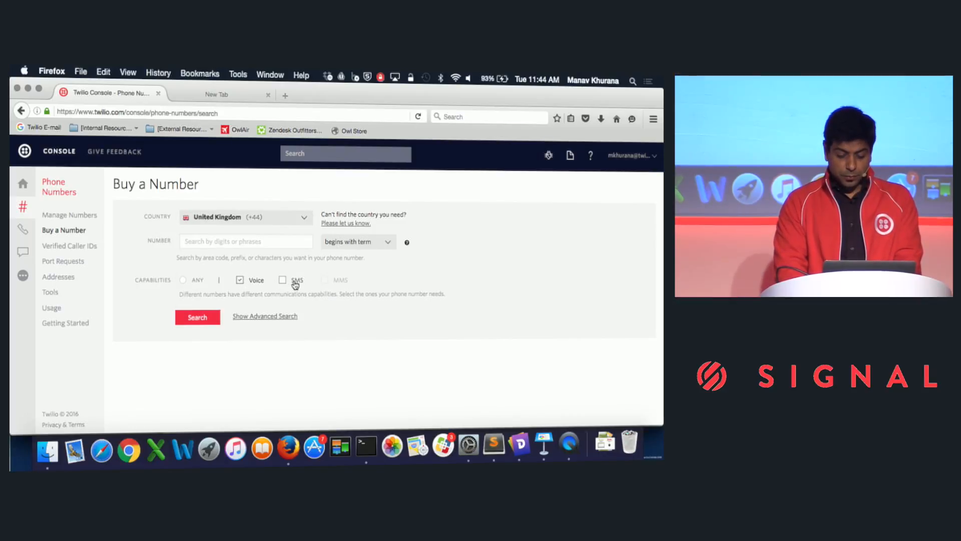
{"action": "left_click", "coordinate": [282, 280]}
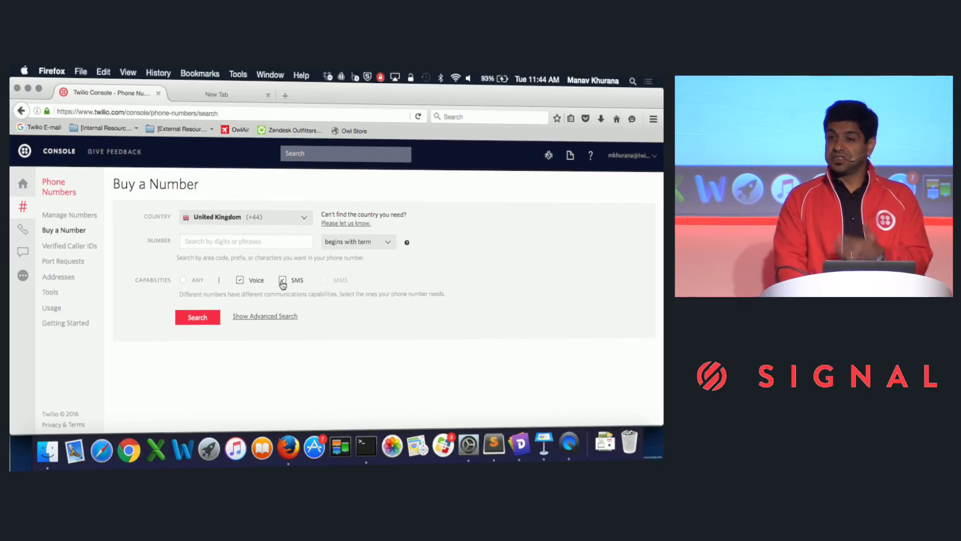
{"action": "left_click", "coordinate": [282, 279]}
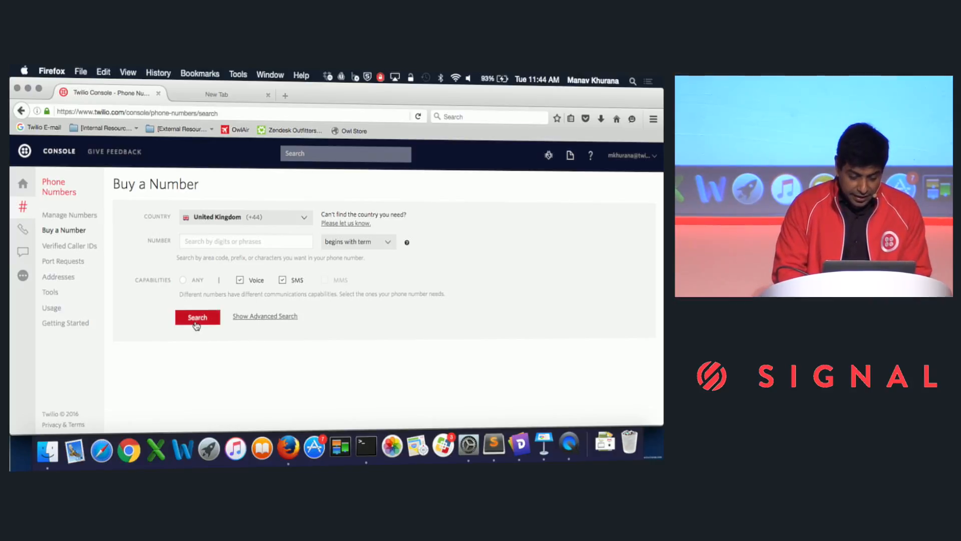
{"action": "left_click", "coordinate": [197, 317]}
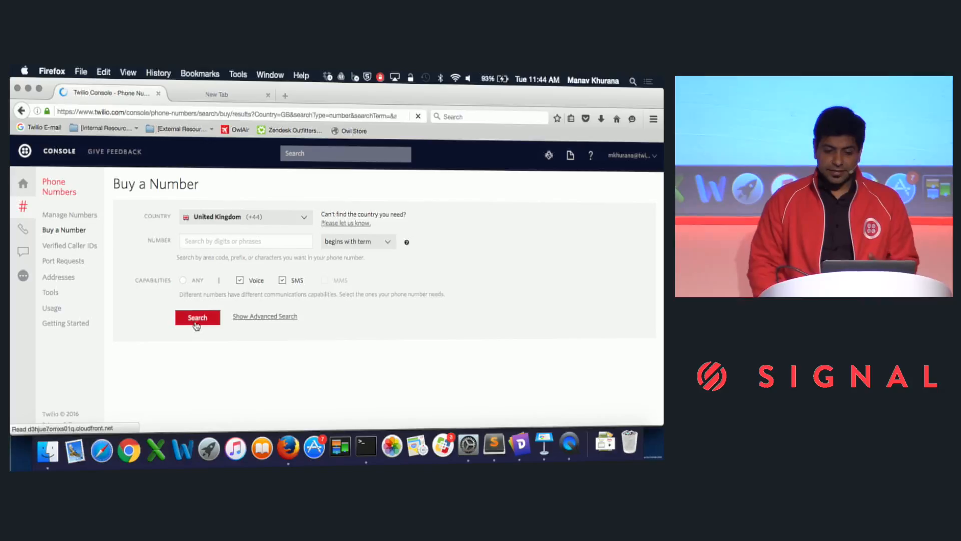
{"action": "left_click", "coordinate": [197, 316]}
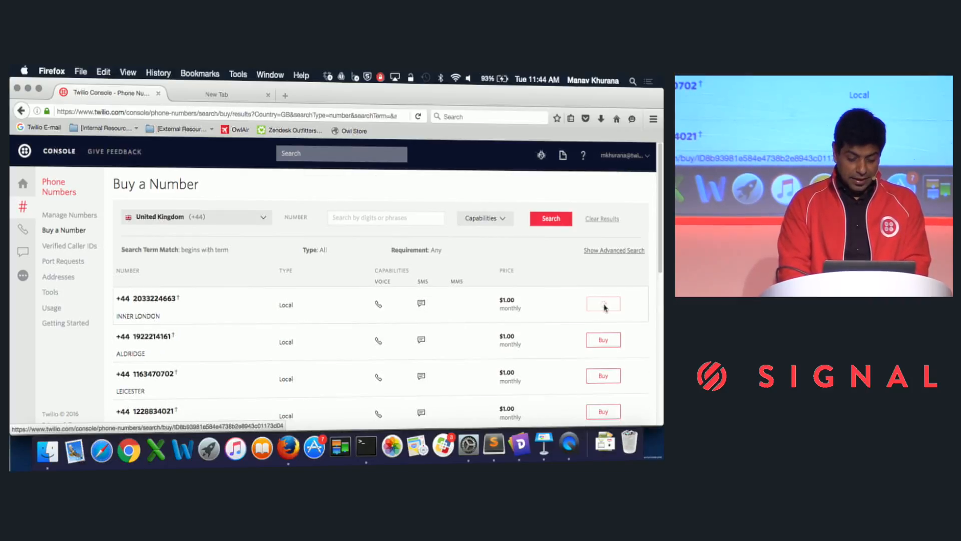
{"action": "left_click", "coordinate": [603, 304]}
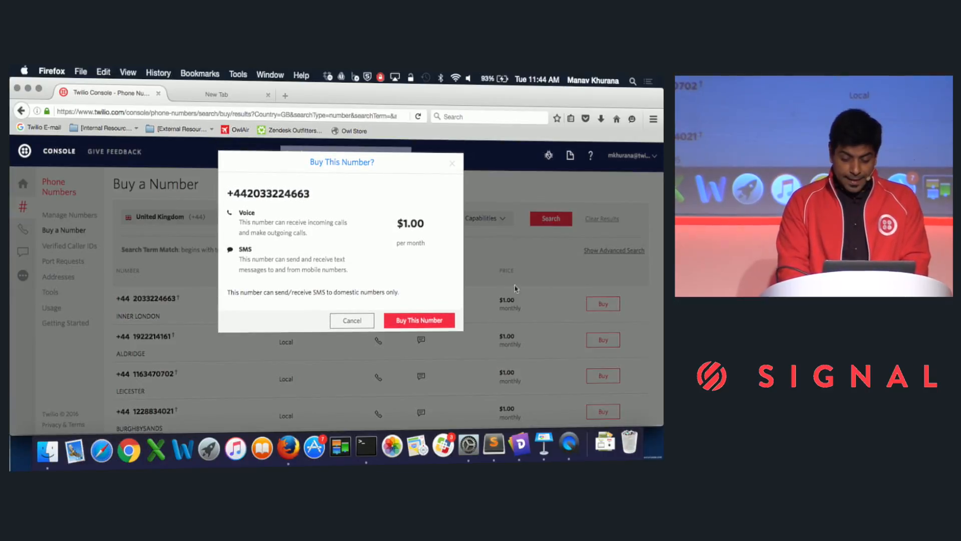
{"action": "mouse_move", "coordinate": [257, 215]}
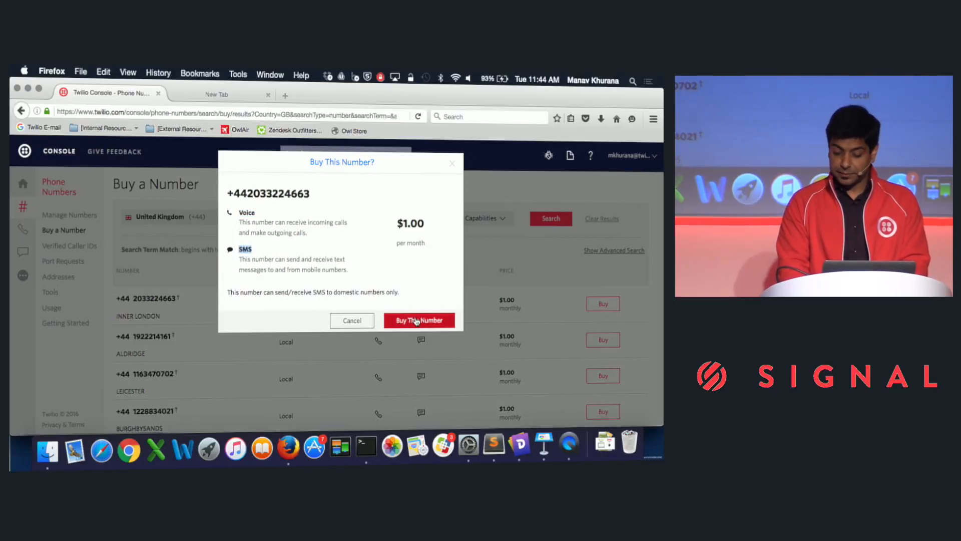
{"action": "left_click", "coordinate": [420, 320]}
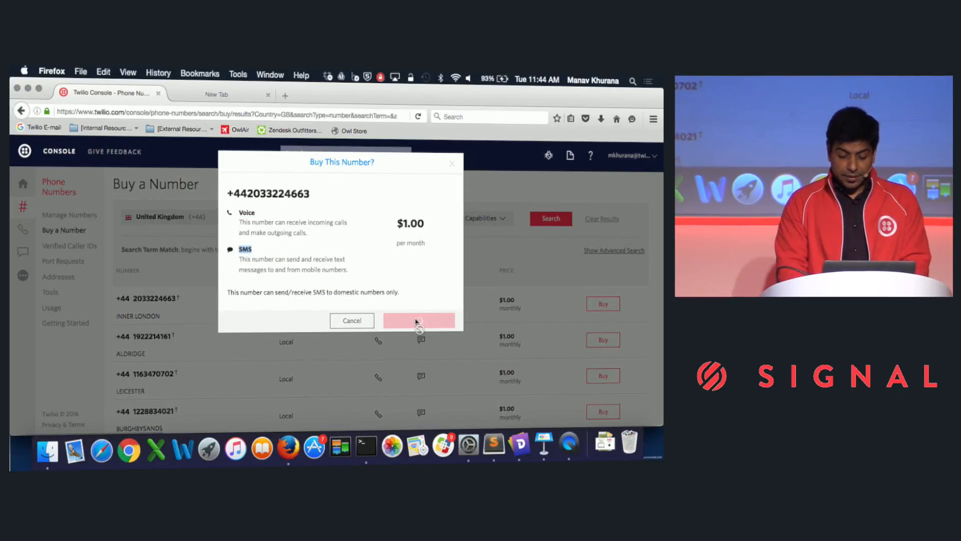
{"action": "left_click", "coordinate": [420, 320]}
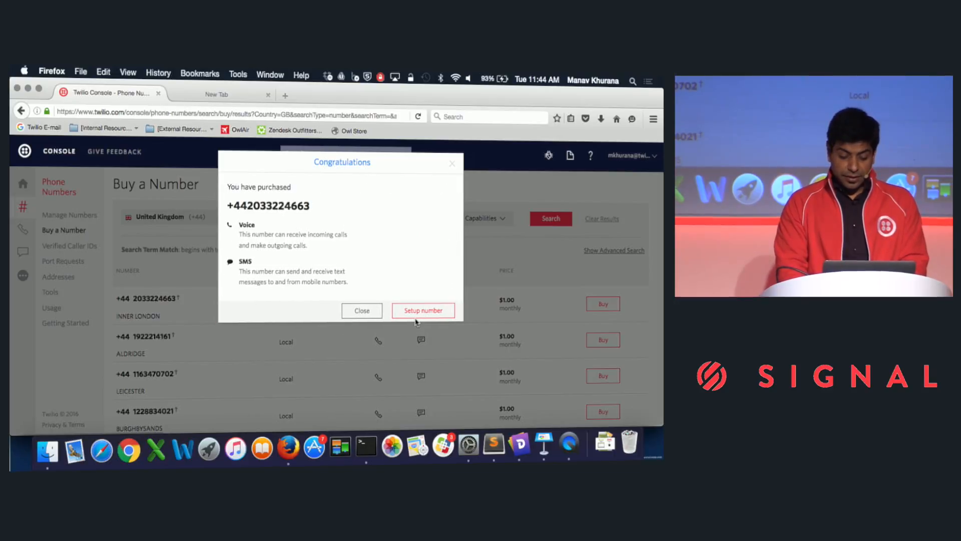
{"action": "mouse_move", "coordinate": [422, 310]}
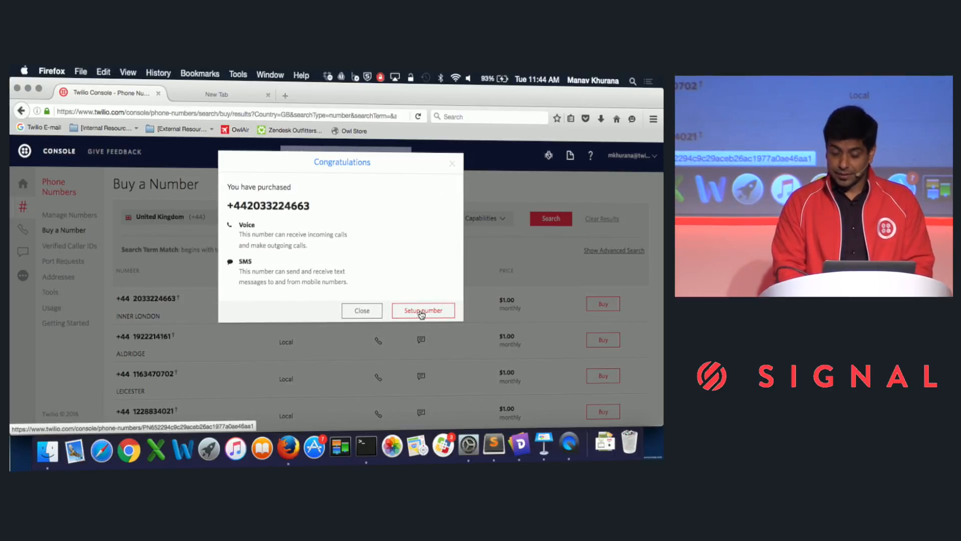
{"action": "left_click", "coordinate": [422, 311]}
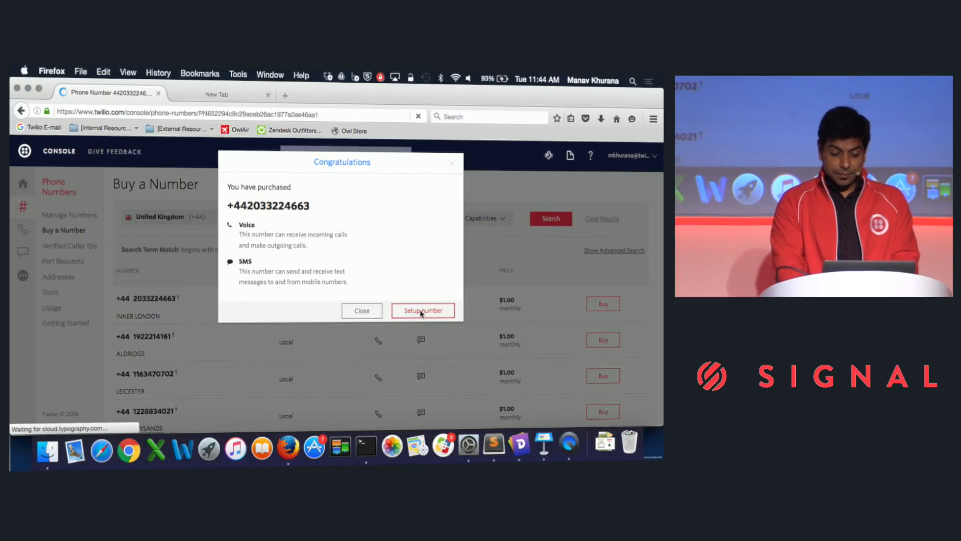
- Review the number's Voice 'A call comes in' webhook setting on its Configure page
{"action": "left_click", "coordinate": [421, 310]}
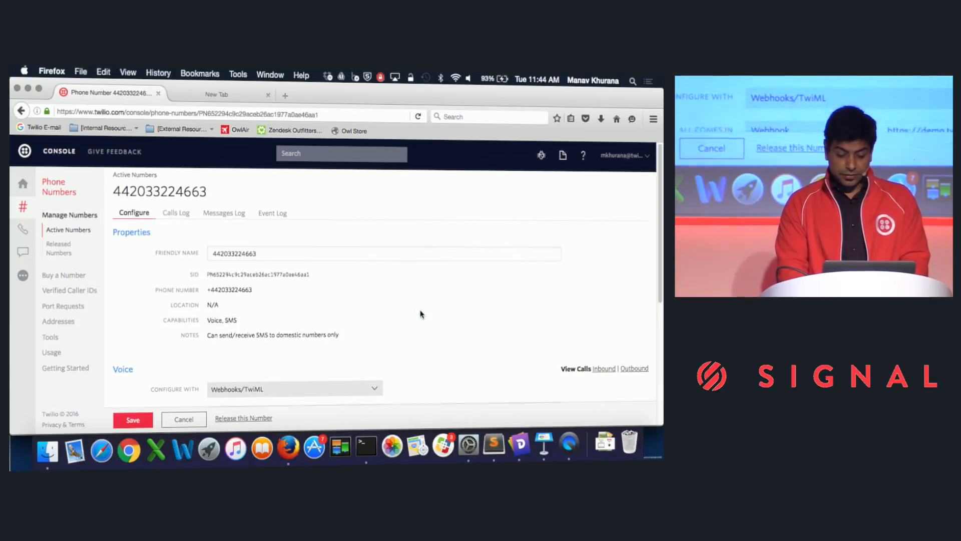
{"action": "scroll", "scroll_direction": "down", "scroll_amount": 3}
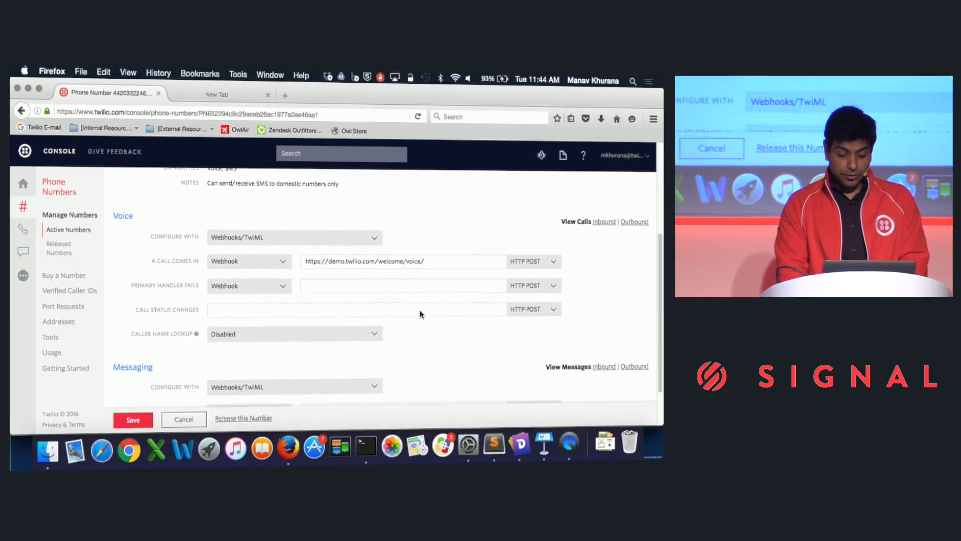
{"action": "scroll", "scroll_direction": "up", "scroll_amount": 3}
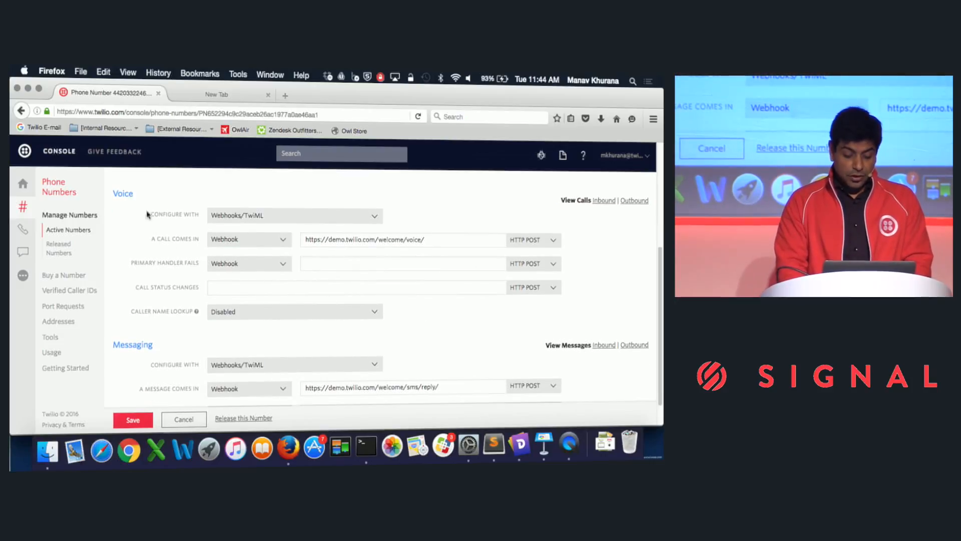
{"action": "triple_click", "coordinate": [363, 239]}
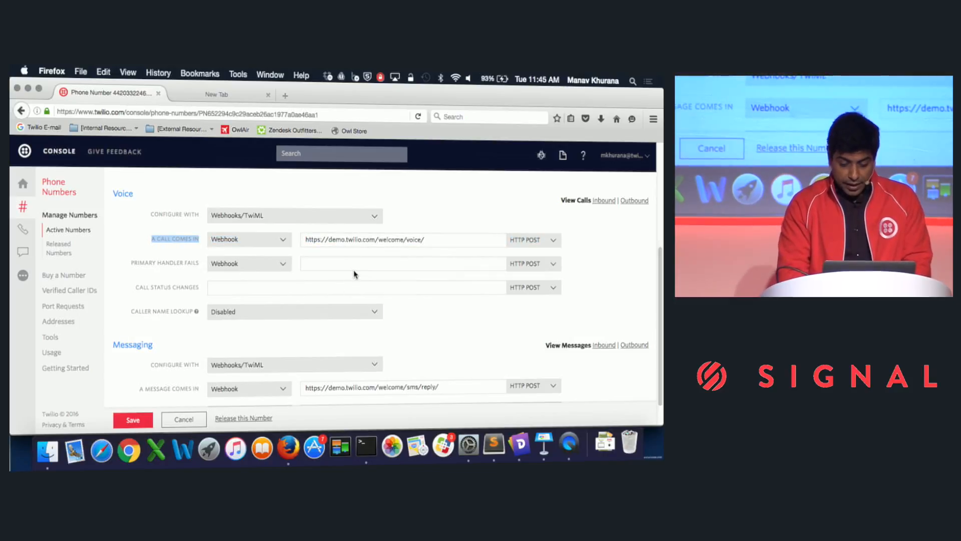
{"action": "left_click", "coordinate": [401, 264]}
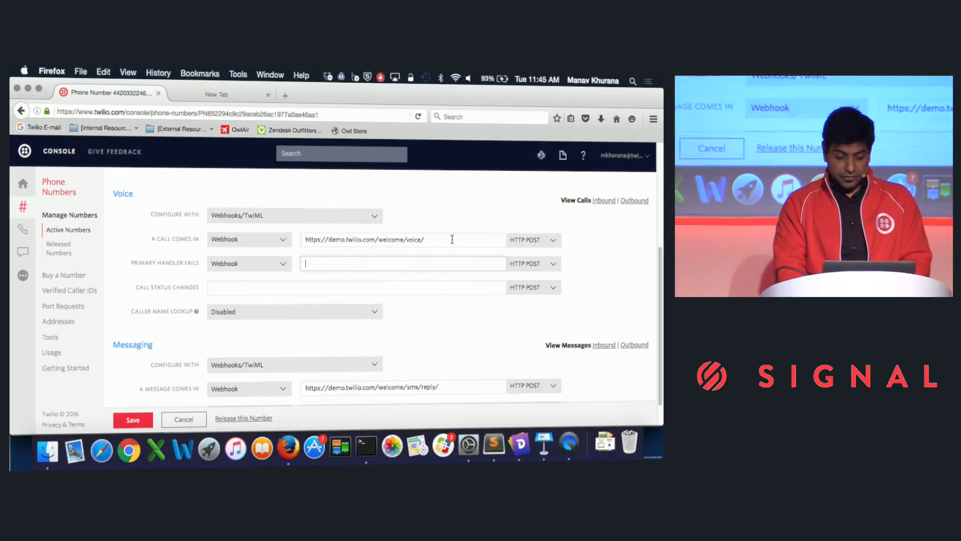
{"action": "mouse_move", "coordinate": [365, 445]}
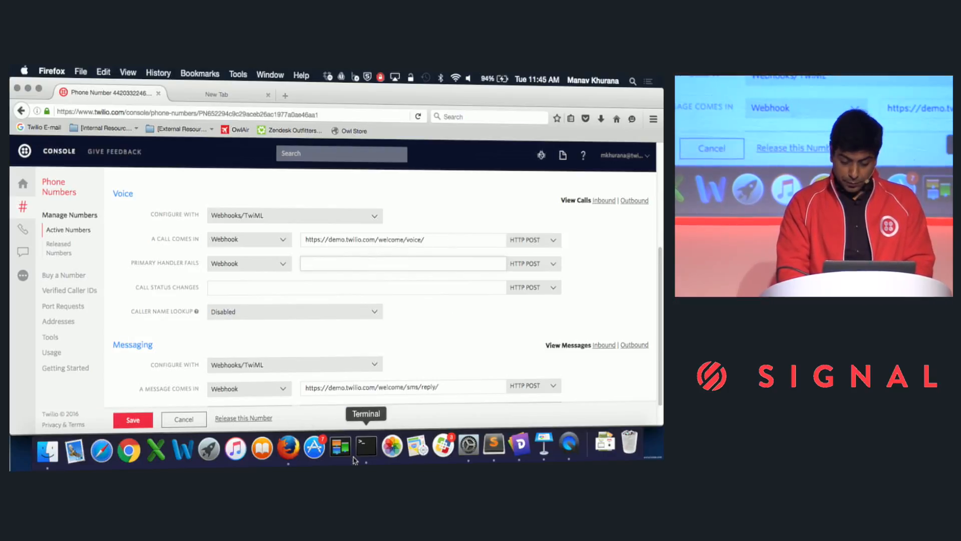
- Write signal.xml's XML declaration and an empty <Response> element in the editor
{"action": "left_click", "coordinate": [494, 445]}
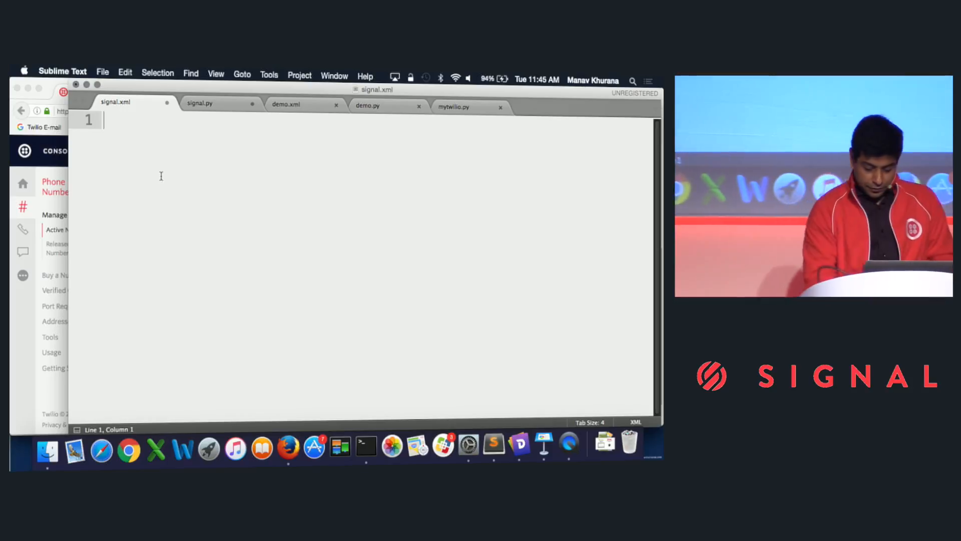
{"action": "type", "text": "<?"}
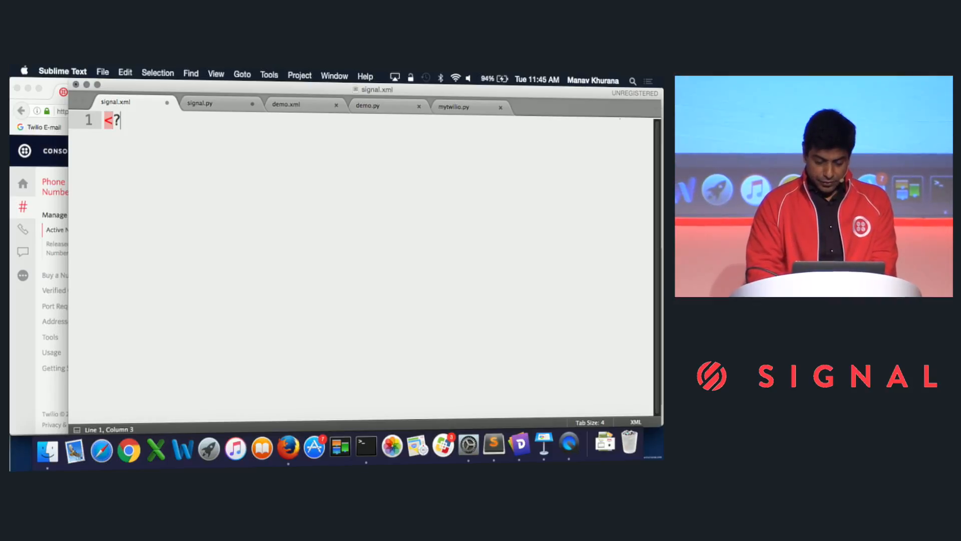
{"action": "type", "text": "xml version=\"1.0\" encoding=\"UTF-8\"?>"}
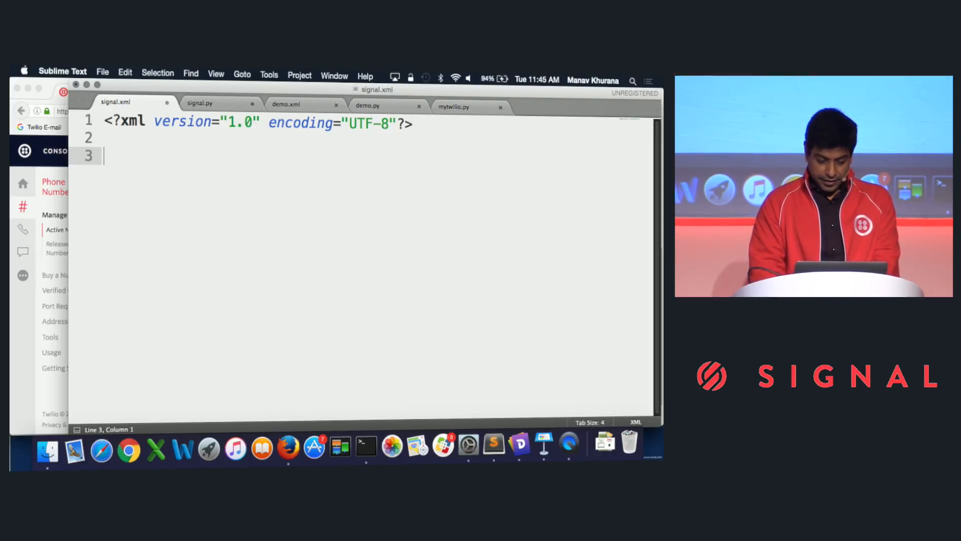
{"action": "type", "text": "<Response"}
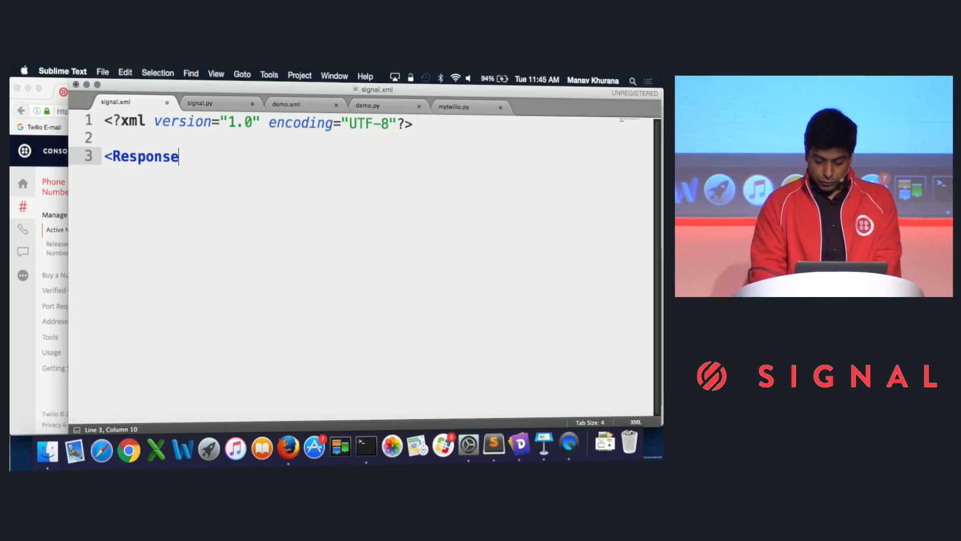
{"action": "type", "text": "><"}
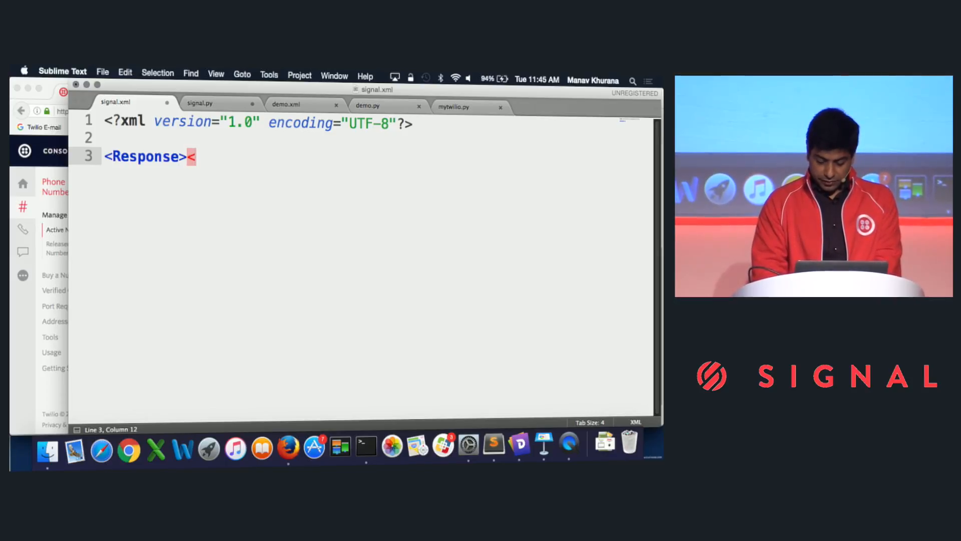
{"action": "type", "text": "</Response>"}
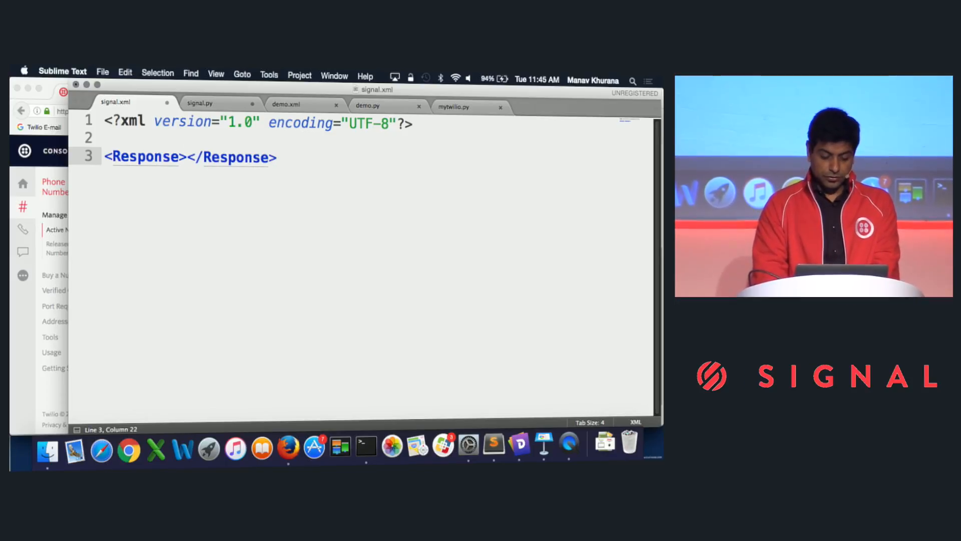
{"action": "key", "text": "Return"}
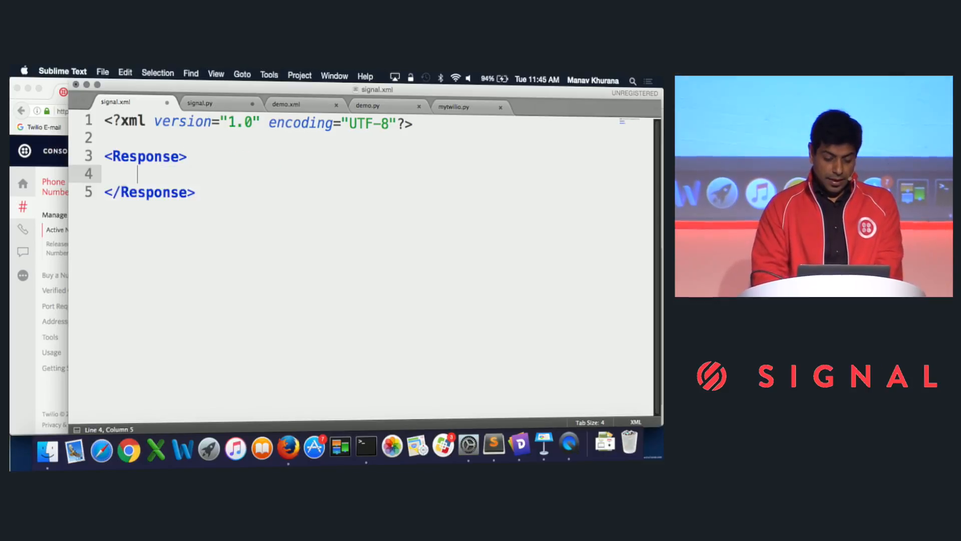
- Add <Say>Hi, thanks for dialing into my demo</Say> inside the Response
{"action": "type", "text": "<"}
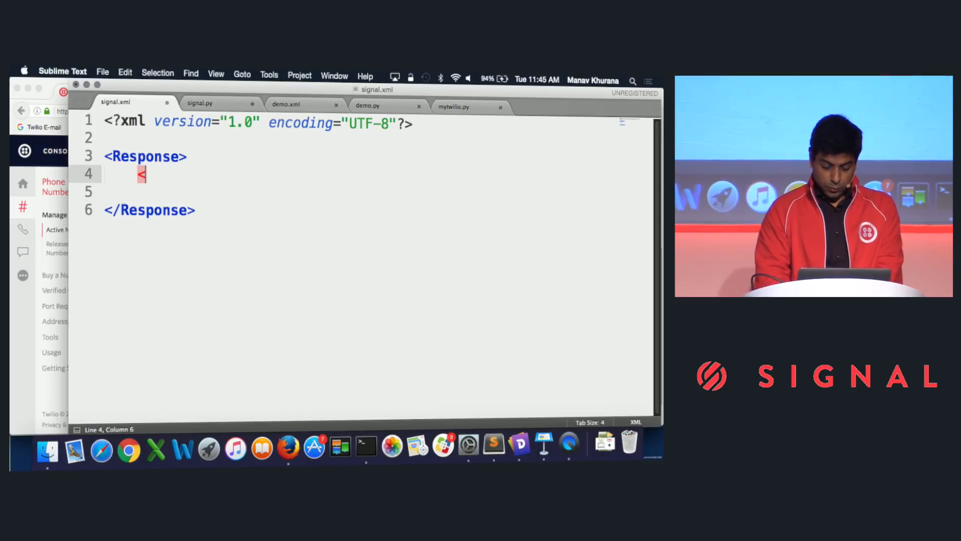
{"action": "type", "text": "Say>"}
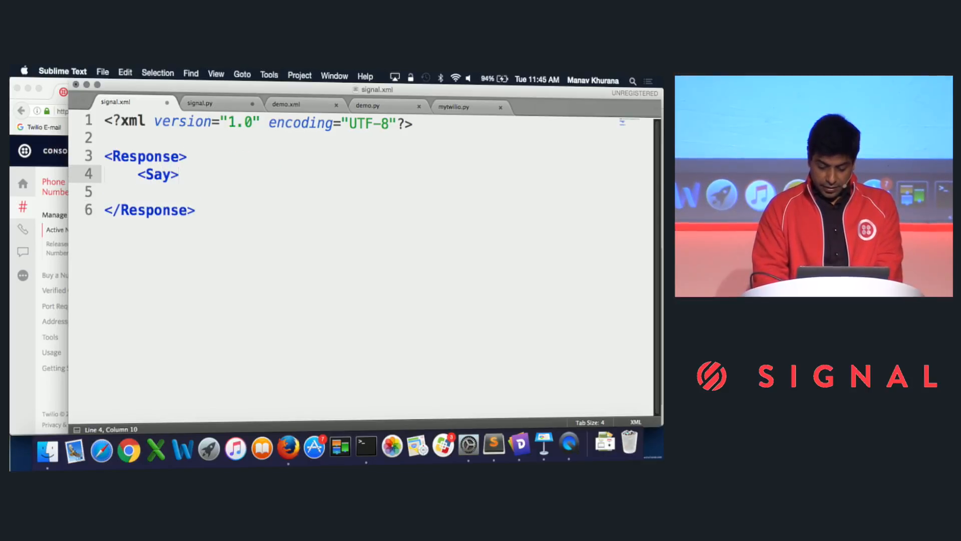
{"action": "type", "text": "</Say>"}
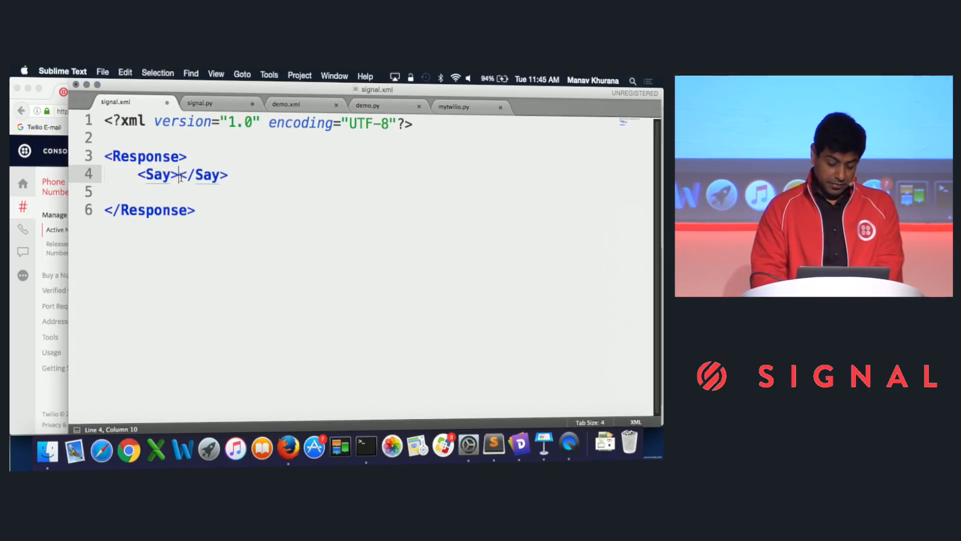
{"action": "type", "text": "Hi, t"}
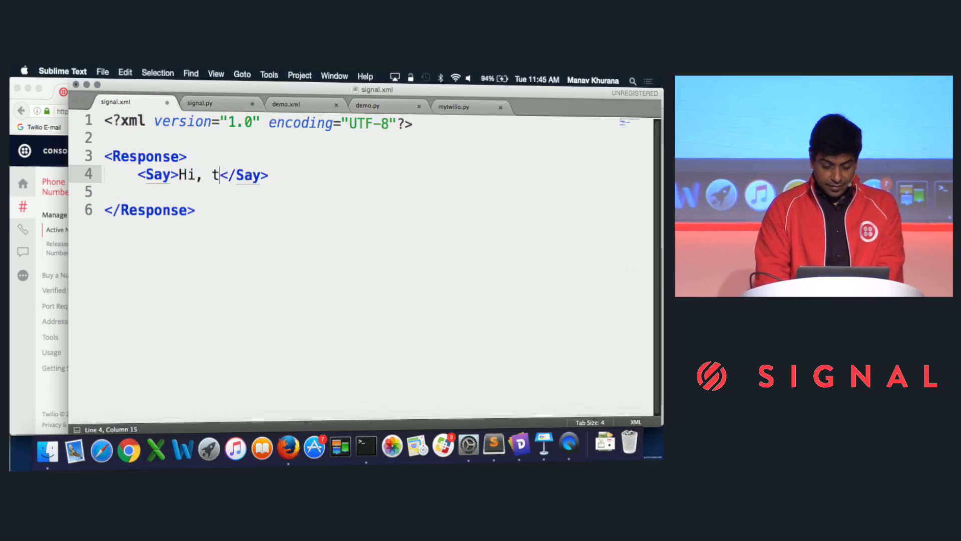
{"action": "type", "text": "hanks for"}
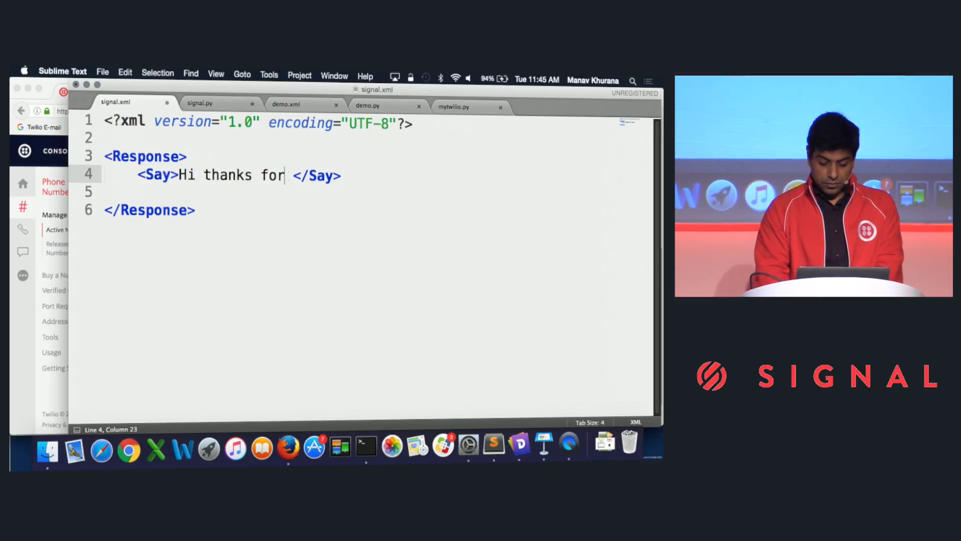
{"action": "type", "text": "dialing into"}
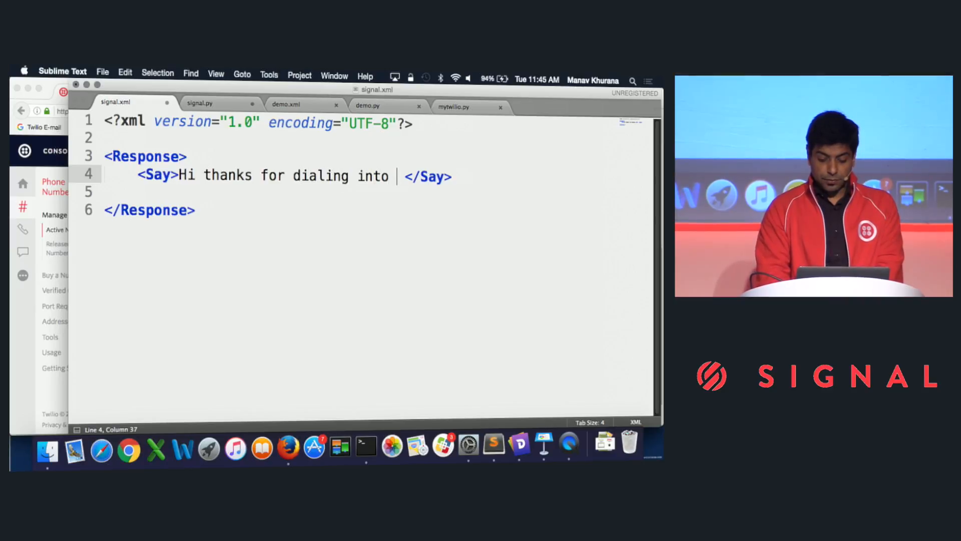
{"action": "type", "text": "my demo"}
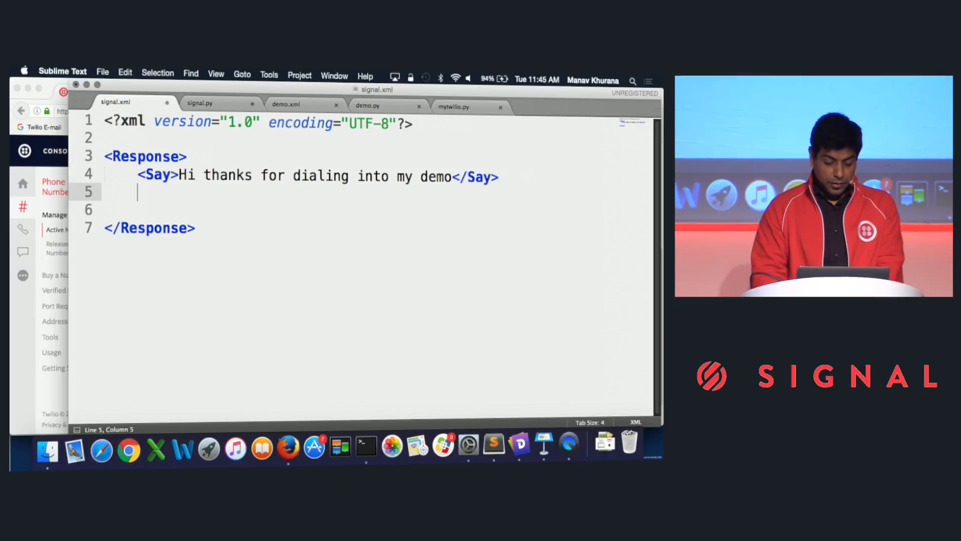
- Add <Dial><Conference>SIGNALlondon</Conference></Dial> and switch to the ngrok terminal
{"action": "type", "text": "<"}
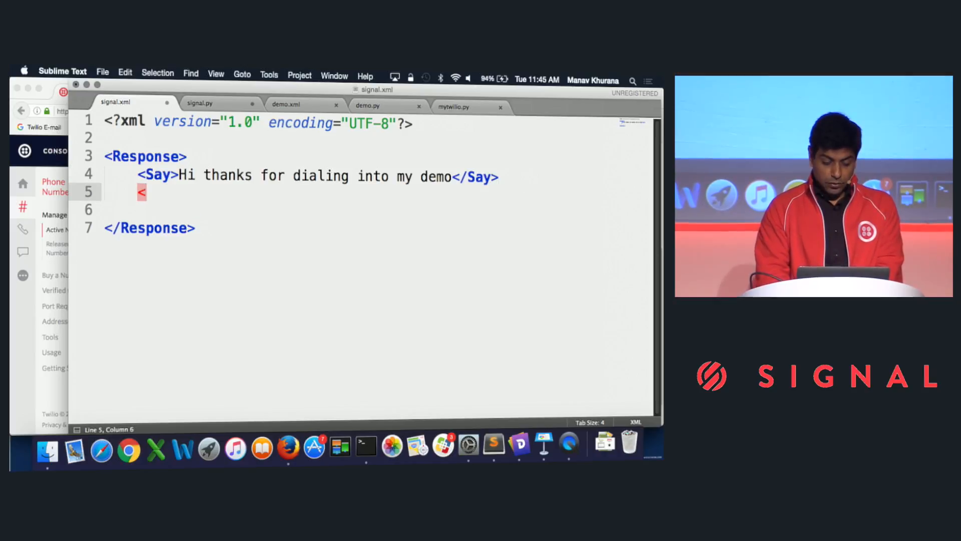
{"action": "type", "text": "Dial>"}
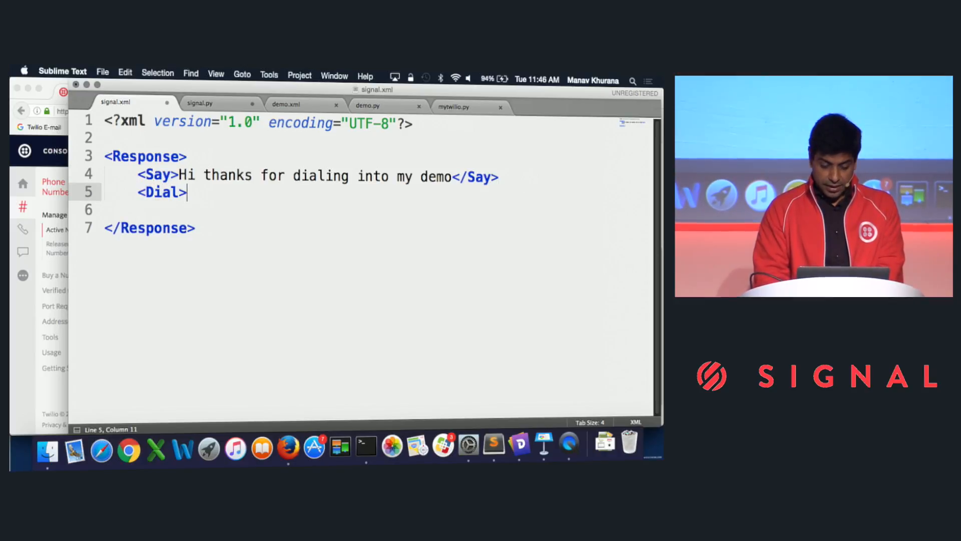
{"action": "type", "text": "</Dial>"}
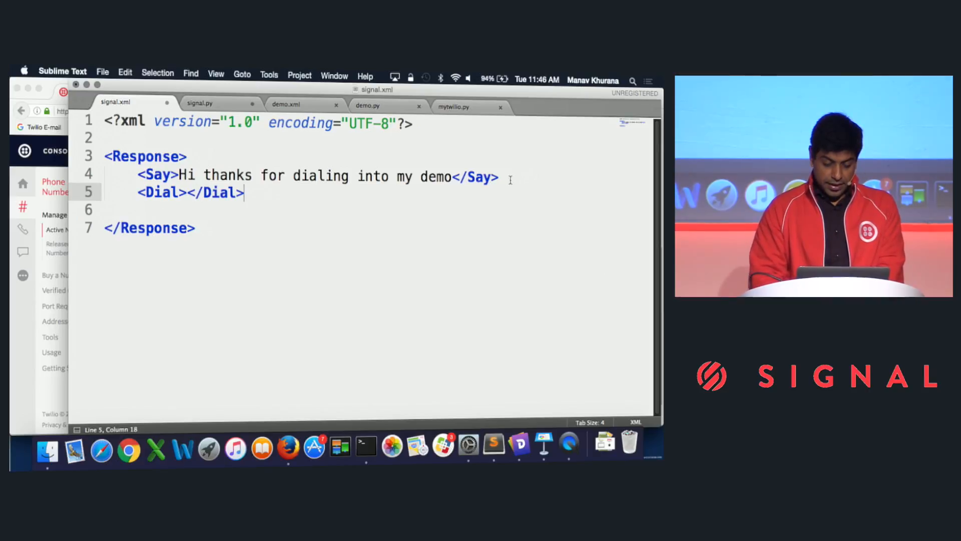
{"action": "left_click", "coordinate": [184, 192]}
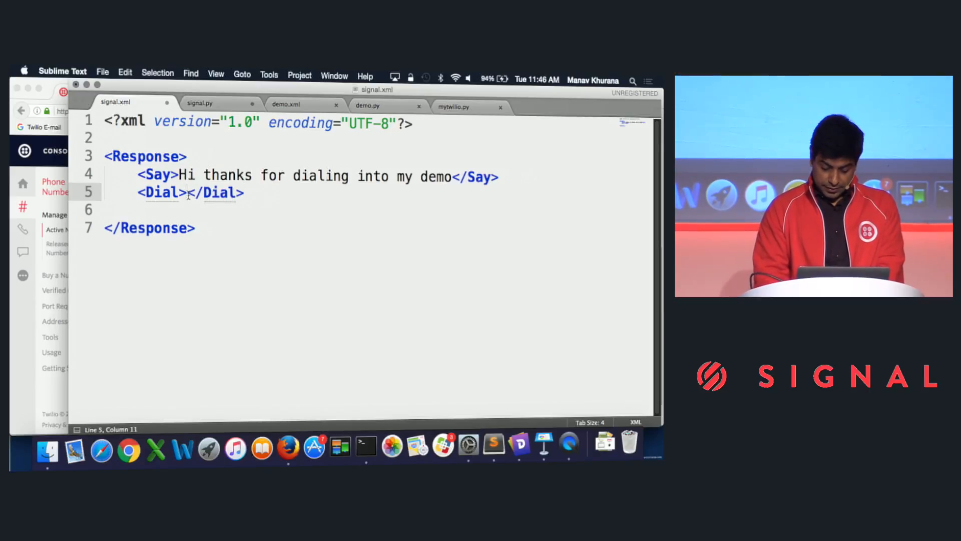
{"action": "type", "text": "<con<"}
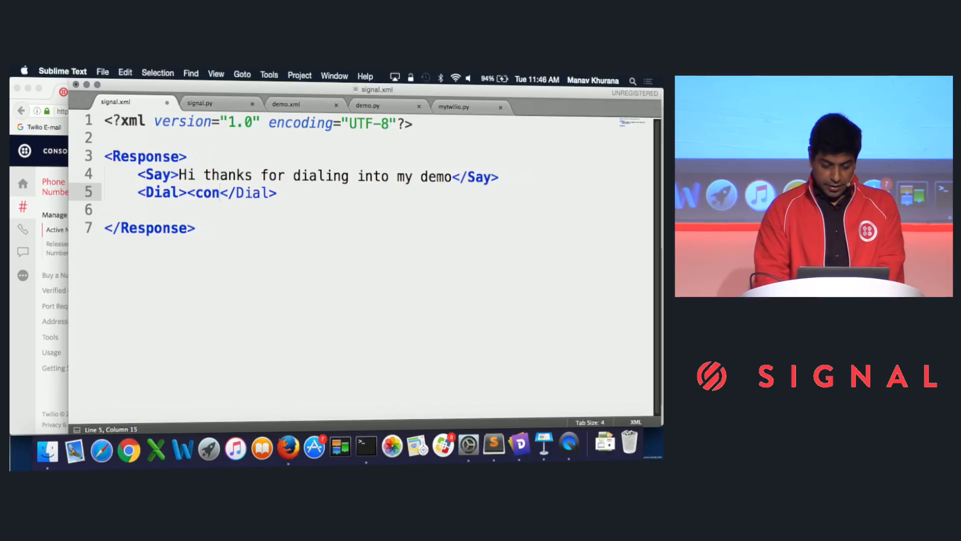
{"action": "key", "text": "backspace"}
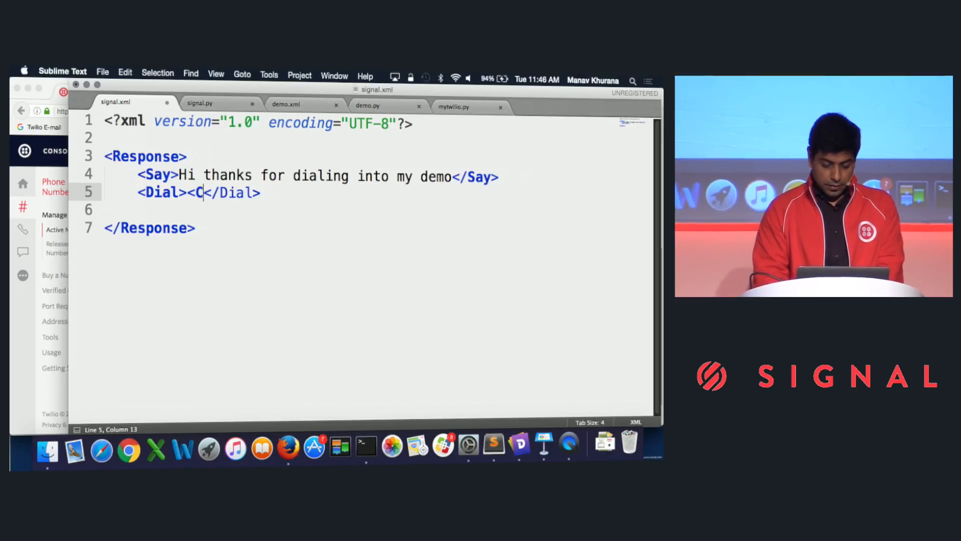
{"action": "type", "text": "onference></Conference>"}
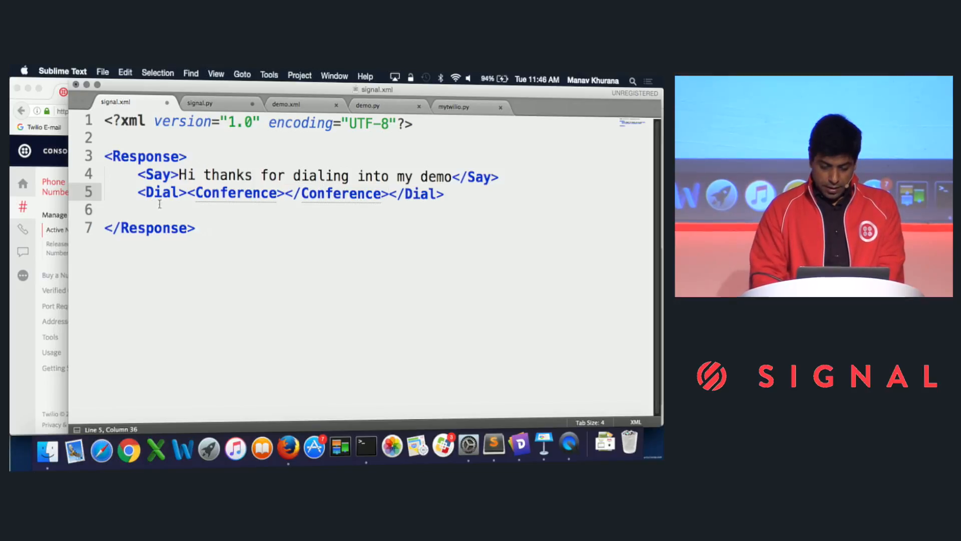
{"action": "type", "text": "SIGNAL"}
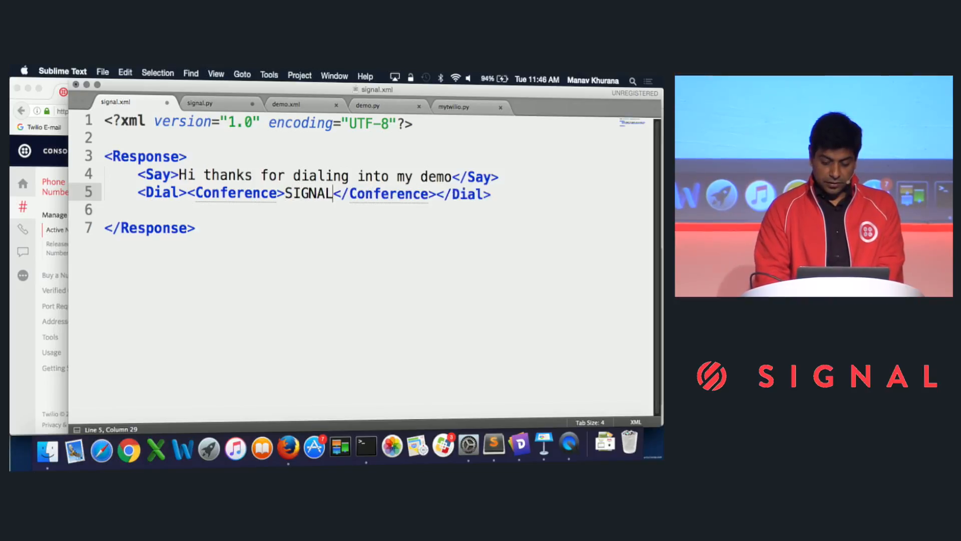
{"action": "type", "text": "london"}
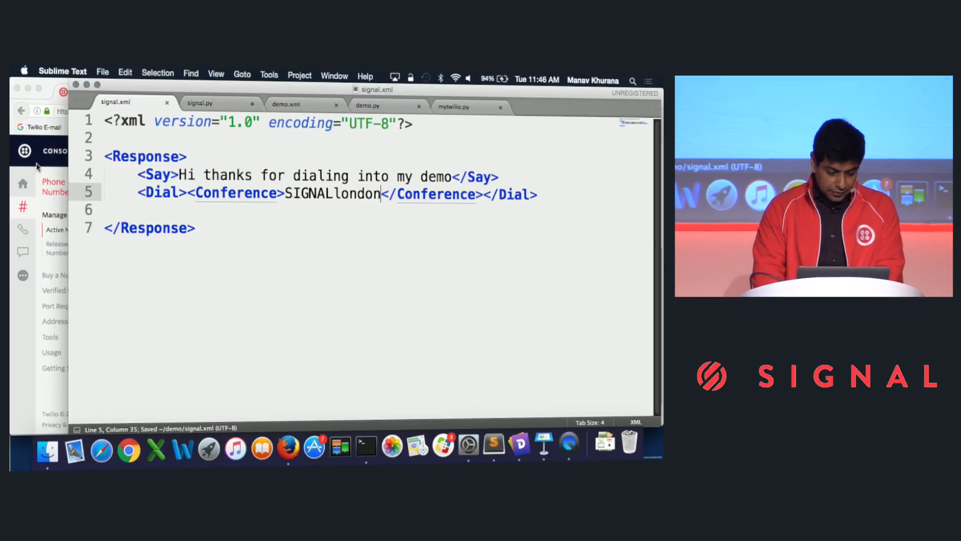
{"action": "left_click", "coordinate": [288, 448]}
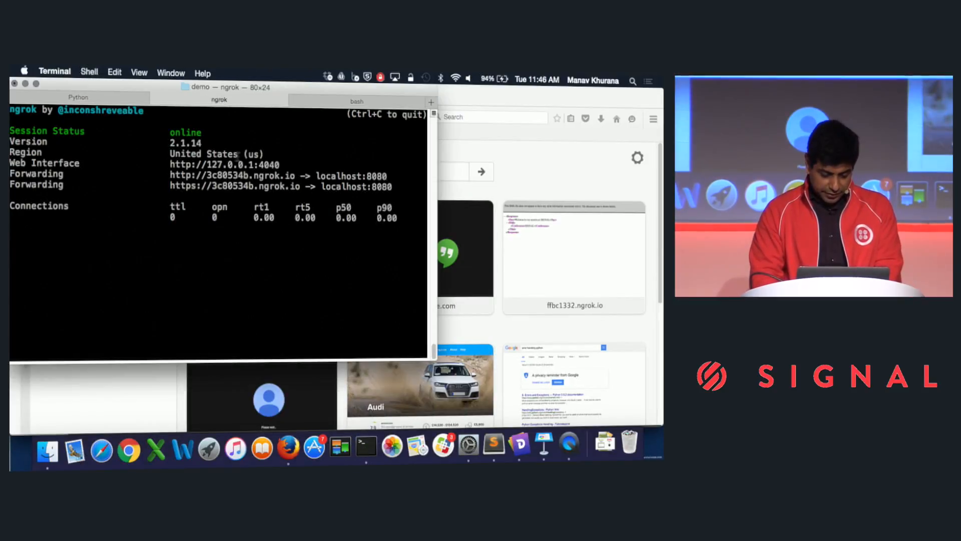
- Load the ngrok forwarding URL with /demo/signal.xml in Firefox and copy that address
{"action": "double_click", "coordinate": [230, 176]}
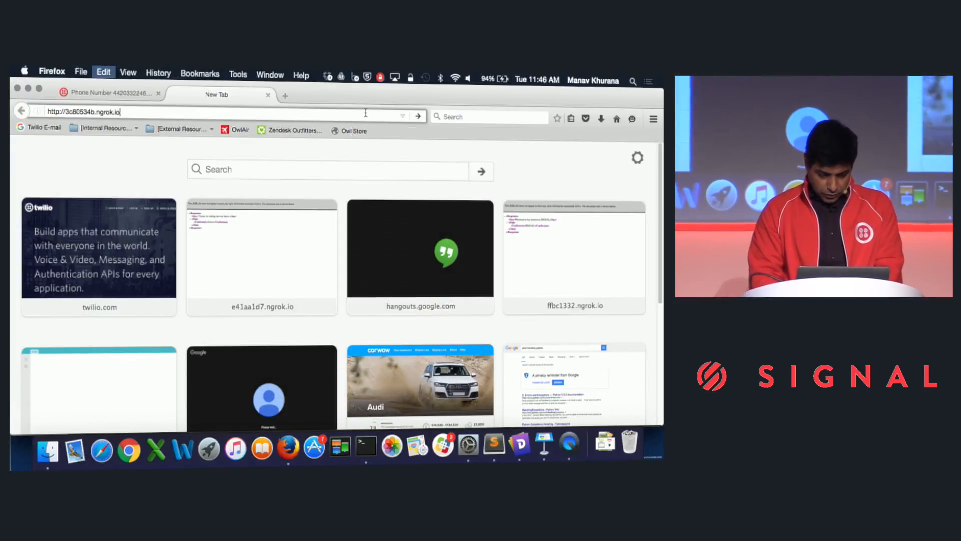
{"action": "type", "text": "/demo/"}
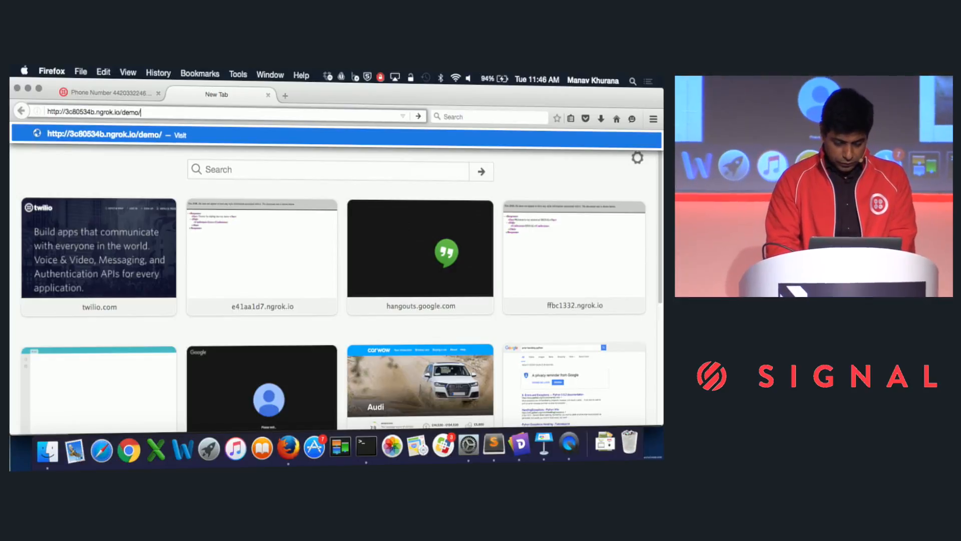
{"action": "type", "text": "signal.xml"}
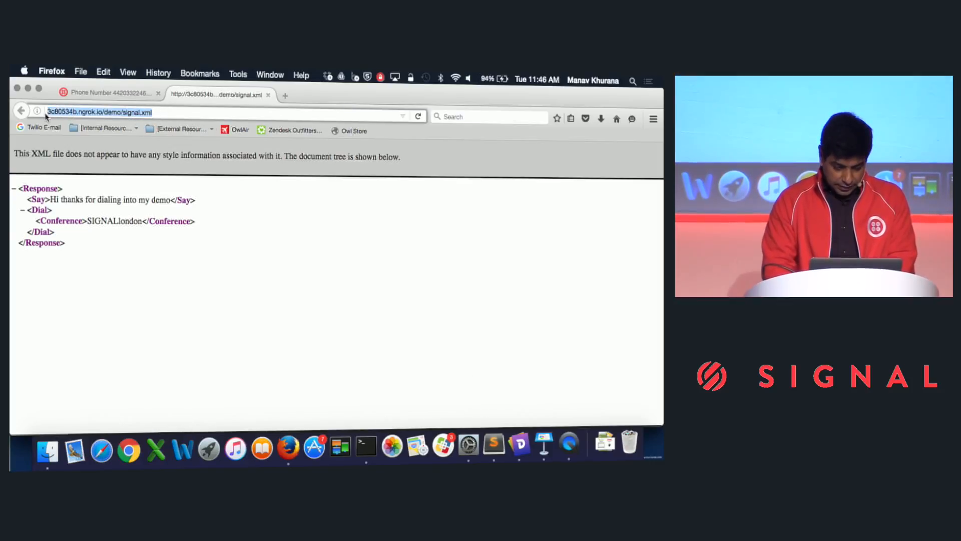
{"action": "left_click", "coordinate": [108, 92]}
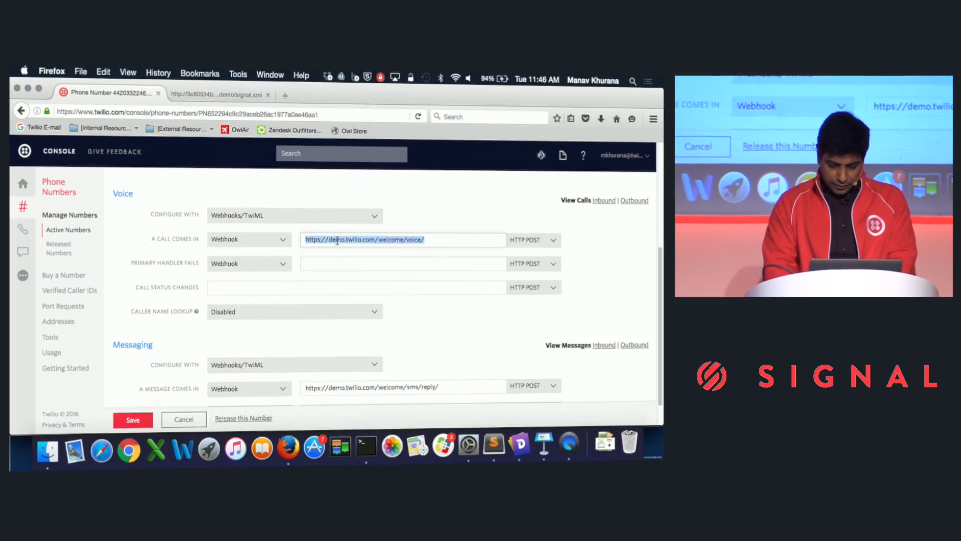
{"action": "type", "text": "http://3c80534b.ngrok.io/demo/signal.xml"}
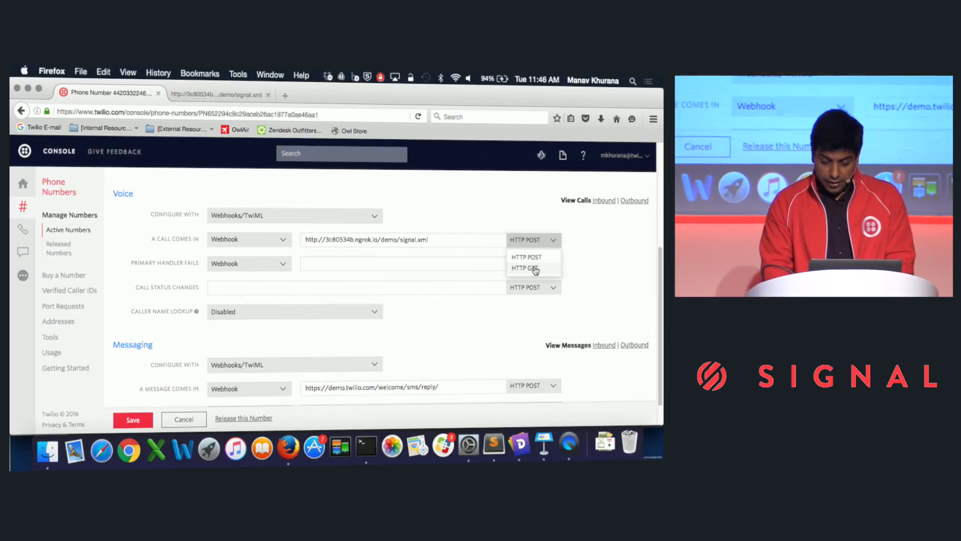
{"action": "left_click", "coordinate": [524, 268]}
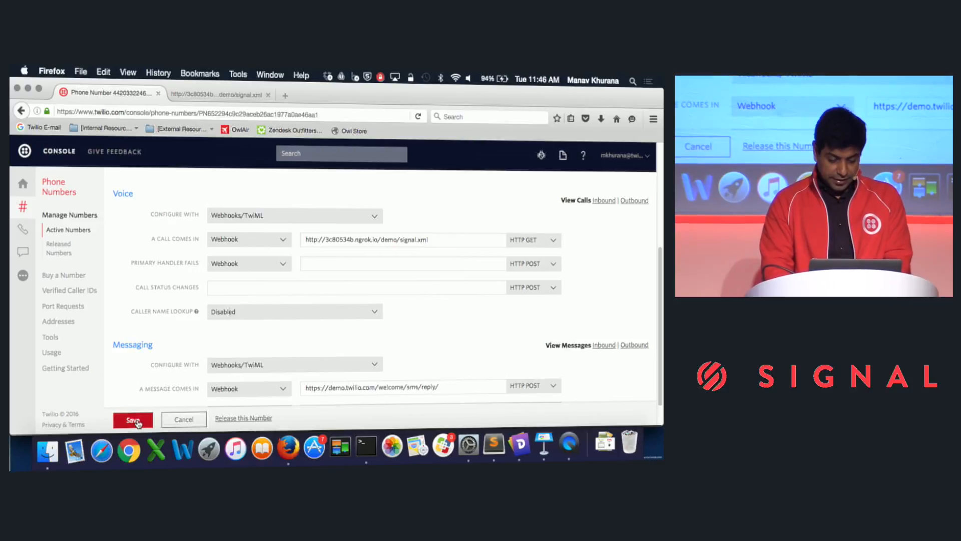
{"action": "left_click", "coordinate": [132, 419]}
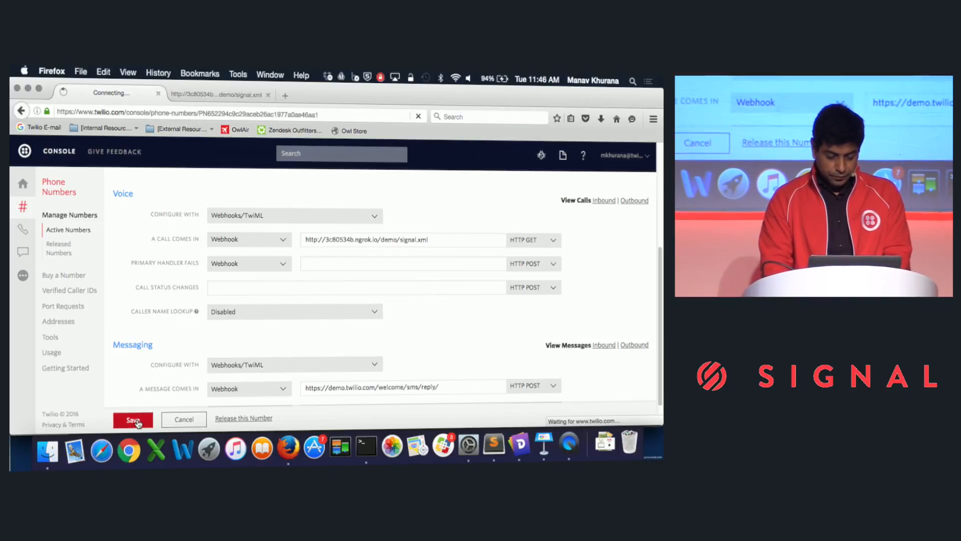
{"action": "left_click", "coordinate": [133, 420]}
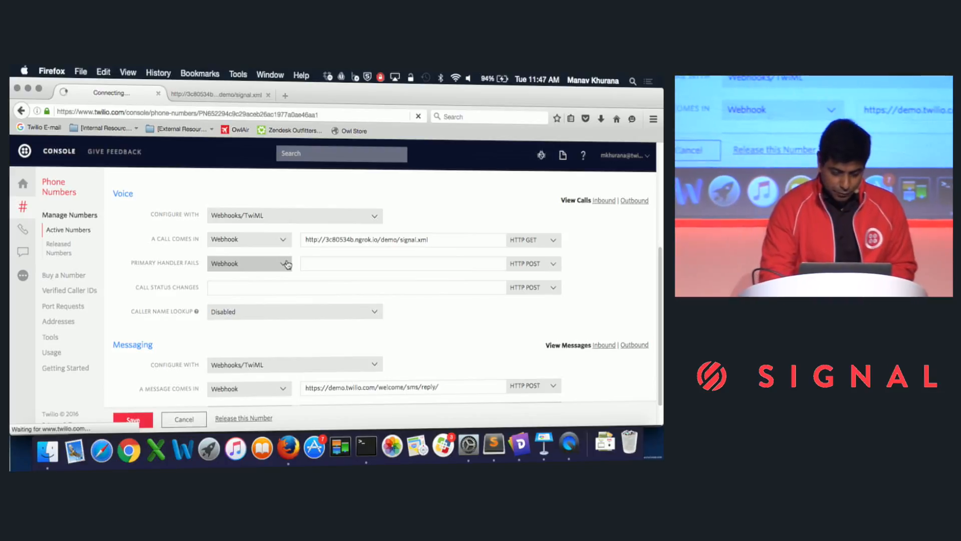
- Review the saved number configuration and save again
{"action": "scroll", "scroll_direction": "down", "scroll_amount": 3}
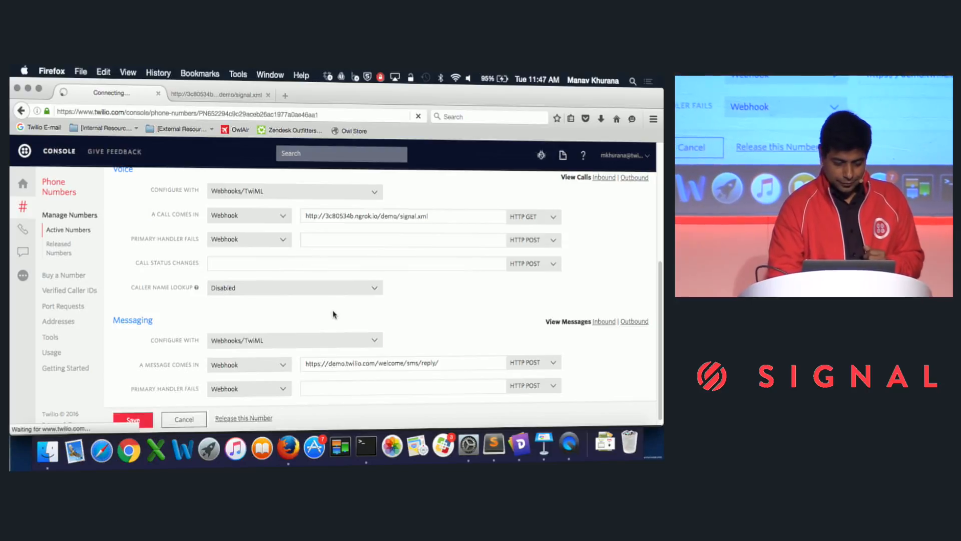
{"action": "left_click", "coordinate": [456, 79]}
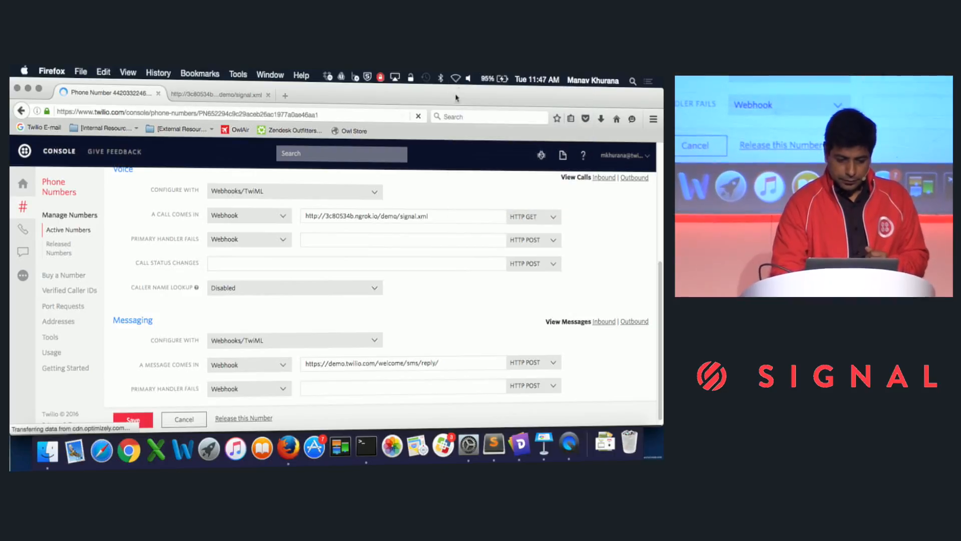
{"action": "left_click", "coordinate": [133, 419]}
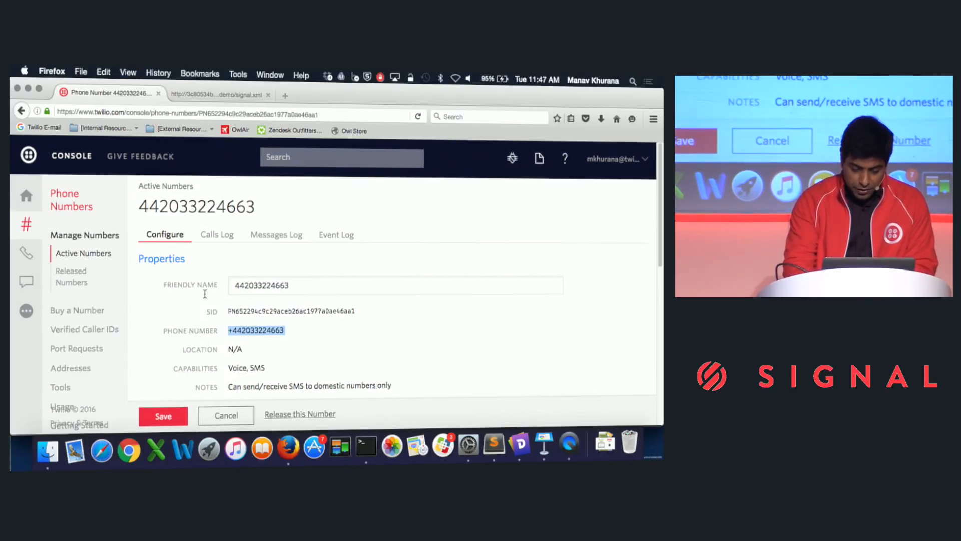
- Cancel the Dropbox Camera Upload prompt to return to the number's properties
{"action": "scroll", "scroll_direction": "down", "scroll_amount": 3}
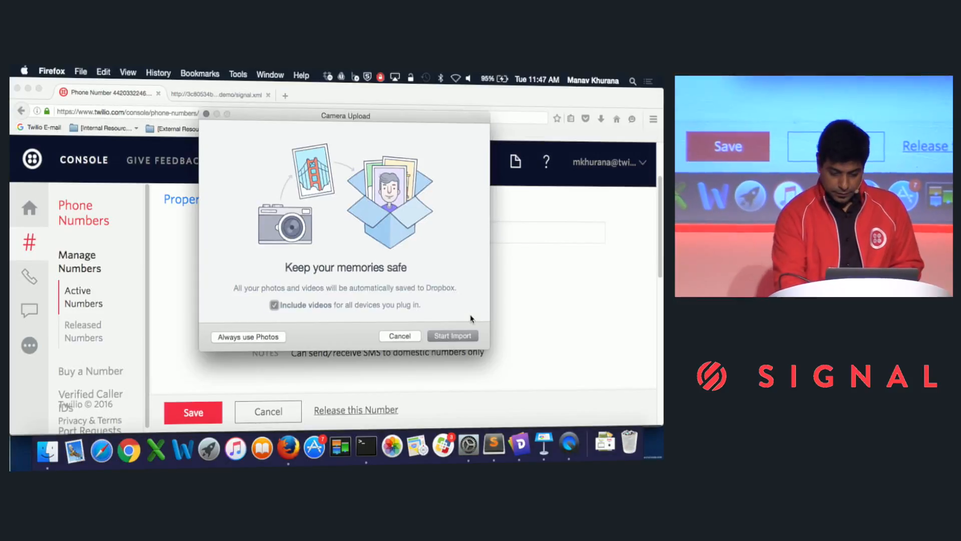
{"action": "left_click", "coordinate": [399, 335]}
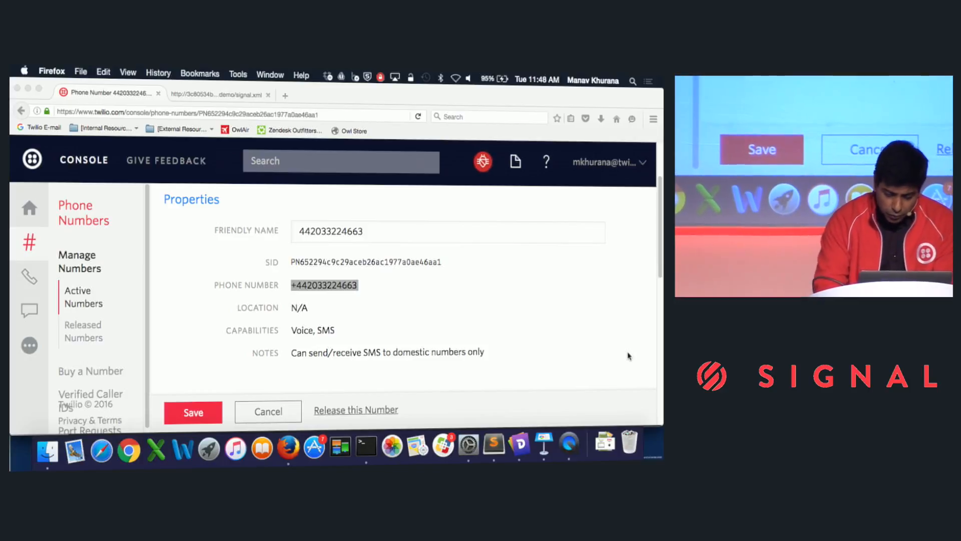
{"action": "mouse_move", "coordinate": [366, 445]}
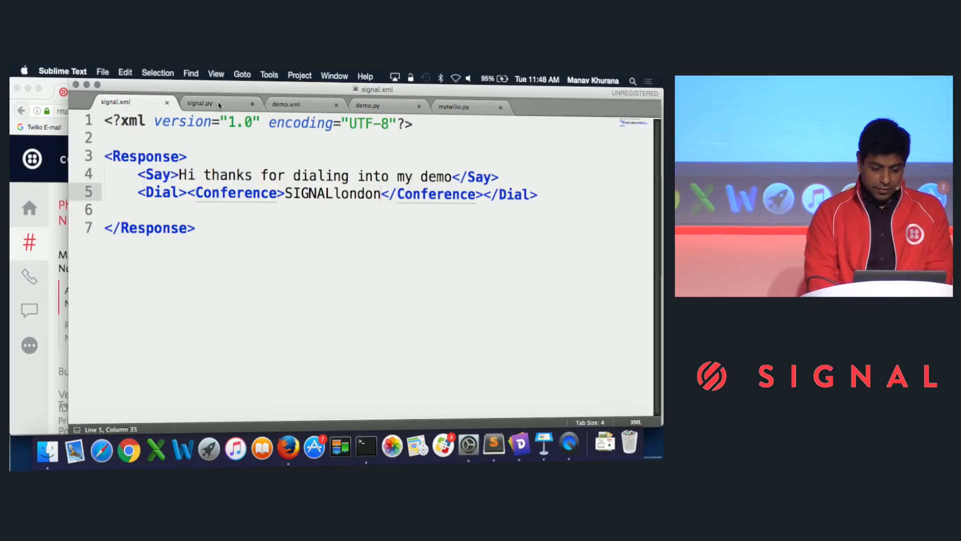
- Begin signal.py with 'from mytwilio import *'
{"action": "left_click", "coordinate": [199, 102]}
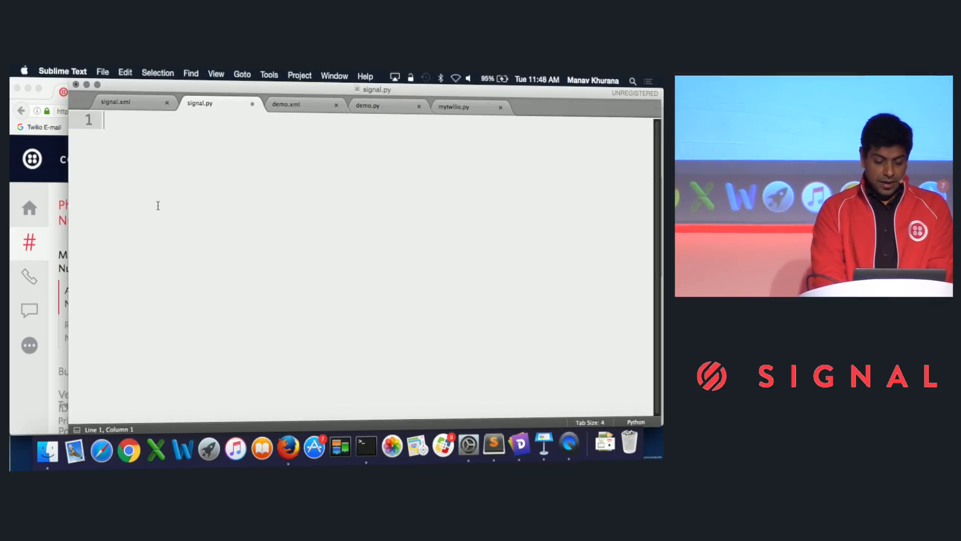
{"action": "type", "text": "from"}
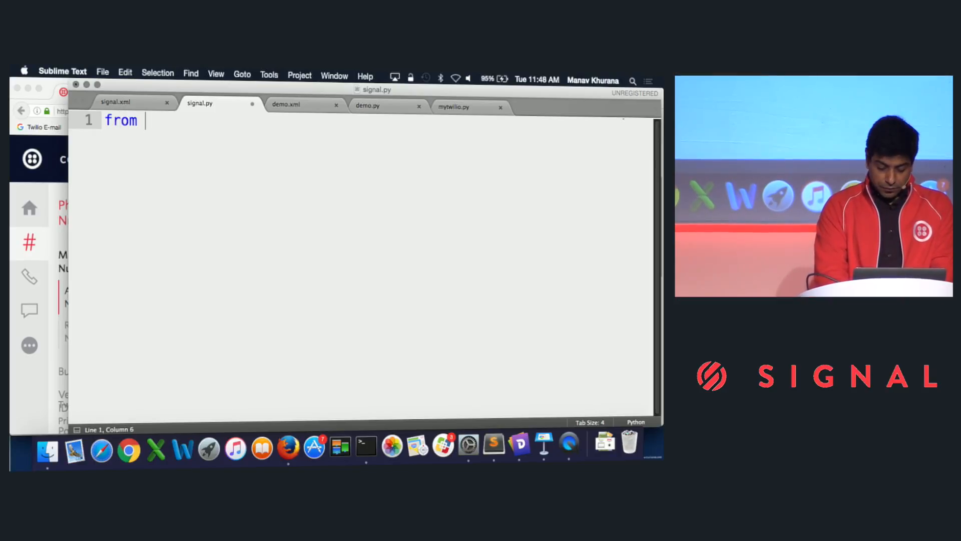
{"action": "type", "text": "mytwilio"}
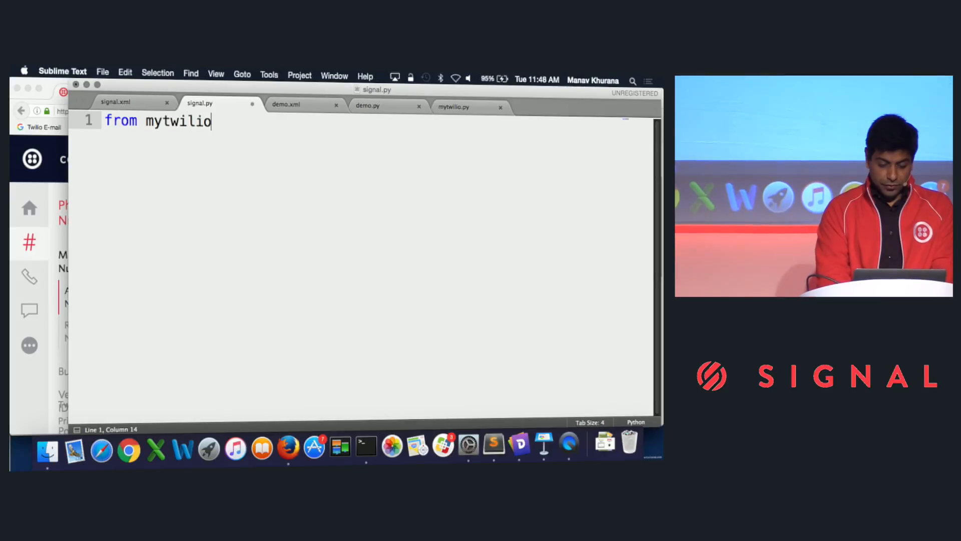
{"action": "type", "text": "im"}
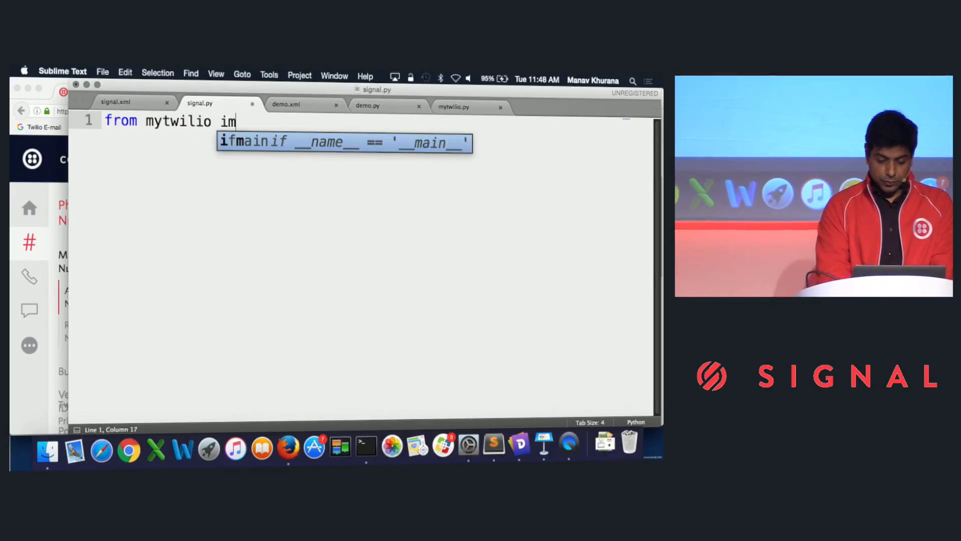
{"action": "type", "text": "port *"}
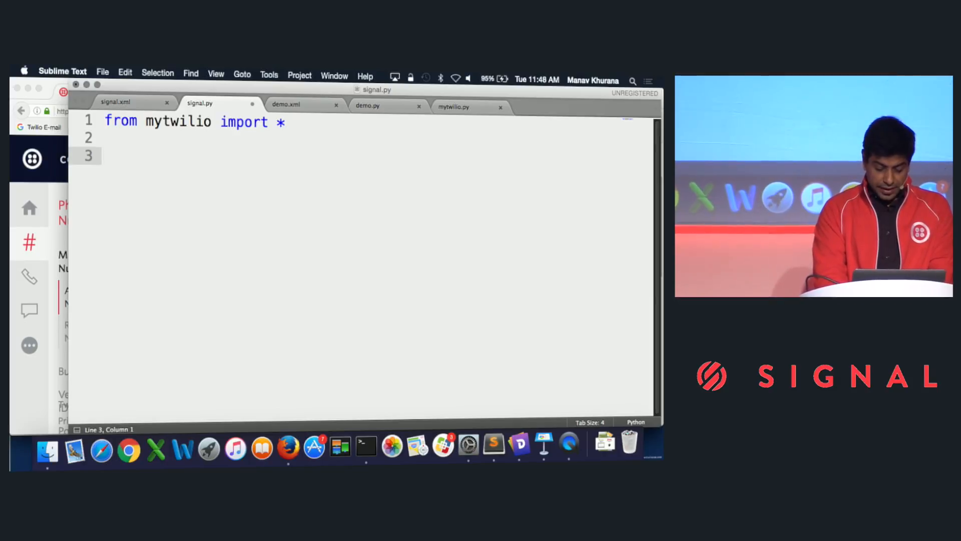
{"action": "type", "text": "whocal"}
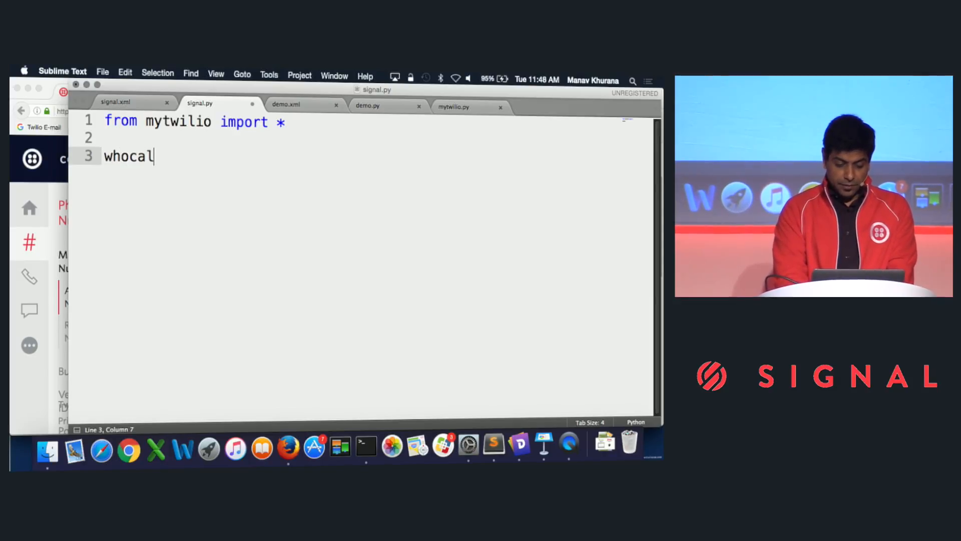
{"action": "type", "text": "led ="}
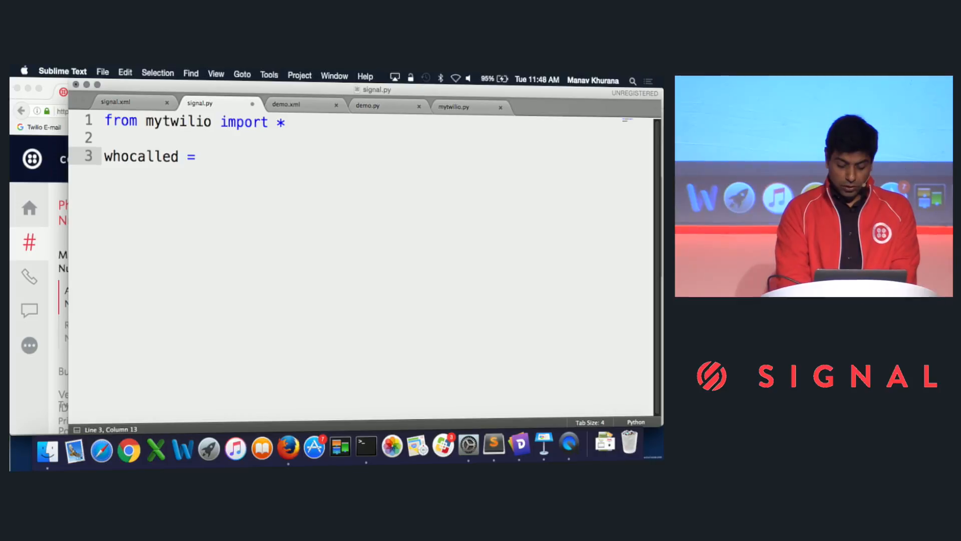
{"action": "type", "text": "client.calls"}
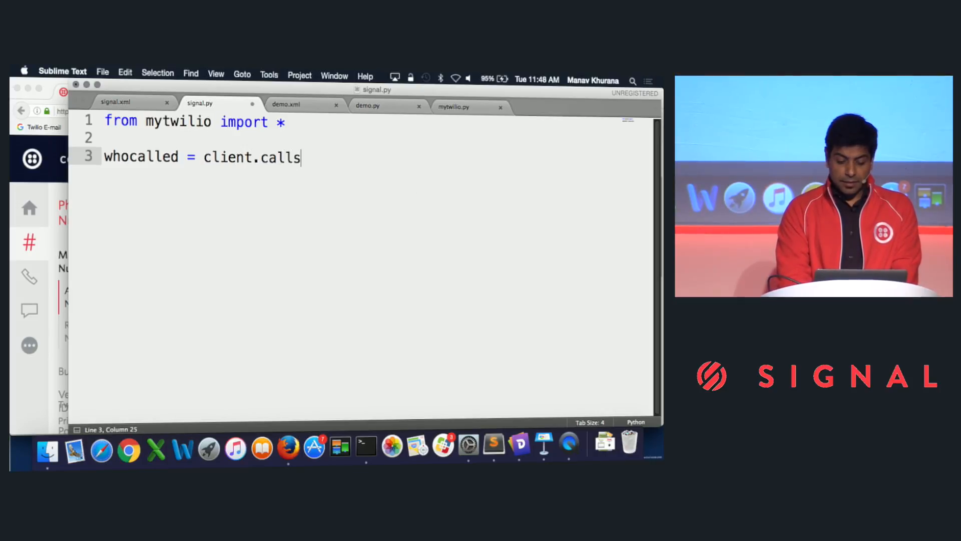
{"action": "type", "text": ".list"}
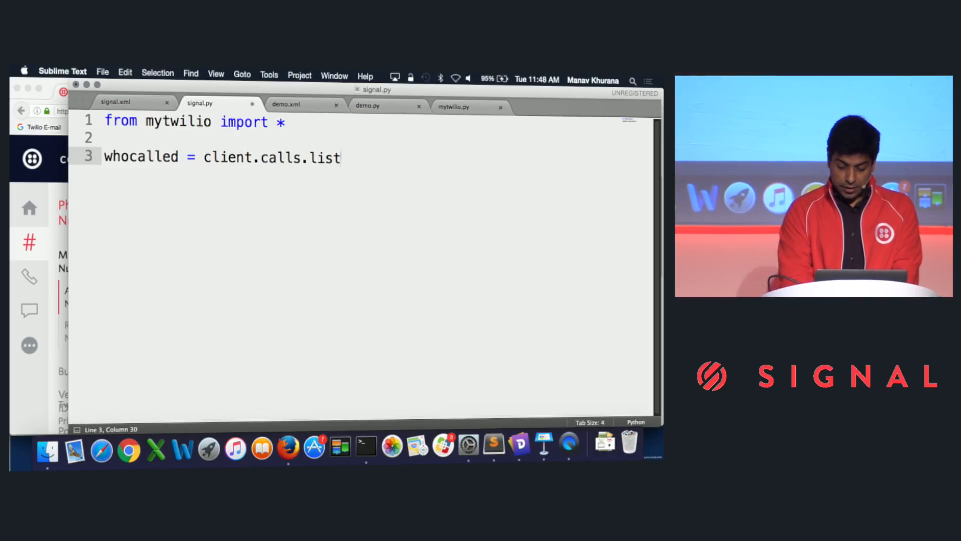
{"action": "type", "text": "(to)"}
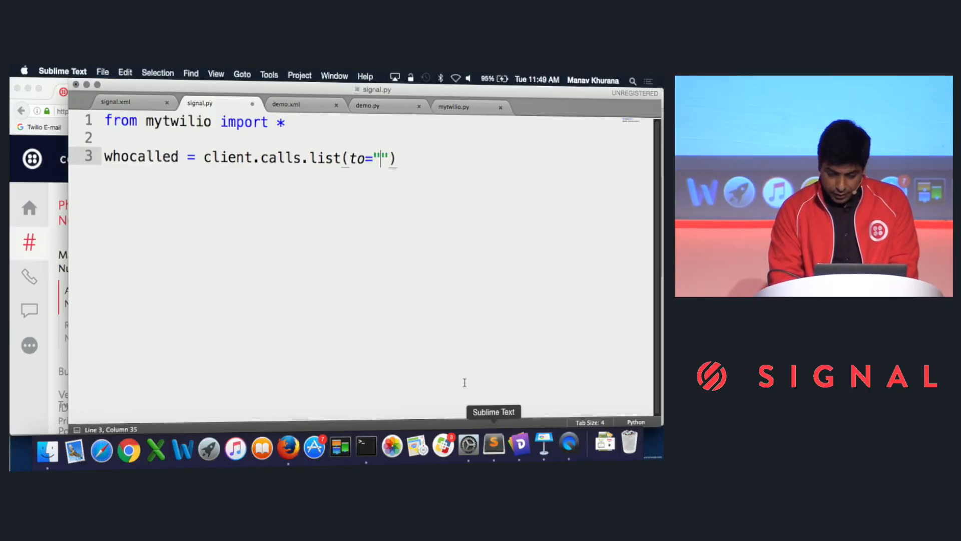
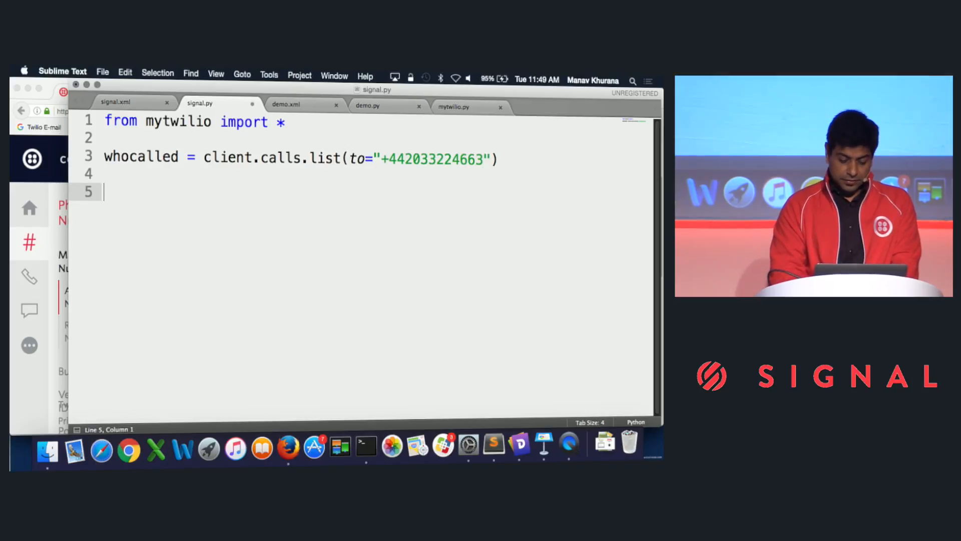
- Start a for loop over whocalled that prints each caller's number
{"action": "type", "text": "for"}
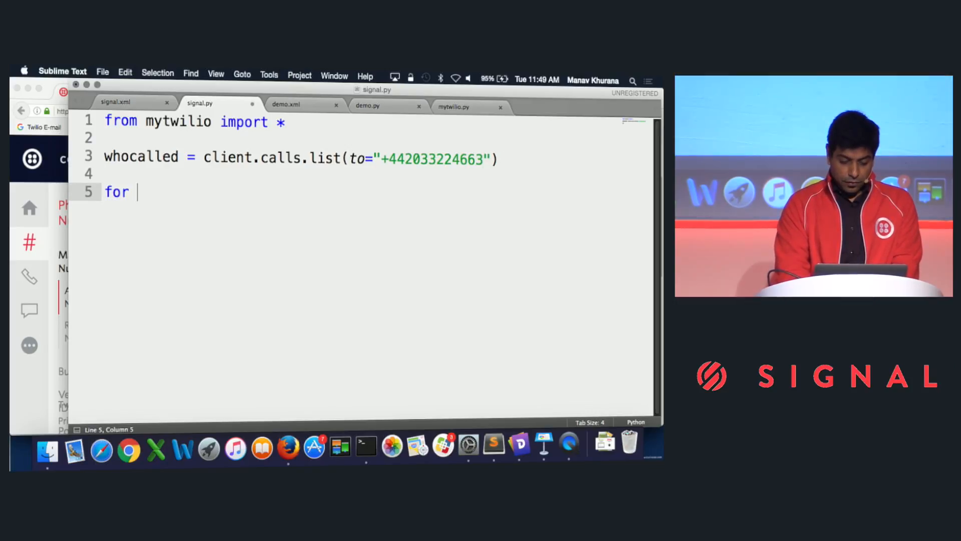
{"action": "type", "text": "caller in whocalled"}
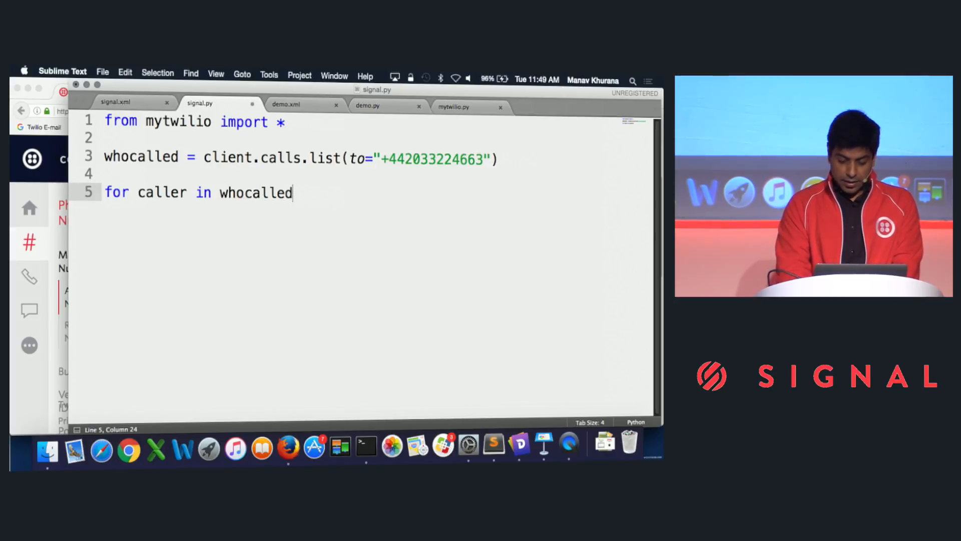
{"action": "type", "text": ":"}
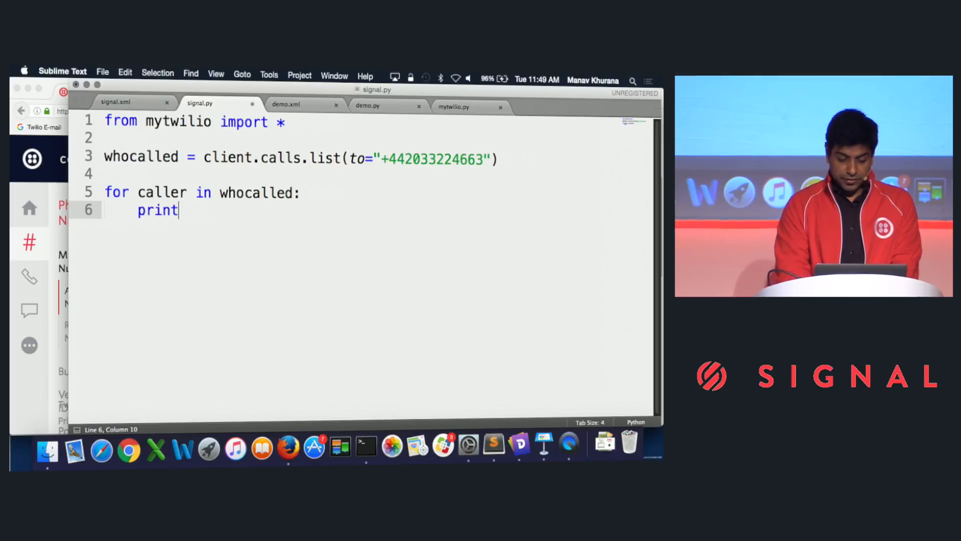
{"action": "type", "text": "caller.from_"}
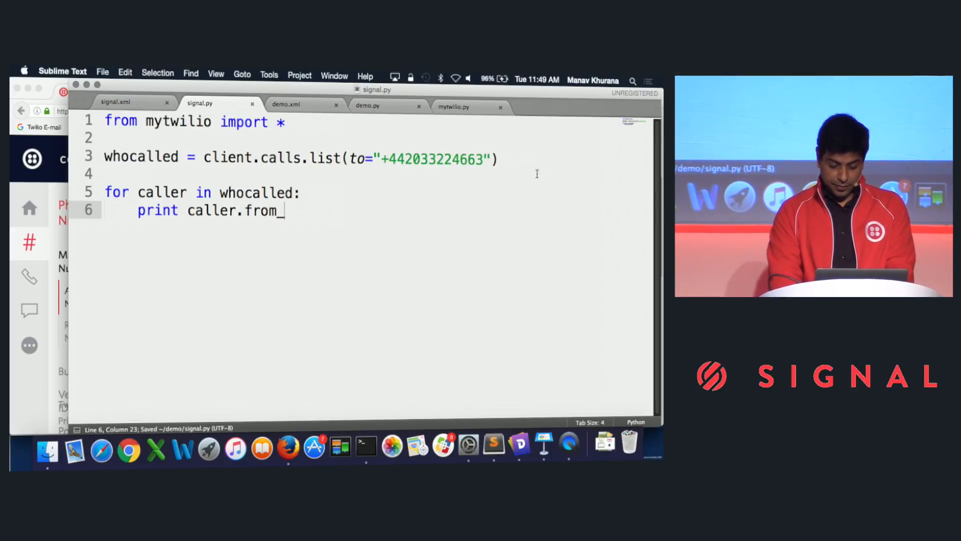
- Bring the demo Terminal window forward and switch to its bash session
{"action": "right_click", "coordinate": [366, 443]}
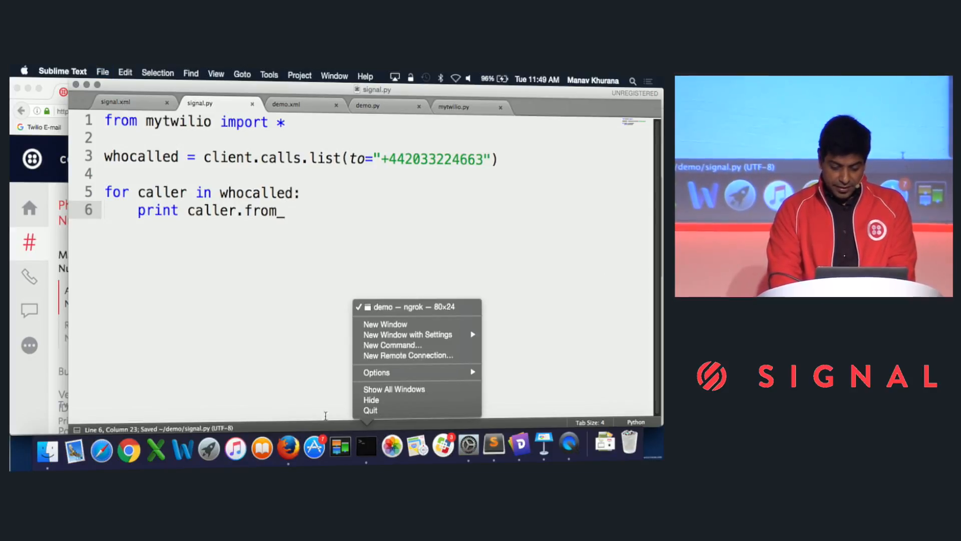
{"action": "left_click", "coordinate": [408, 306]}
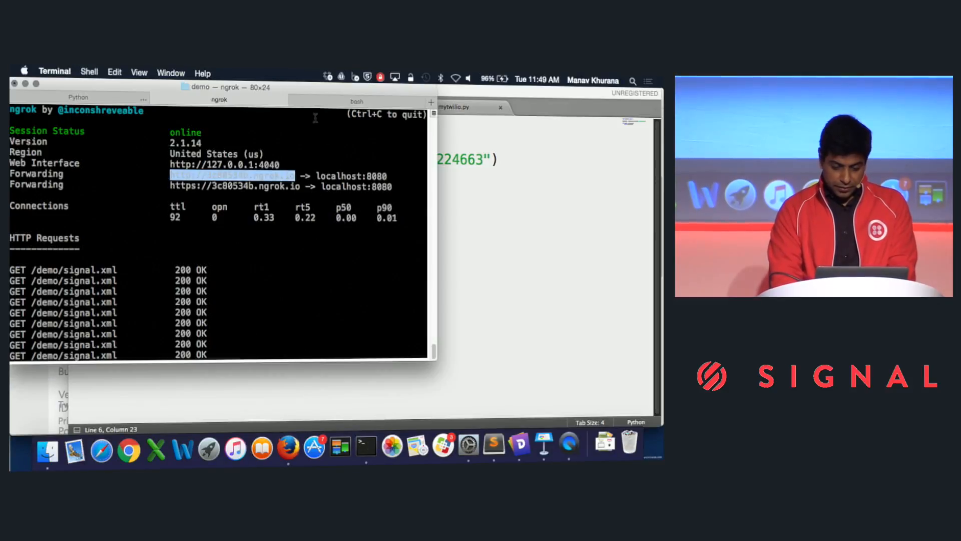
{"action": "left_click", "coordinate": [357, 101]}
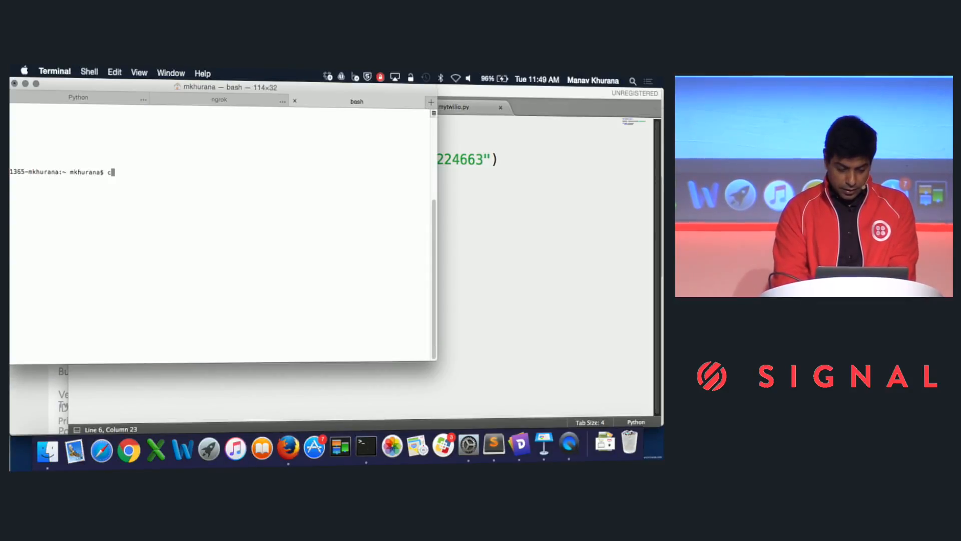
- Run python signal.py from the home folder, hitting a no-such-file error
{"action": "type", "text": "p"}
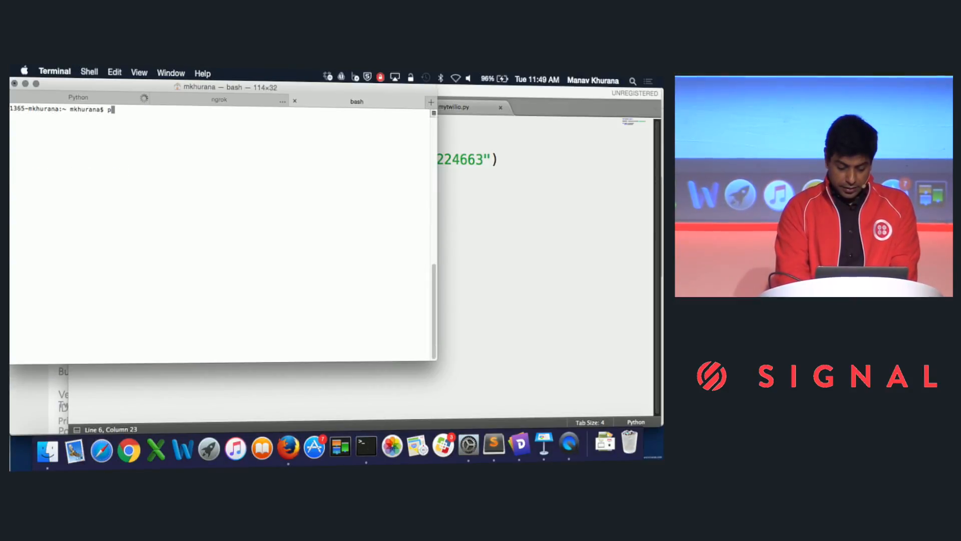
{"action": "type", "text": "ython"}
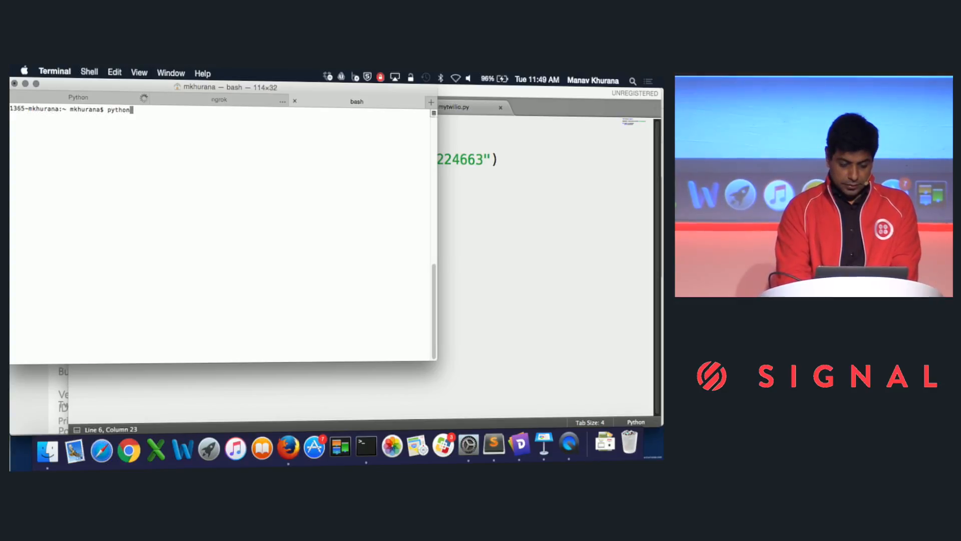
{"action": "type", "text": "si"}
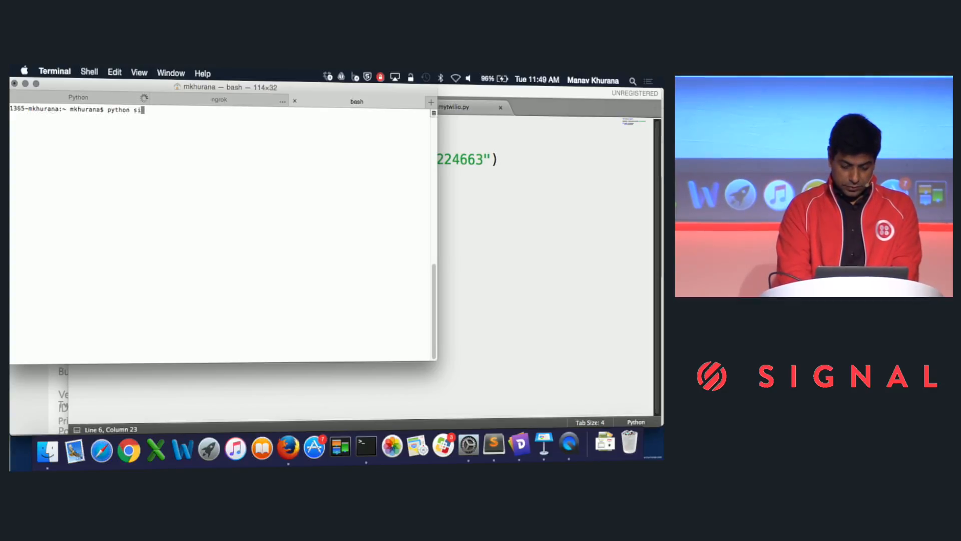
{"action": "type", "text": "ignal.p"}
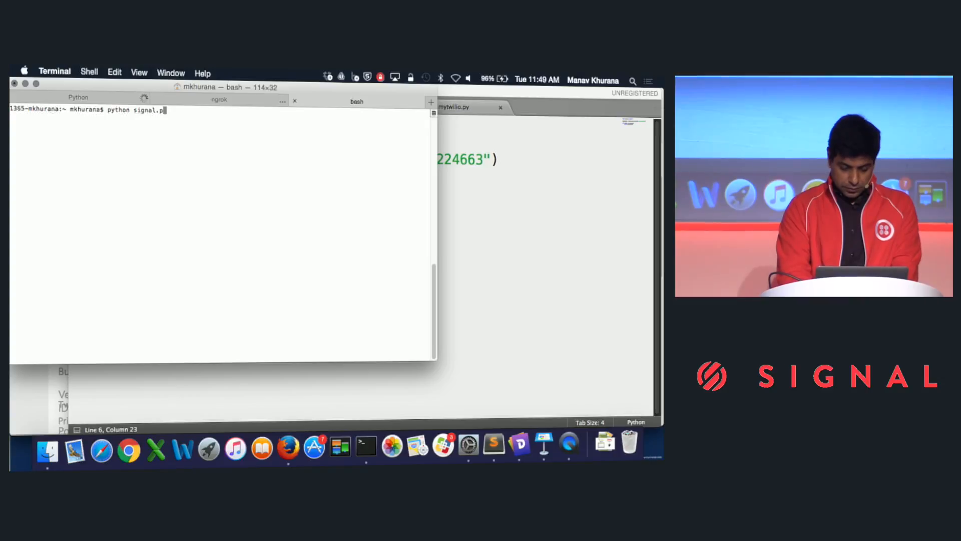
{"action": "type", "text": "y"}
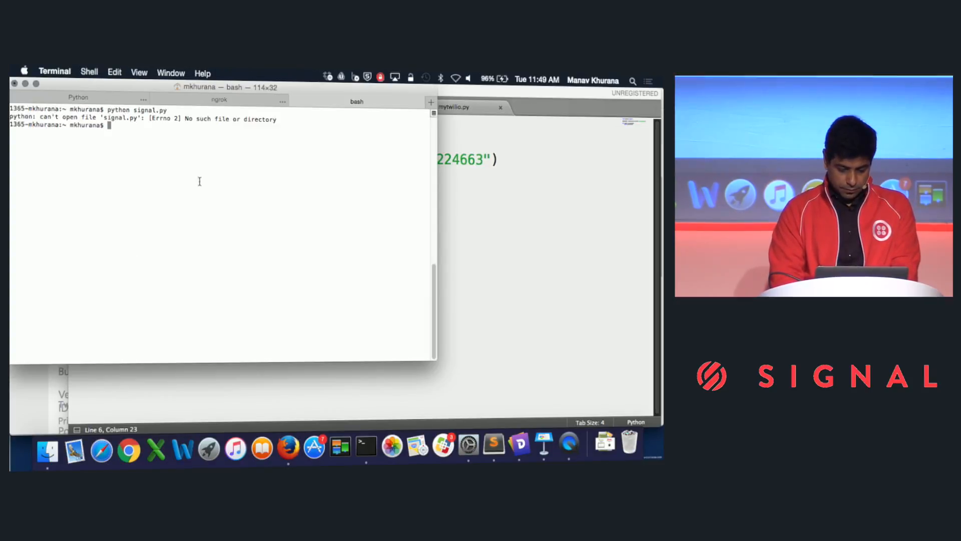
{"action": "mouse_move", "coordinate": [492, 444]}
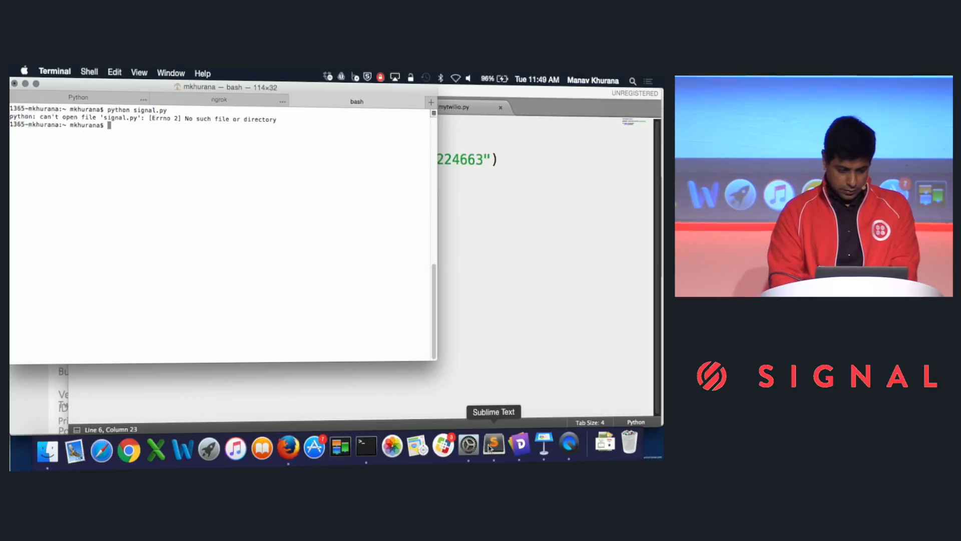
- Change into the demo folder and run 'python signal.py' to print every caller's number
{"action": "type", "text": "cd d"}
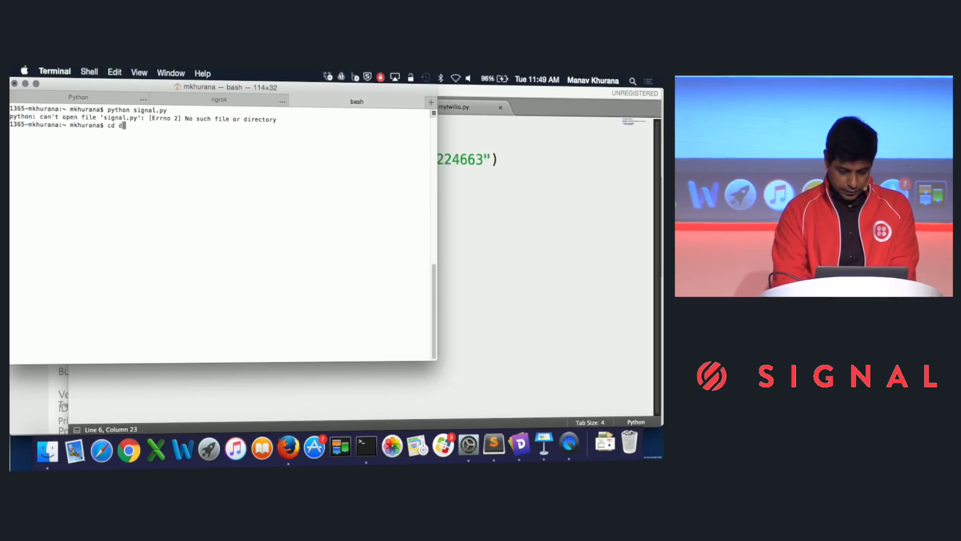
{"action": "key", "text": "Return"}
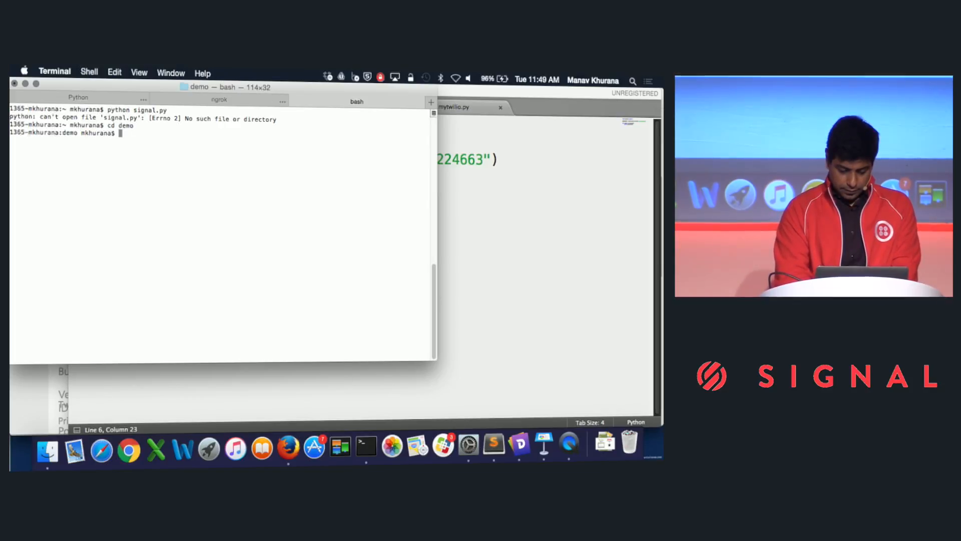
{"action": "type", "text": "python"}
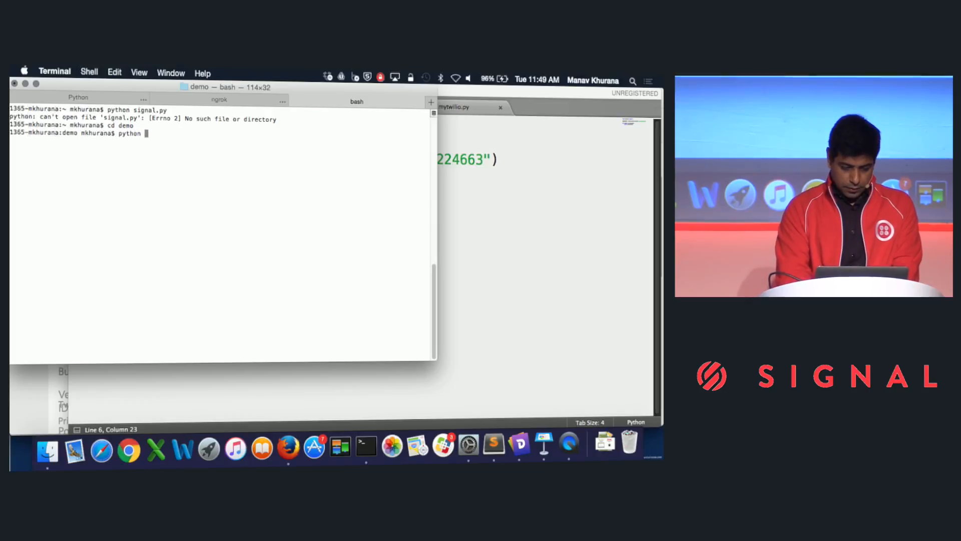
{"action": "type", "text": "signal.py"}
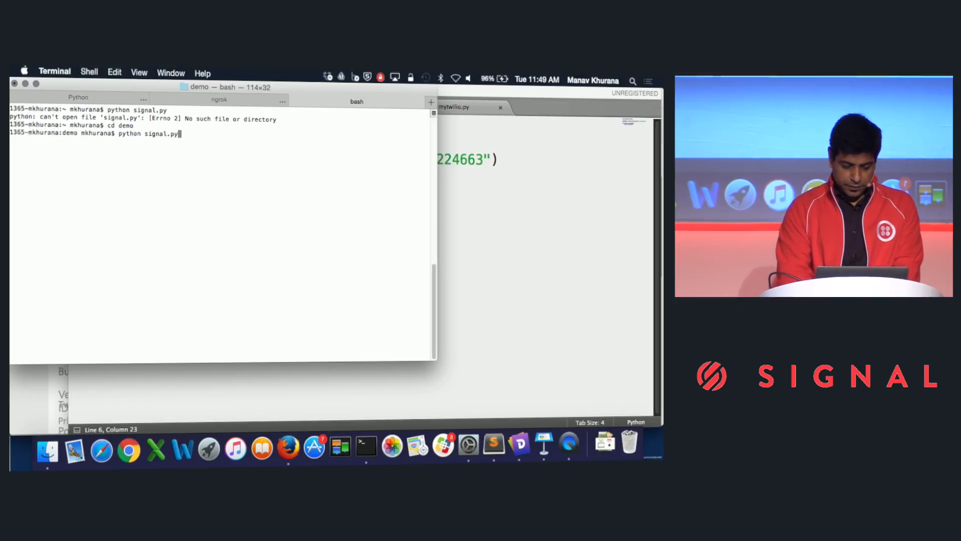
{"action": "key", "text": "Return"}
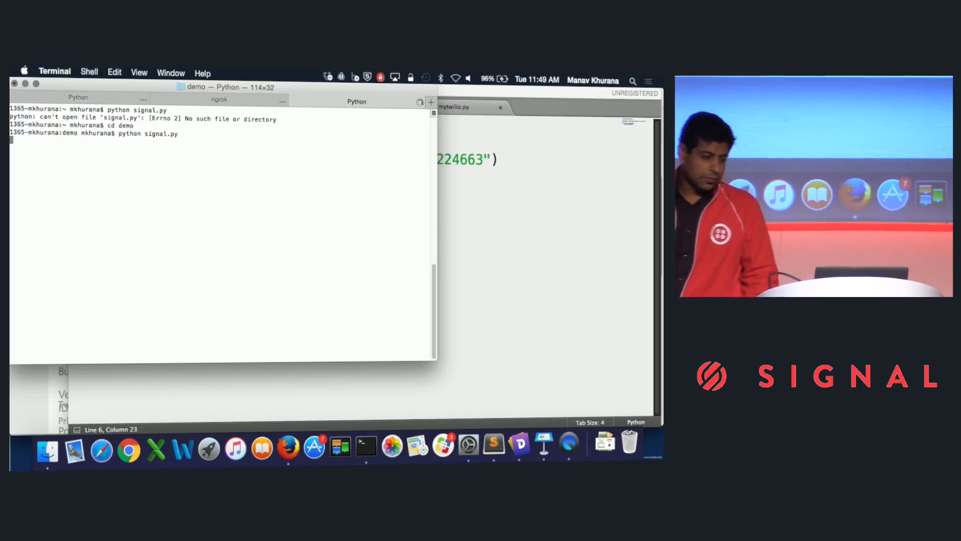
{"action": "key", "text": "Return"}
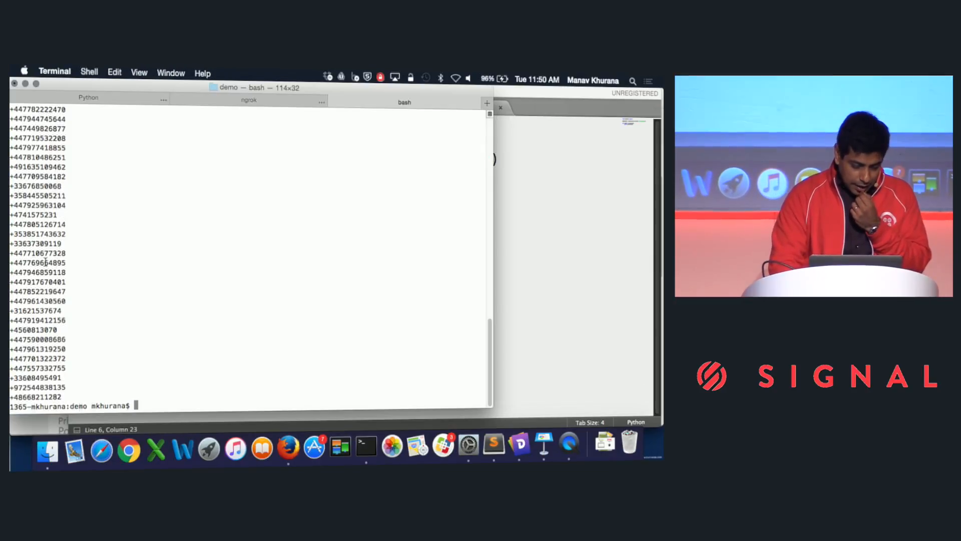
{"action": "scroll", "scroll_direction": "up", "scroll_amount": 3}
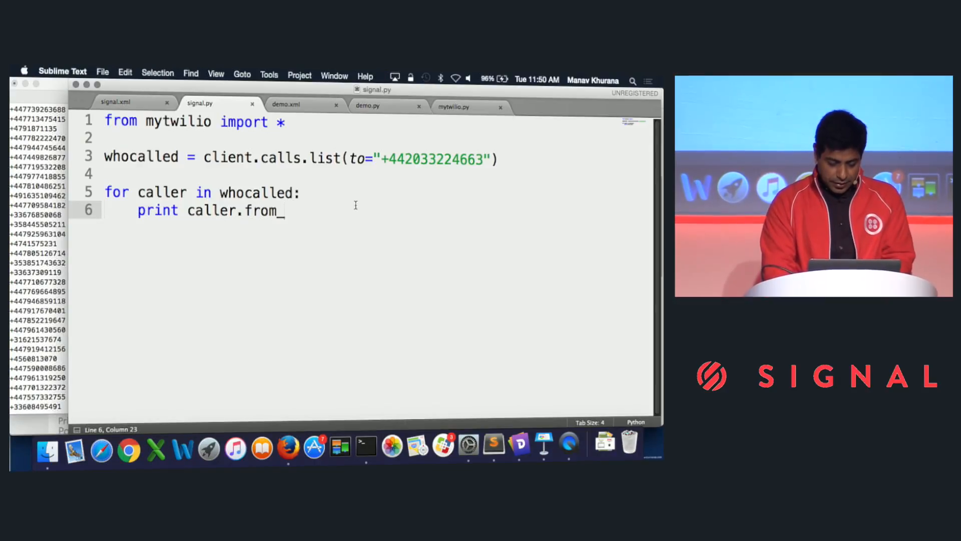
- Inside the caller loop add message = client.messages.create() with its arguments on a new line
{"action": "key", "text": "Return"}
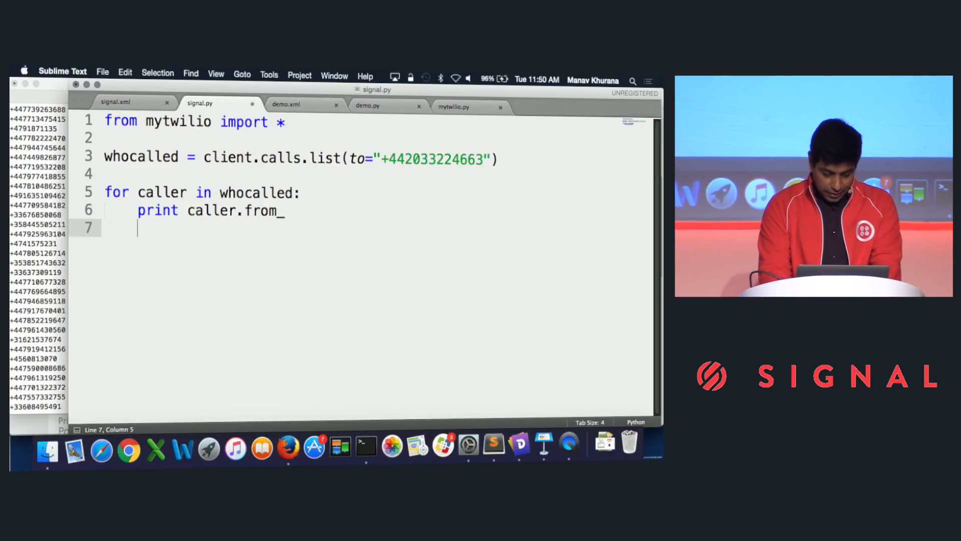
{"action": "type", "text": "message"}
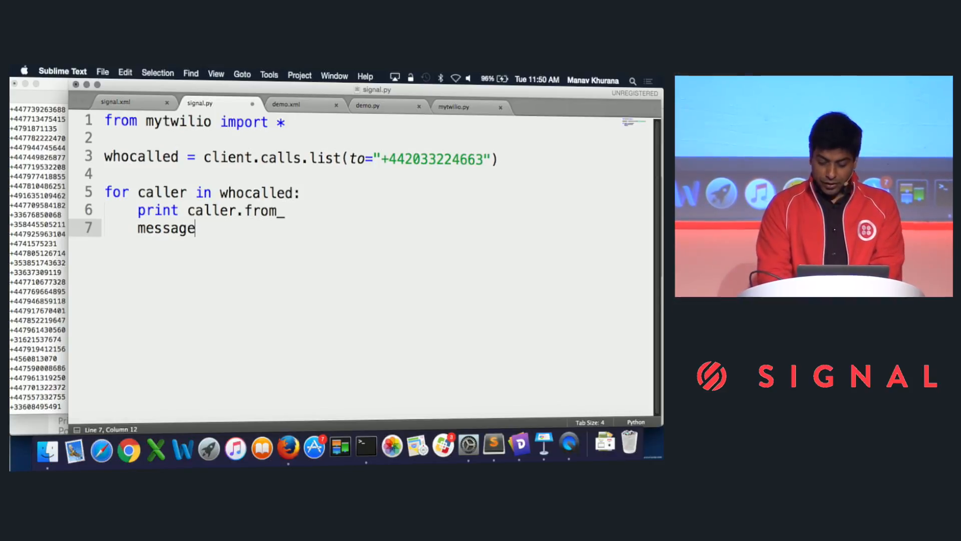
{"action": "type", "text": "="}
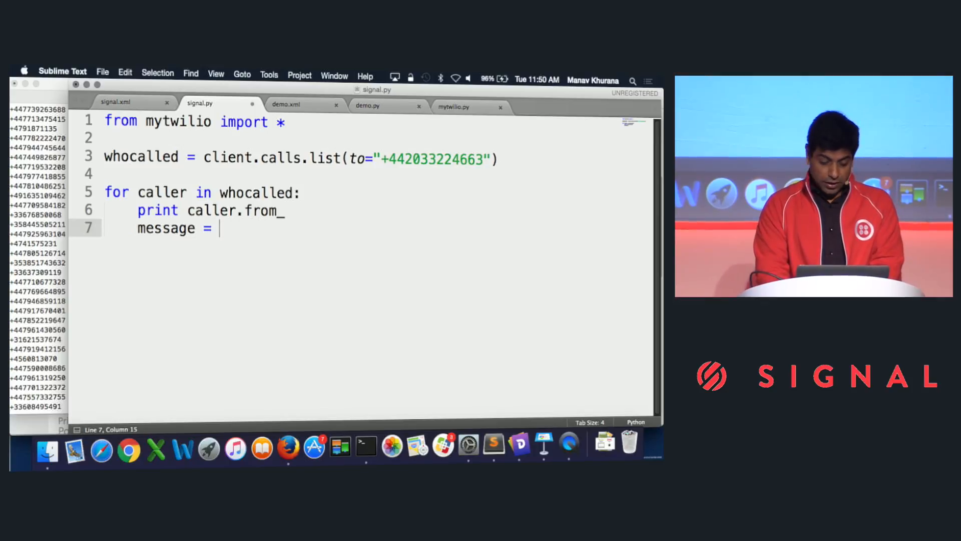
{"action": "type", "text": "client."}
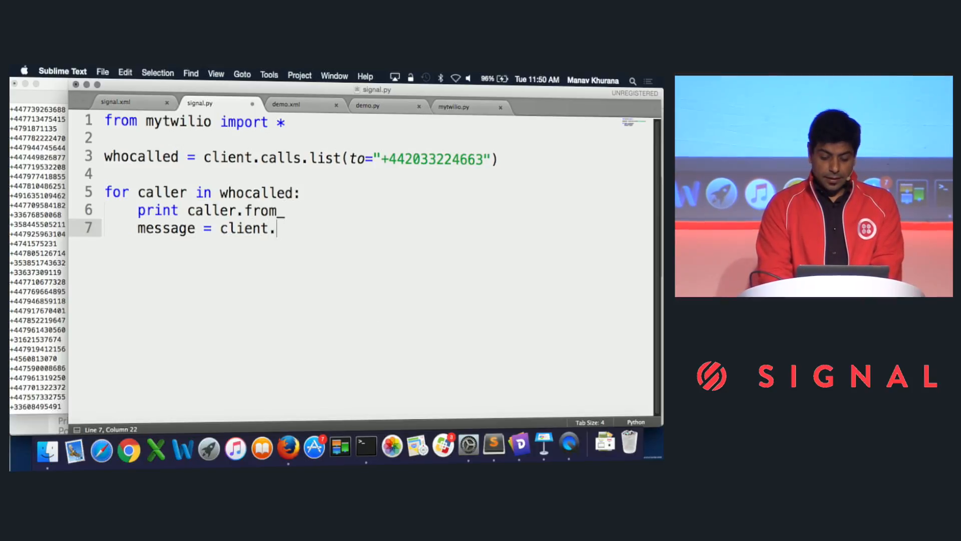
{"action": "type", "text": "messages."}
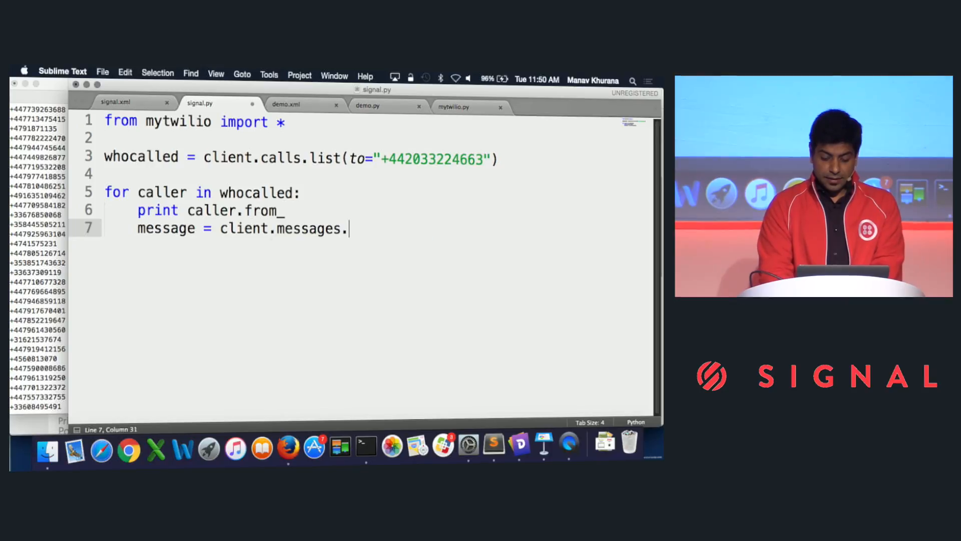
{"action": "type", "text": "create()"}
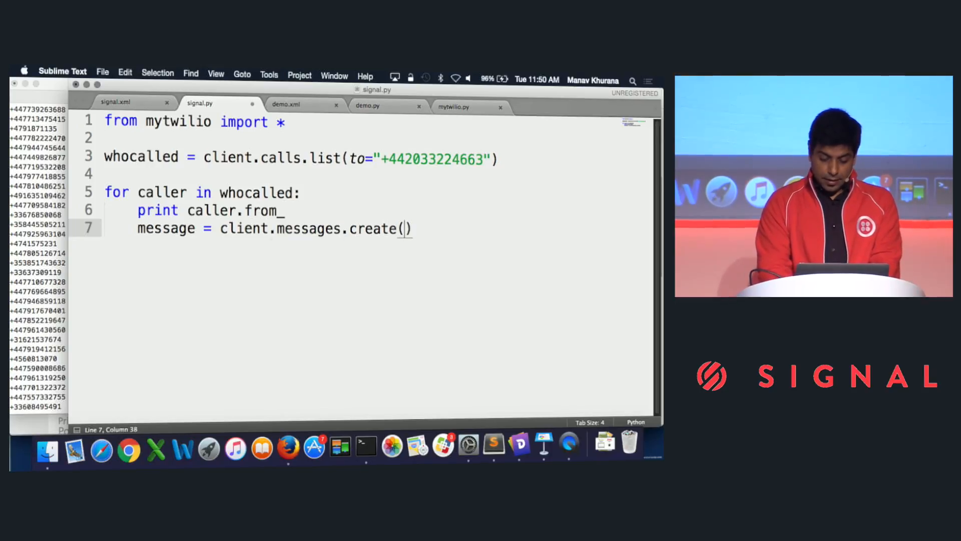
{"action": "key", "text": "Return"}
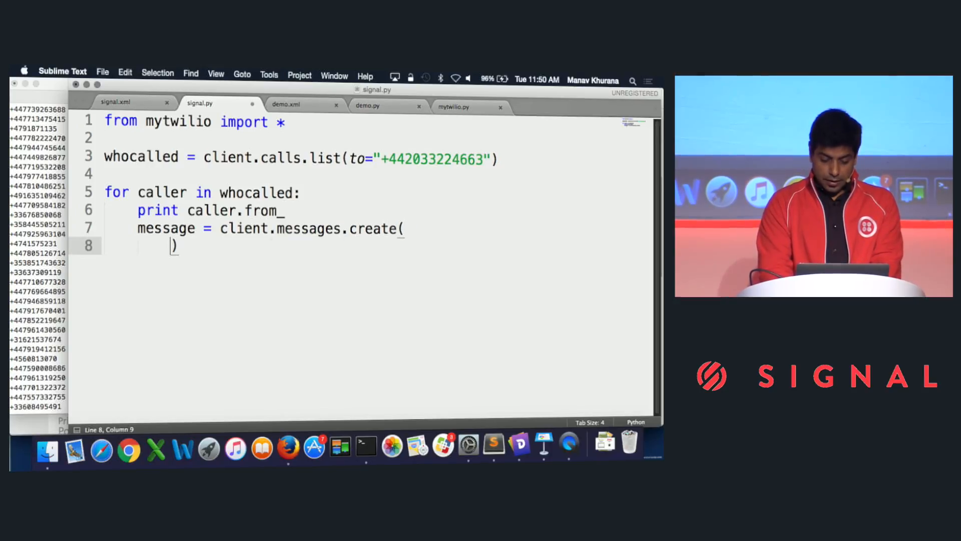
- Give the message body "thanks for dialing in", to=caller.from_ and from=m_sid
{"action": "type", "text": "body="}
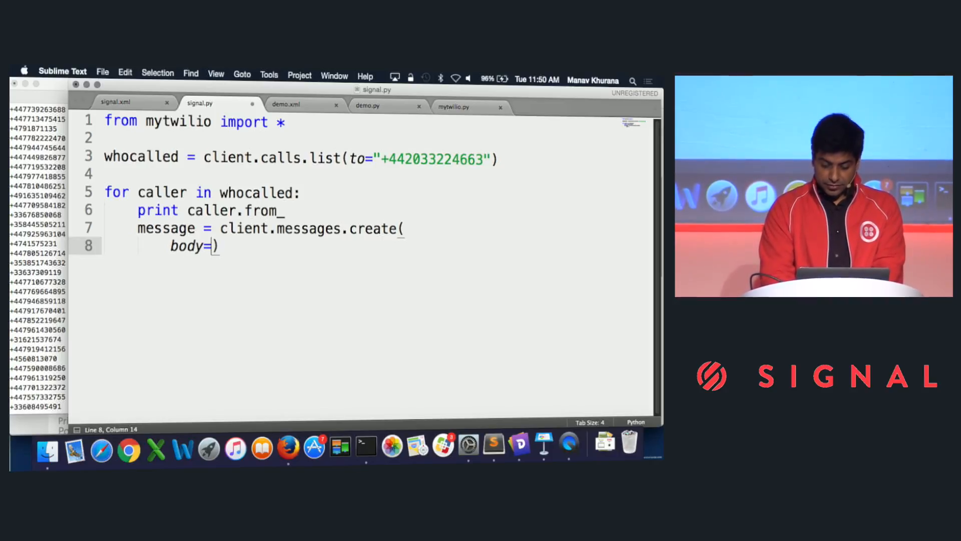
{"action": "type", "text": "\"\""}
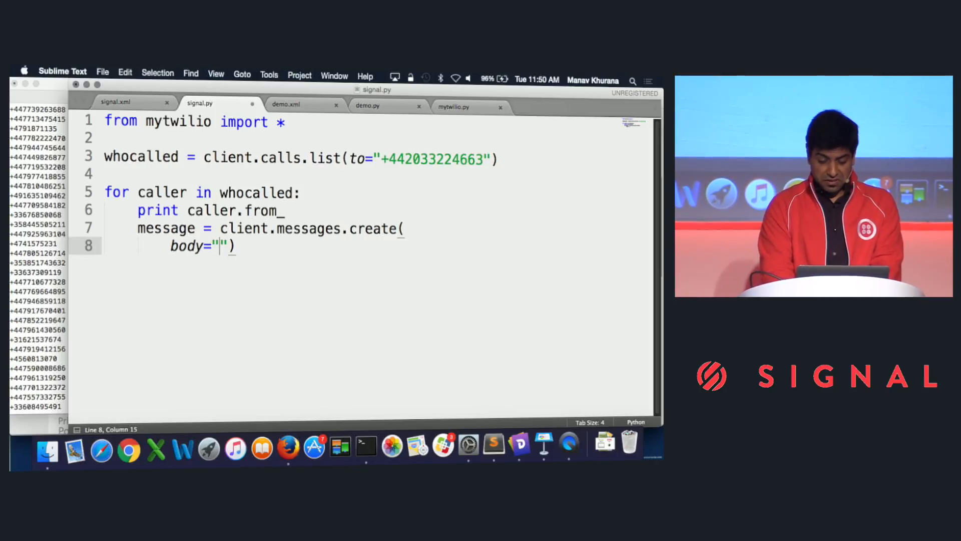
{"action": "type", "text": "than"}
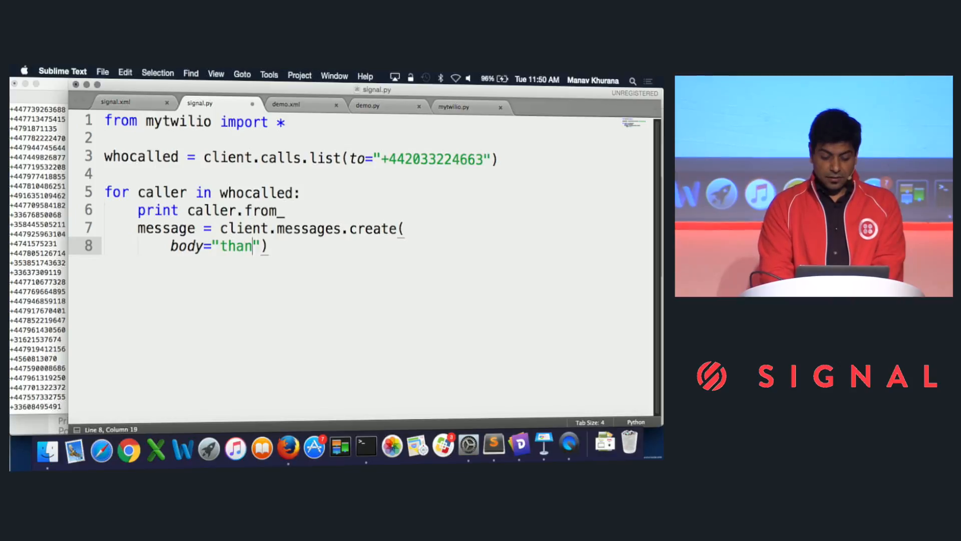
{"action": "type", "text": "ks for dialing in"}
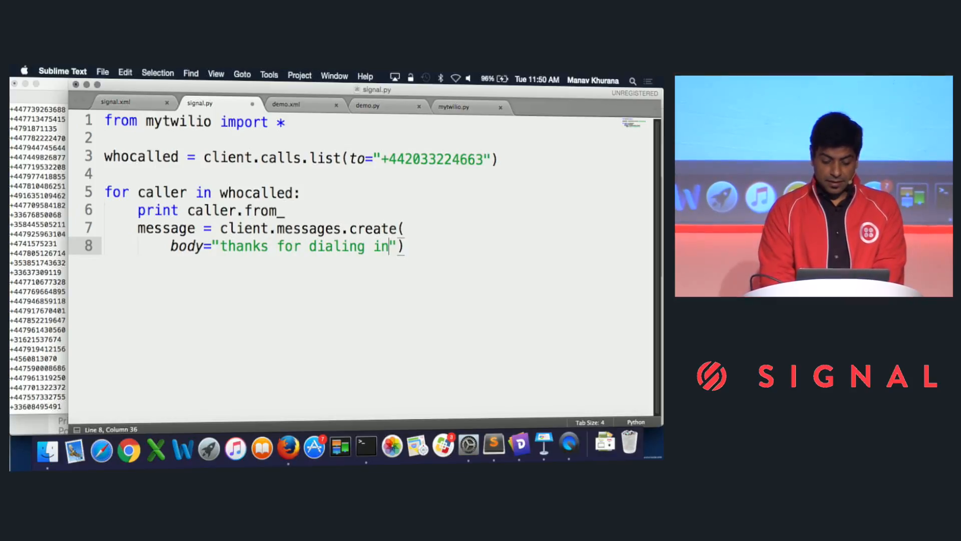
{"action": "type", "text": ","}
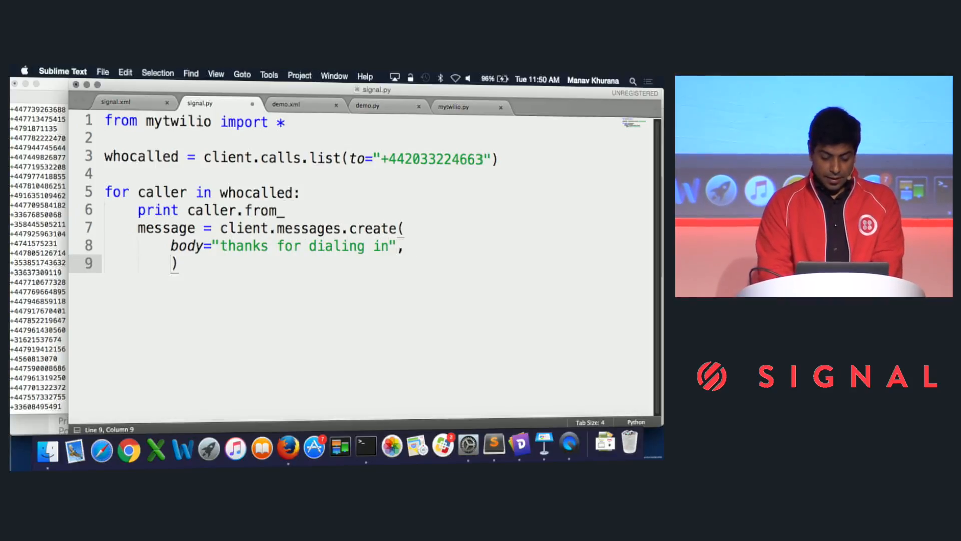
{"action": "type", "text": "to="}
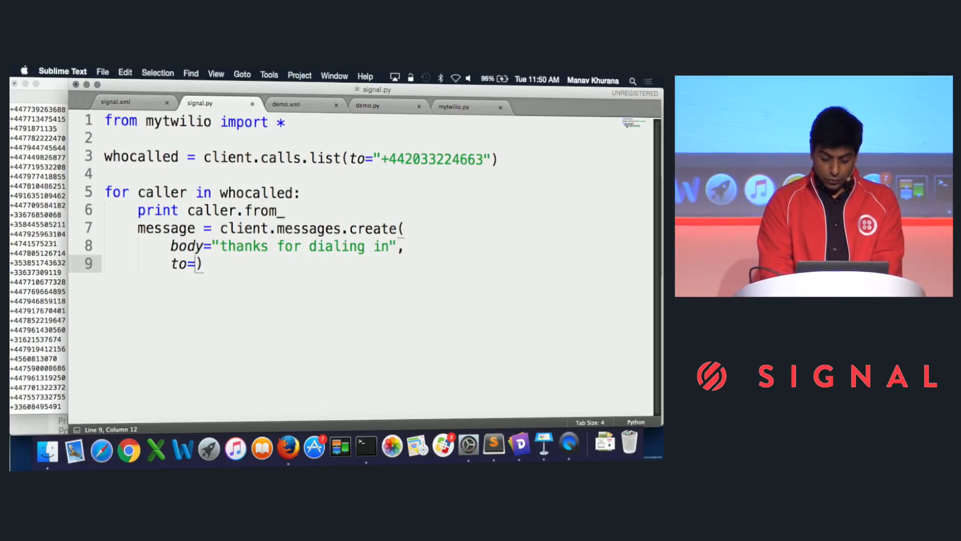
{"action": "type", "text": "caller.from_,"}
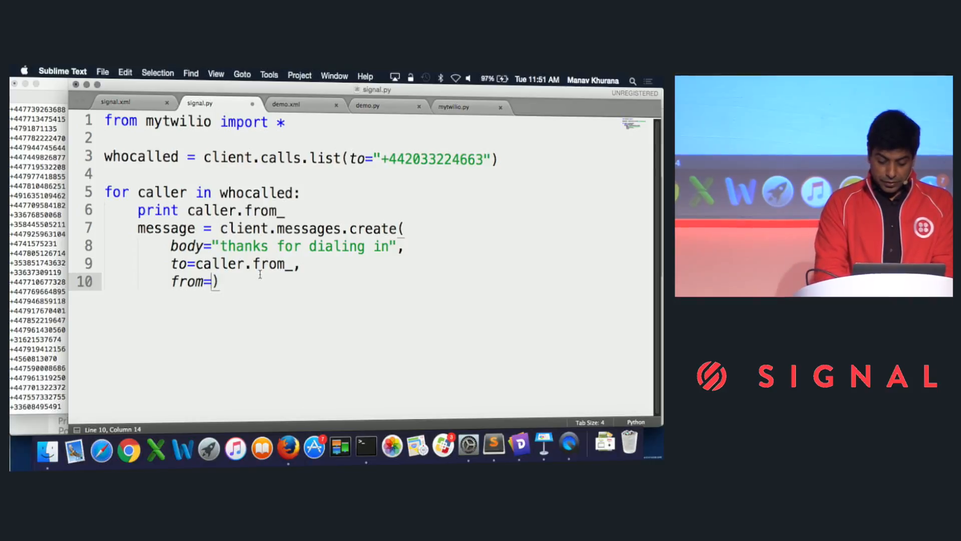
{"action": "type", "text": "m_s"}
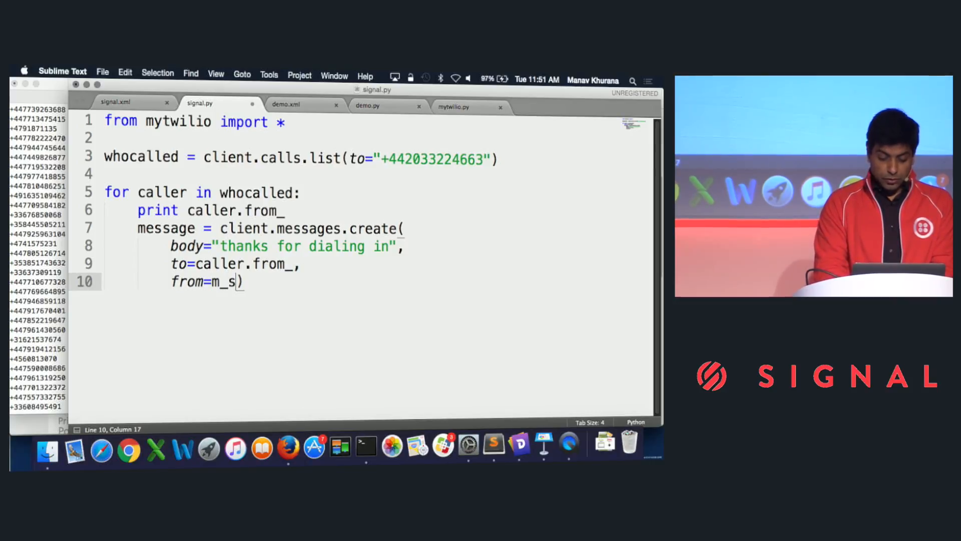
{"action": "type", "text": "id"}
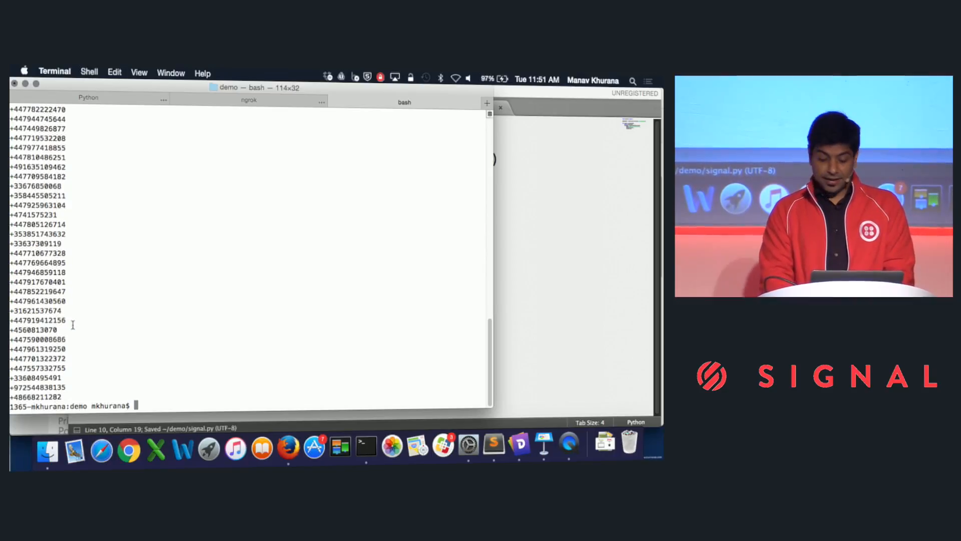
- Rerun 'python signal.py' so every caller is texted, then bring the Keynote deck back up
{"action": "type", "text": "python signal.py"}
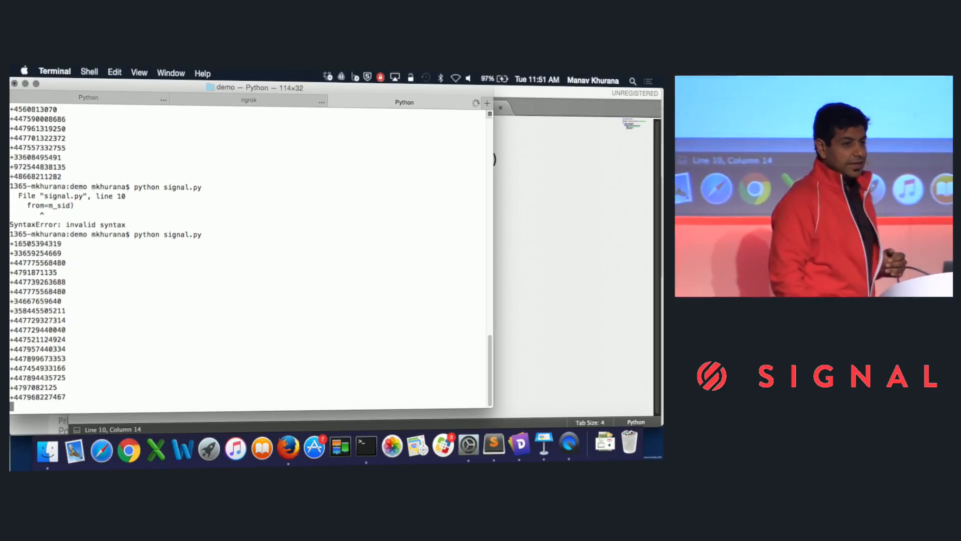
{"action": "scroll", "scroll_direction": "down", "scroll_amount": 3}
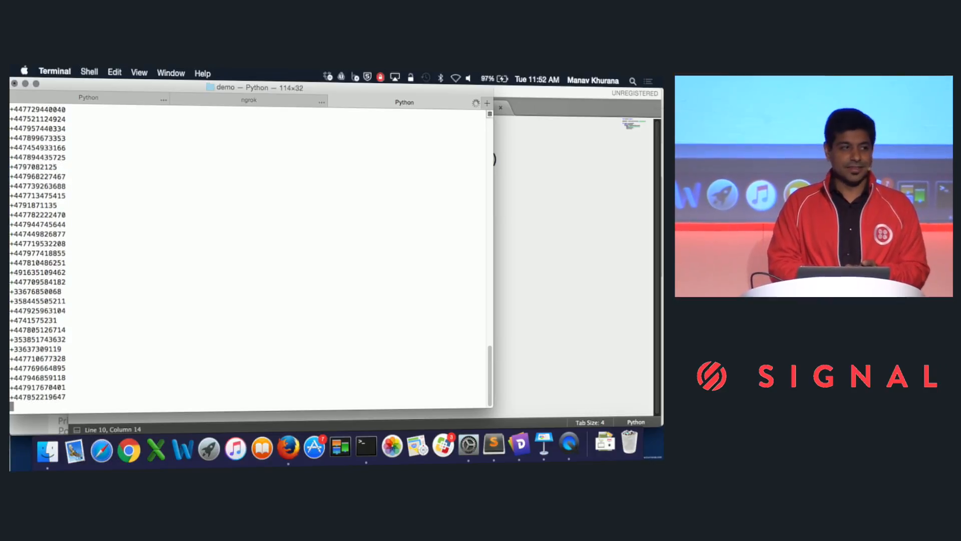
{"action": "scroll", "scroll_direction": "down", "scroll_amount": 3}
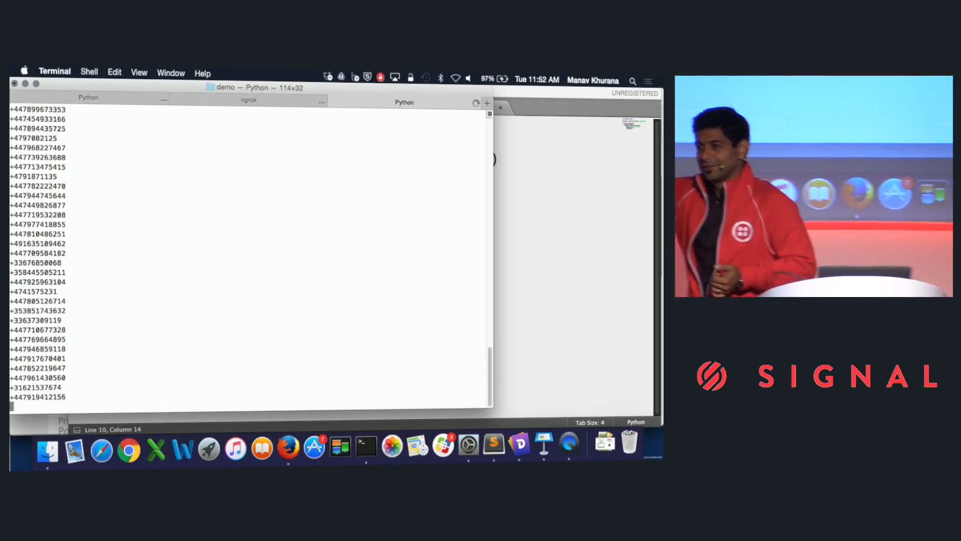
{"action": "scroll", "scroll_direction": "down", "scroll_amount": 3}
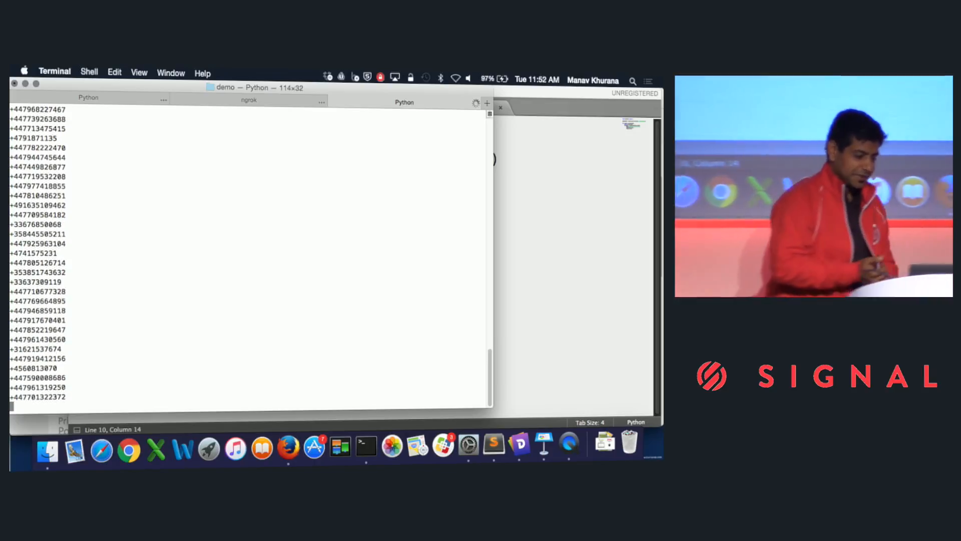
{"action": "left_click", "coordinate": [494, 443]}
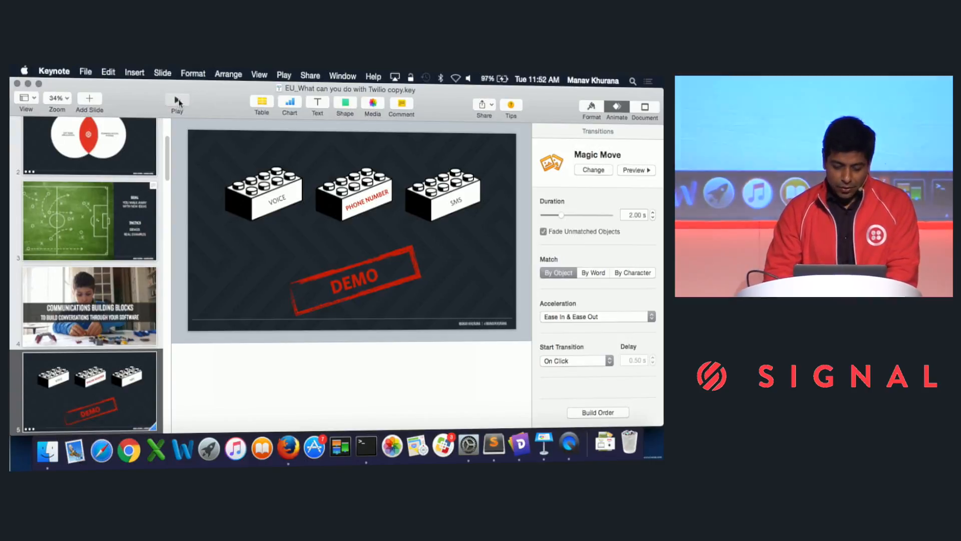
{"action": "left_click", "coordinate": [177, 102]}
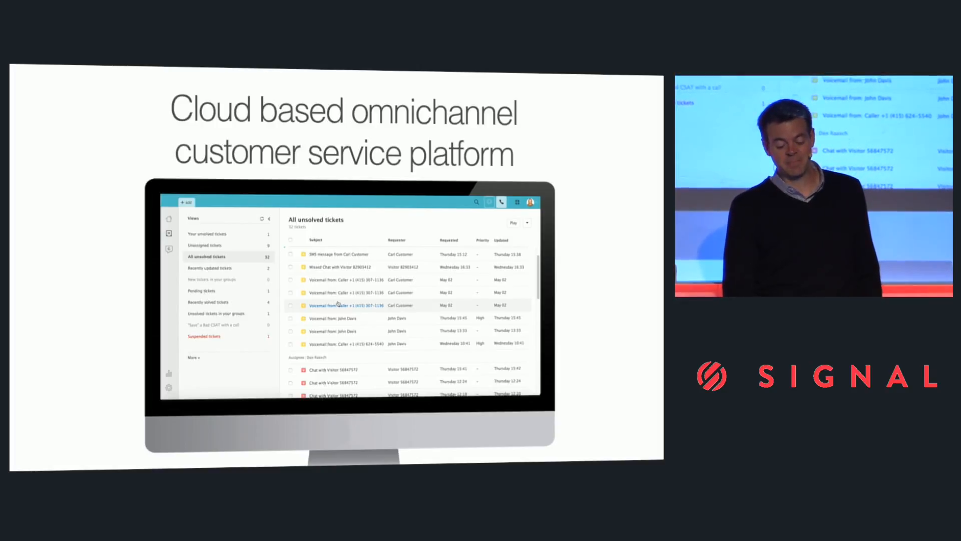
- Advance to the 'Cloud based omnichannel customer service platform' slide
{"action": "left_click", "coordinate": [501, 202]}
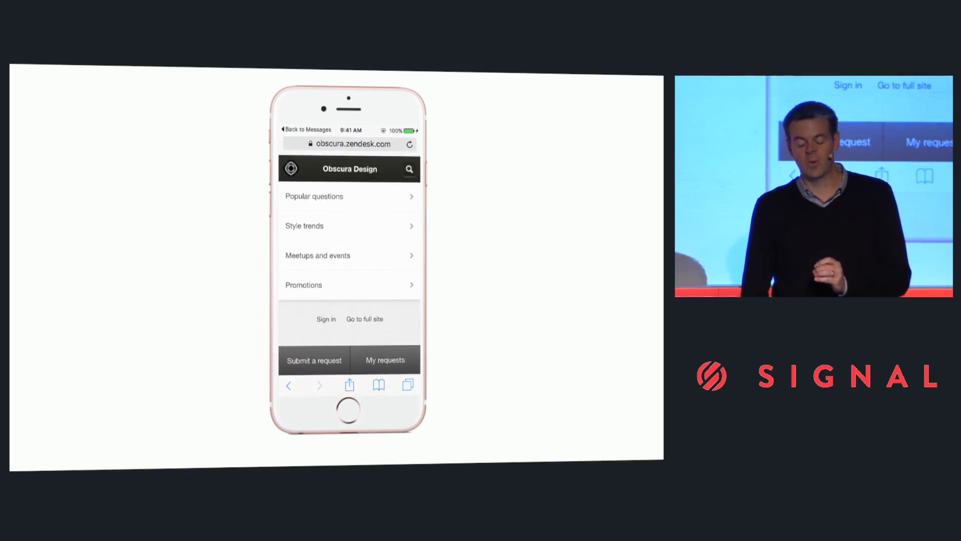
- Search the help center for 'Shipping' and open the shipping costs article
{"action": "left_click", "coordinate": [409, 168]}
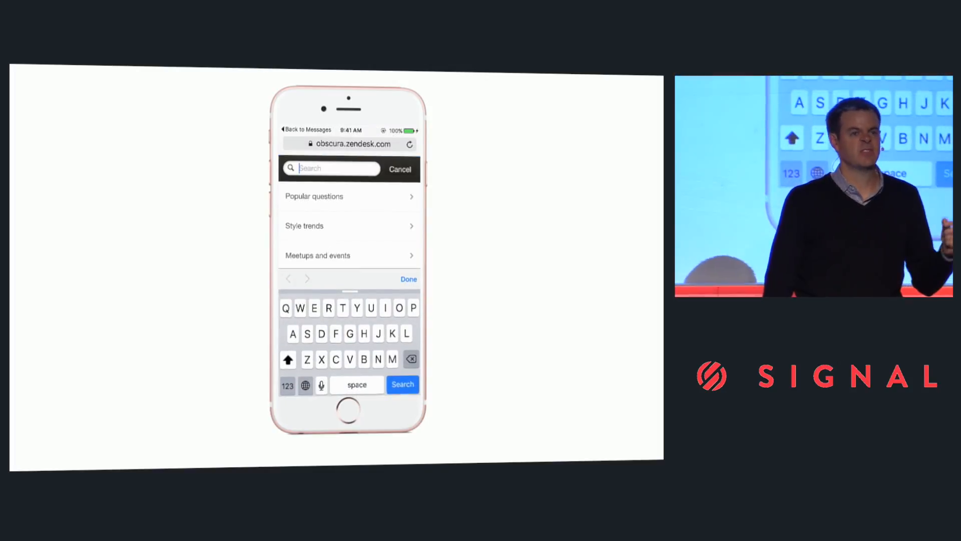
{"action": "type", "text": "Shippin"}
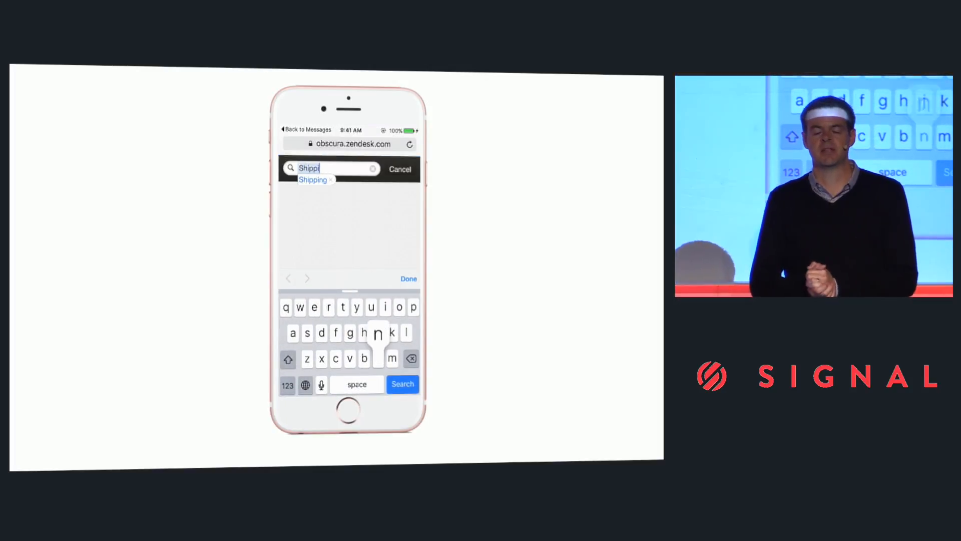
{"action": "left_click", "coordinate": [402, 385]}
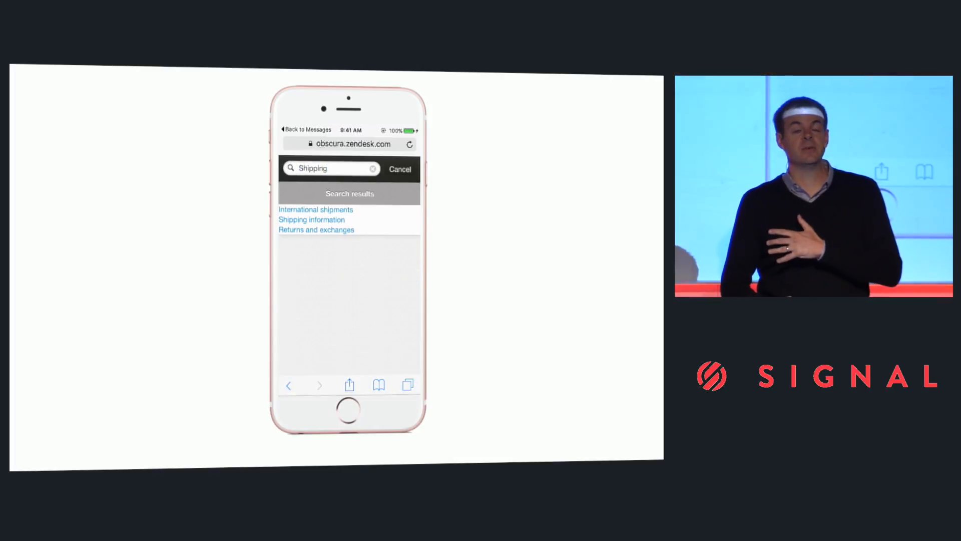
{"action": "left_click", "coordinate": [311, 220]}
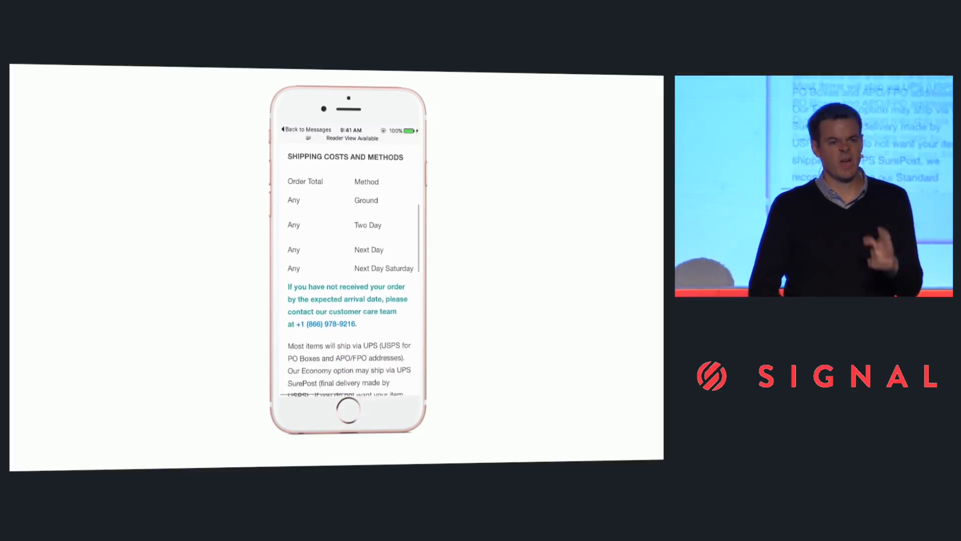
{"action": "left_click", "coordinate": [323, 324]}
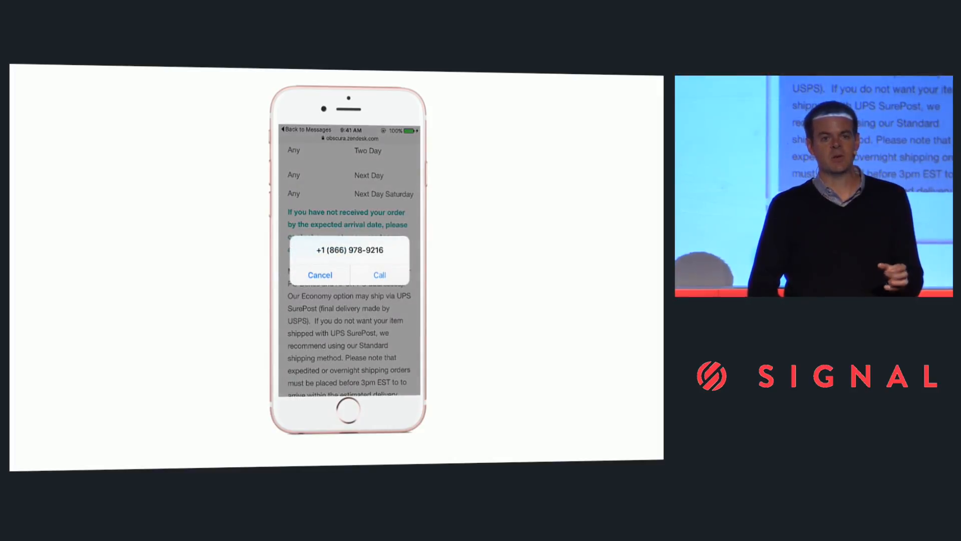
{"action": "left_click", "coordinate": [379, 274]}
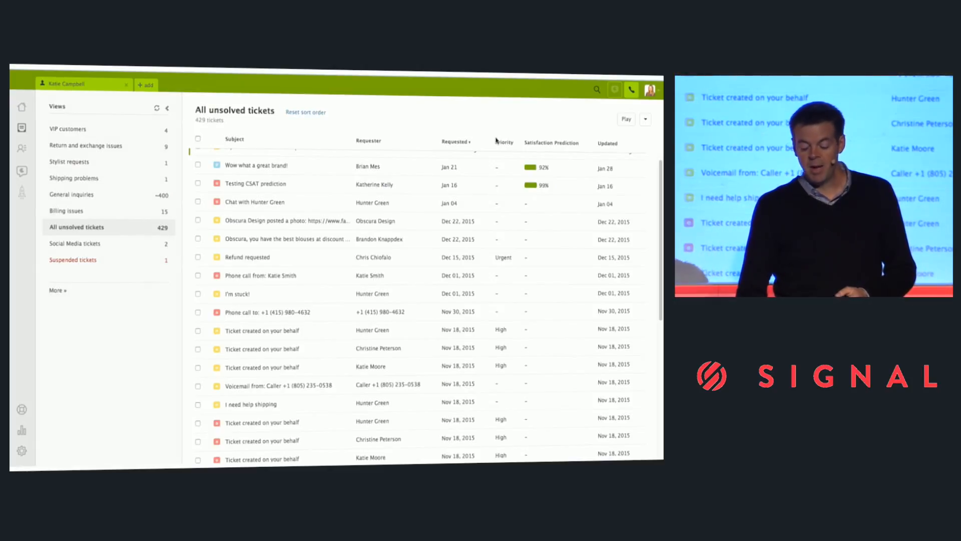
{"action": "left_click", "coordinate": [631, 90]}
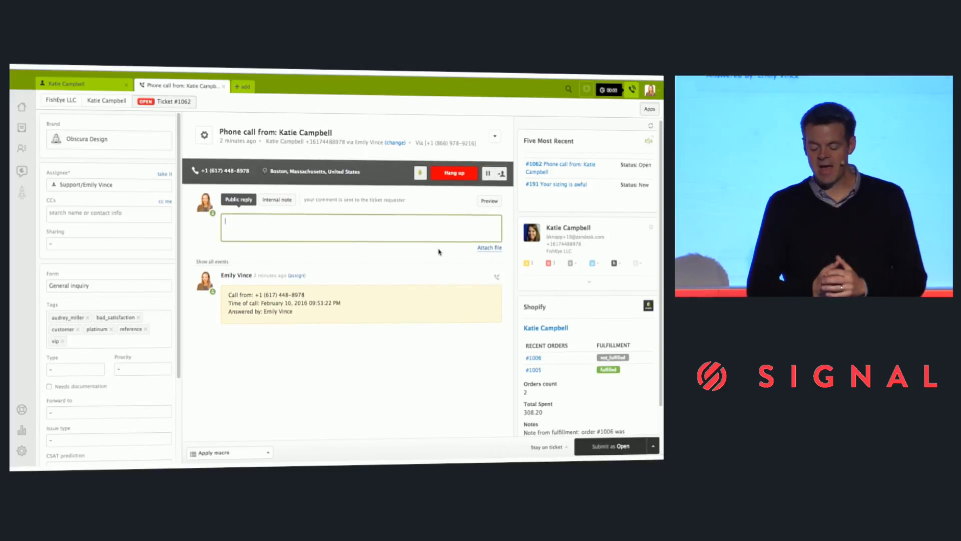
{"action": "mouse_move", "coordinate": [586, 339]}
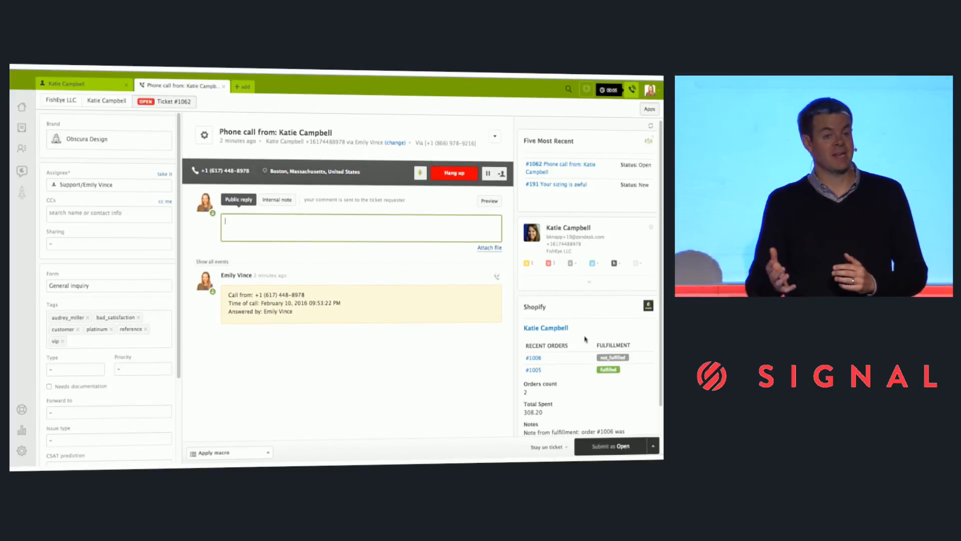
{"action": "mouse_move", "coordinate": [613, 340]}
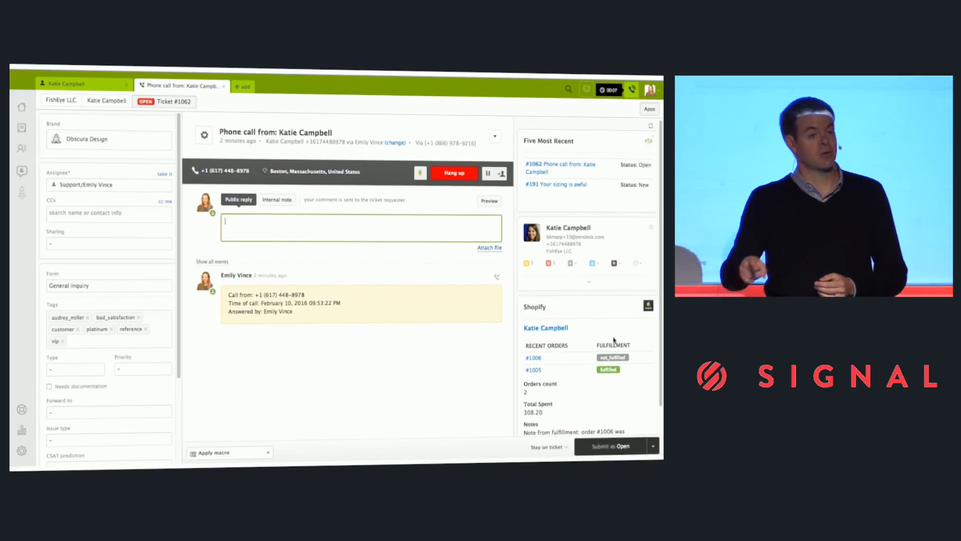
{"action": "mouse_move", "coordinate": [592, 335]}
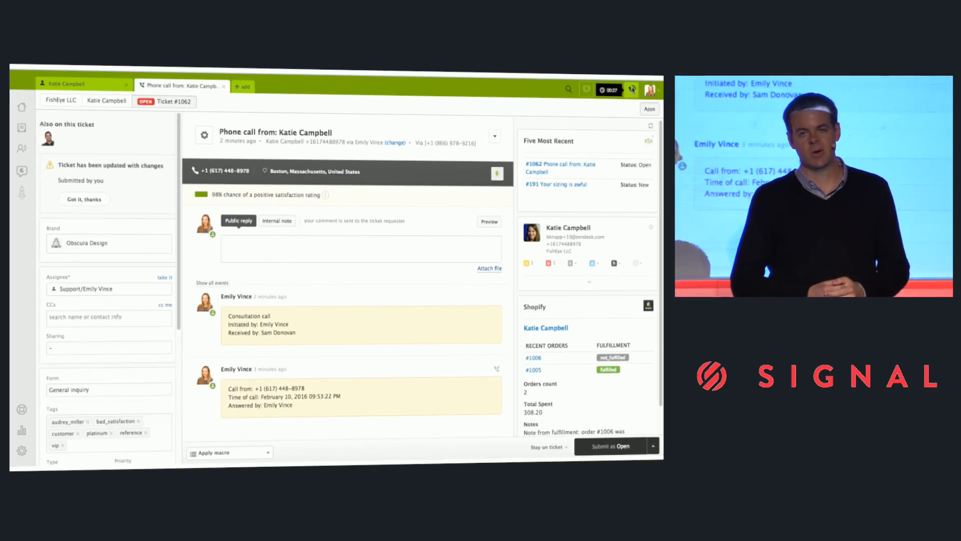
{"action": "left_click", "coordinate": [632, 90]}
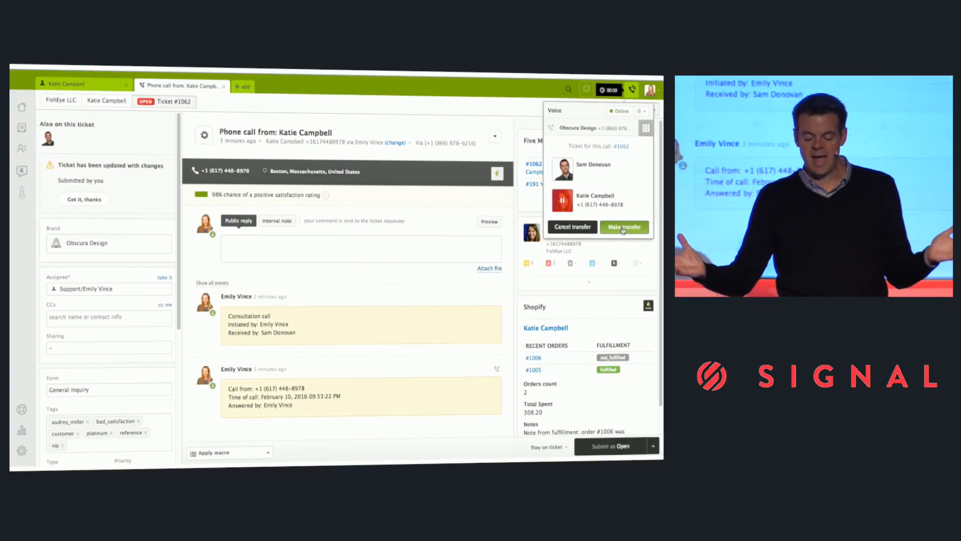
{"action": "left_click", "coordinate": [623, 226]}
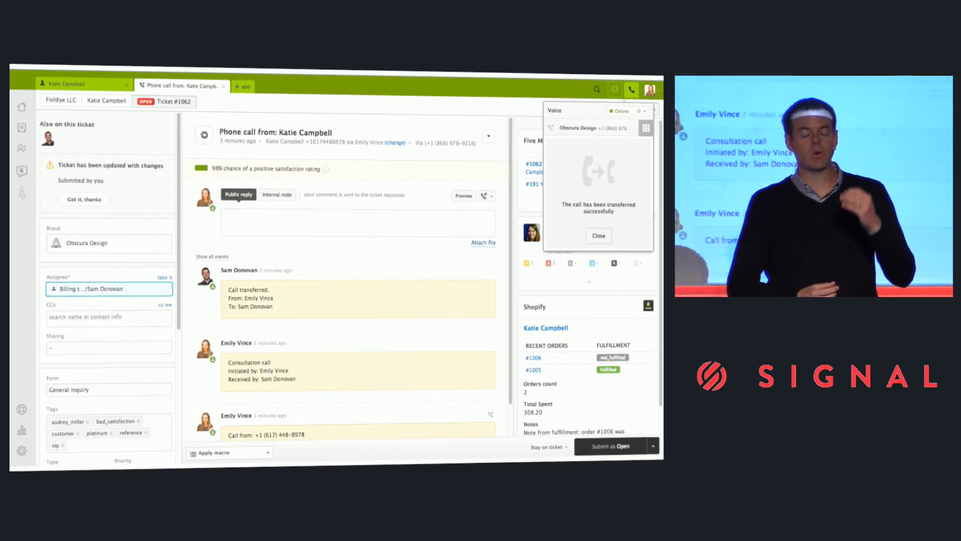
{"action": "left_click", "coordinate": [598, 236]}
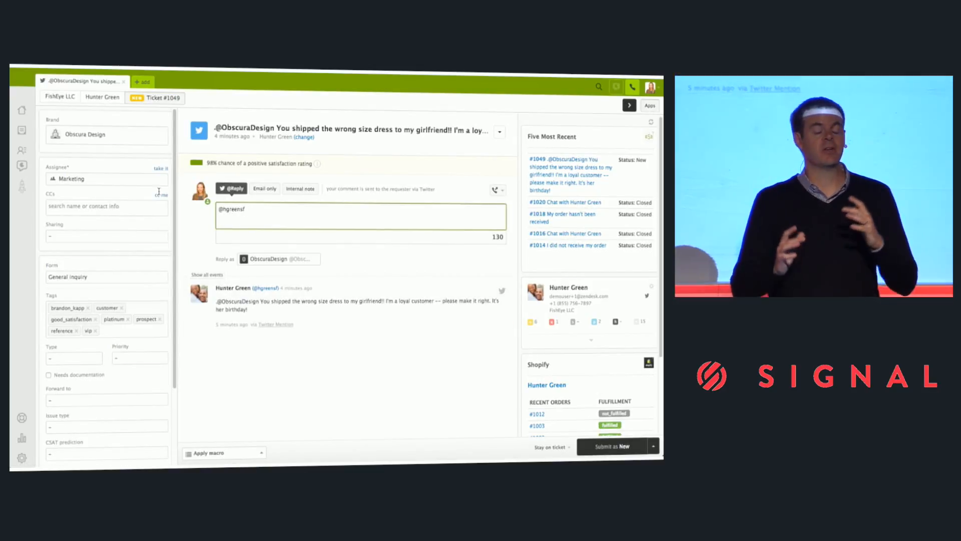
{"action": "left_click", "coordinate": [106, 178]}
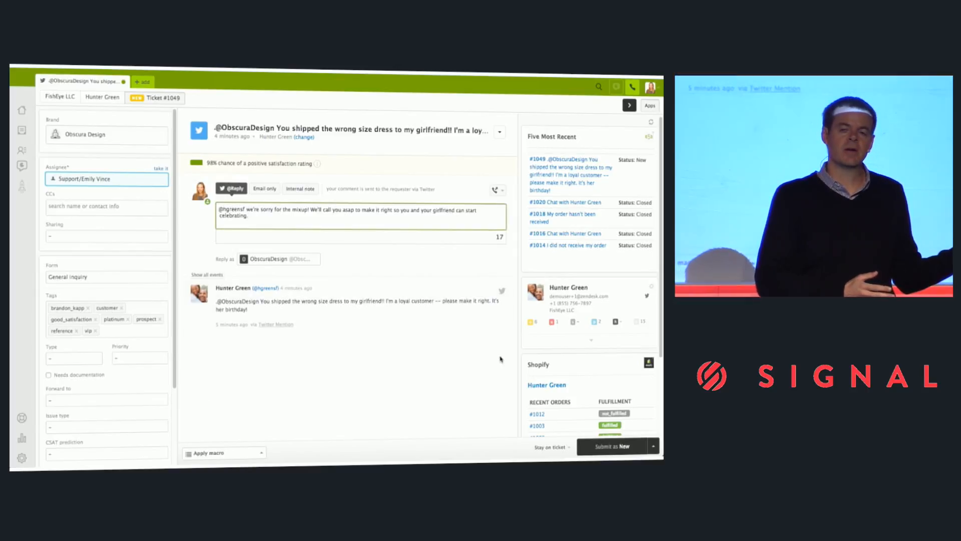
{"action": "left_click", "coordinate": [653, 445]}
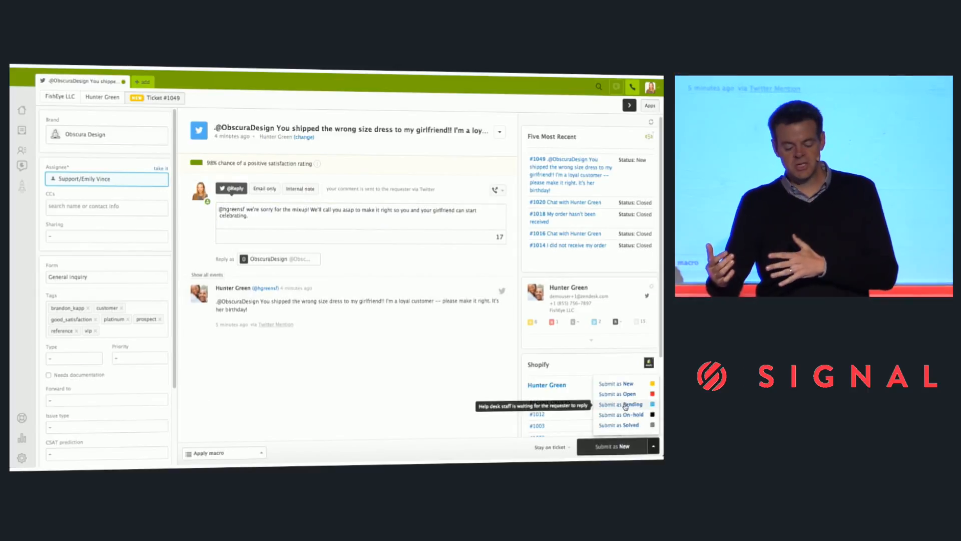
{"action": "left_click", "coordinate": [620, 404]}
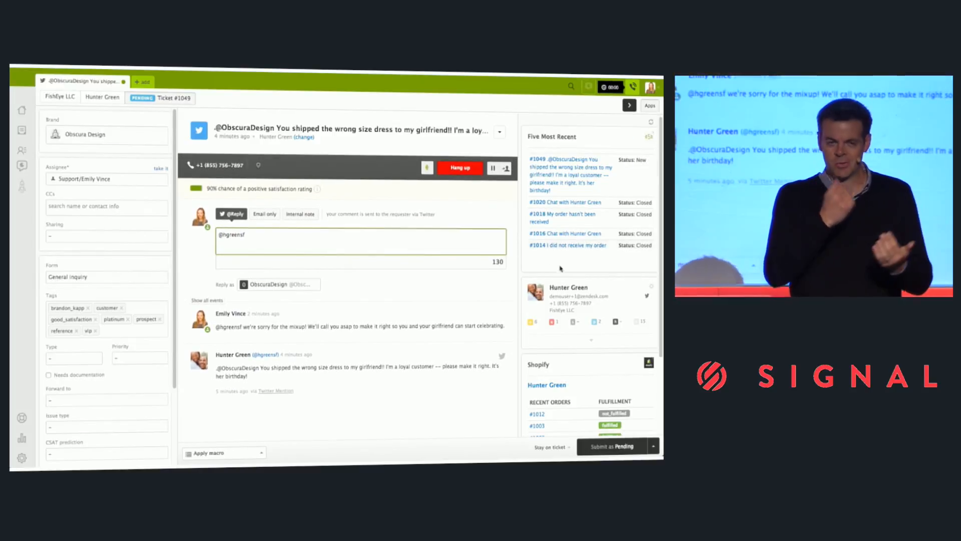
- Hang up the call with Hunter so it is logged on ticket #1049
{"action": "scroll", "scroll_direction": "down", "scroll_amount": 3}
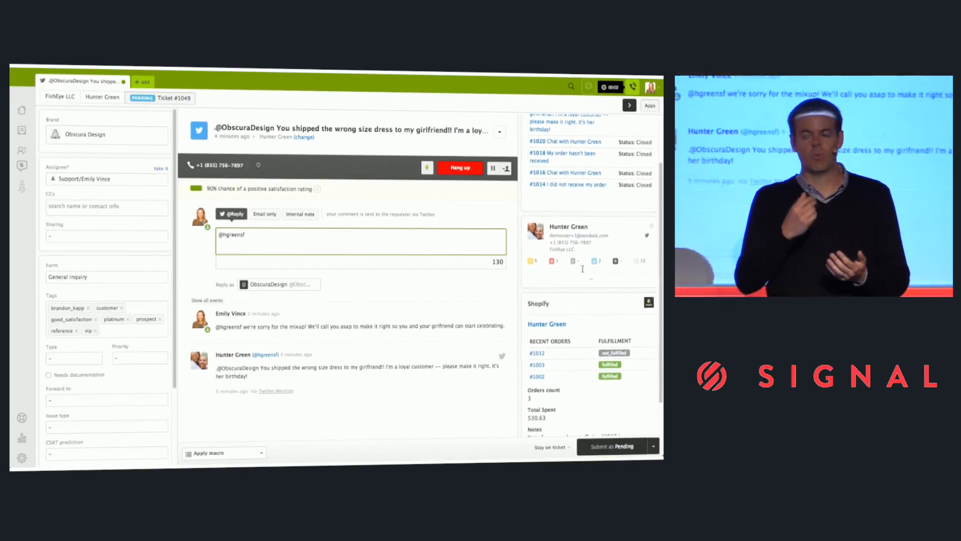
{"action": "scroll", "scroll_direction": "down", "scroll_amount": 3}
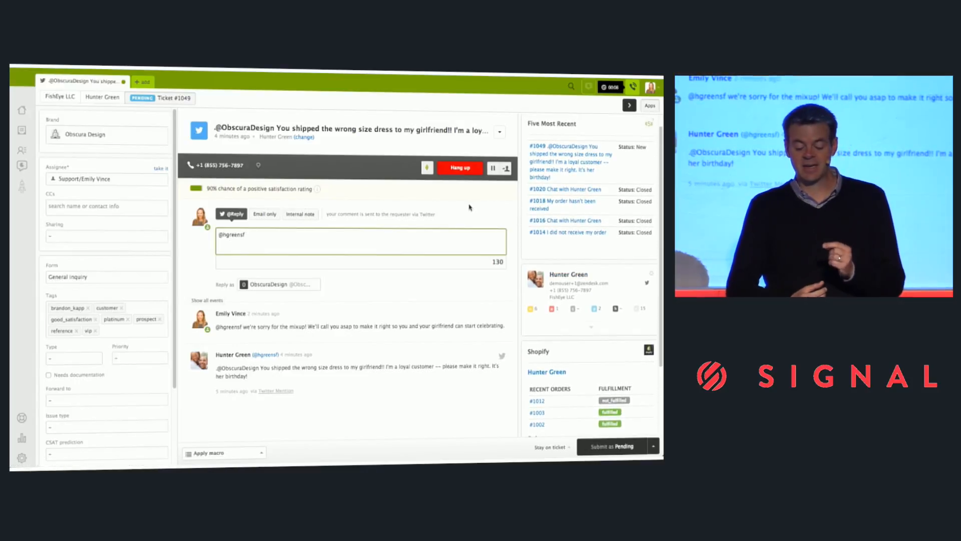
{"action": "left_click", "coordinate": [459, 168]}
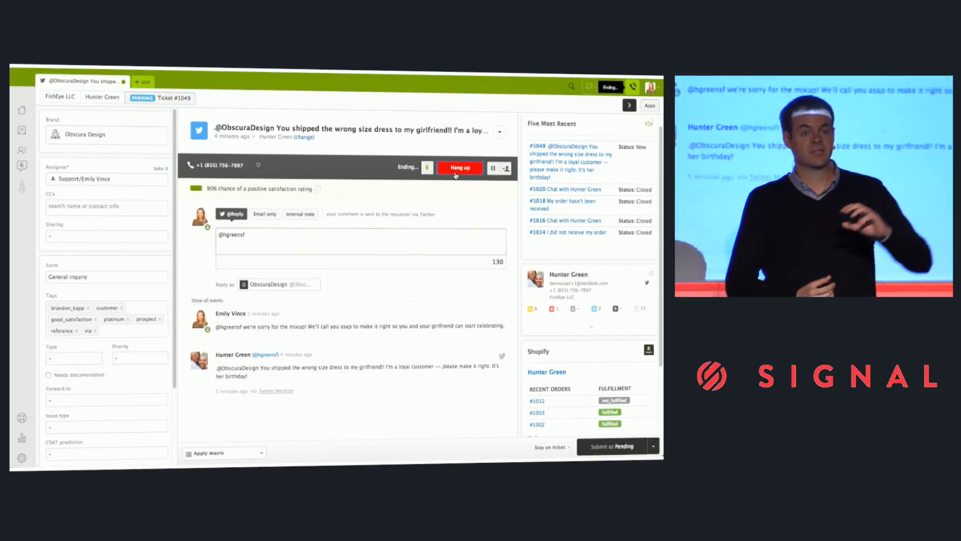
{"action": "left_click", "coordinate": [460, 167]}
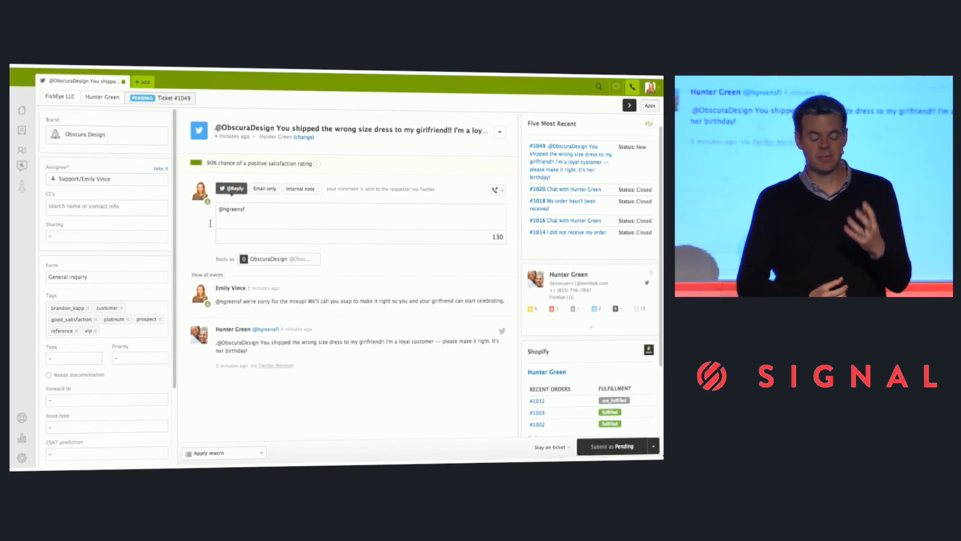
{"action": "left_click", "coordinate": [611, 446]}
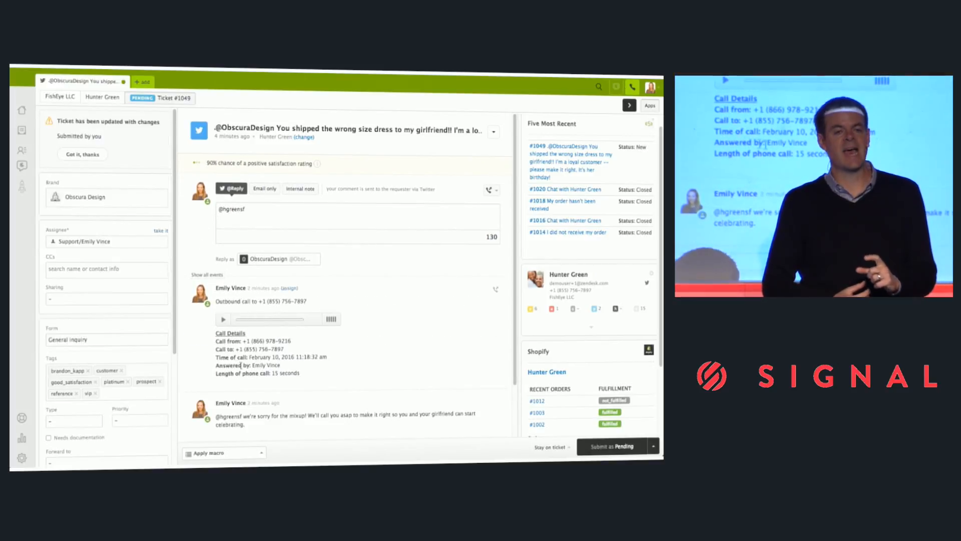
{"action": "left_click", "coordinate": [223, 319]}
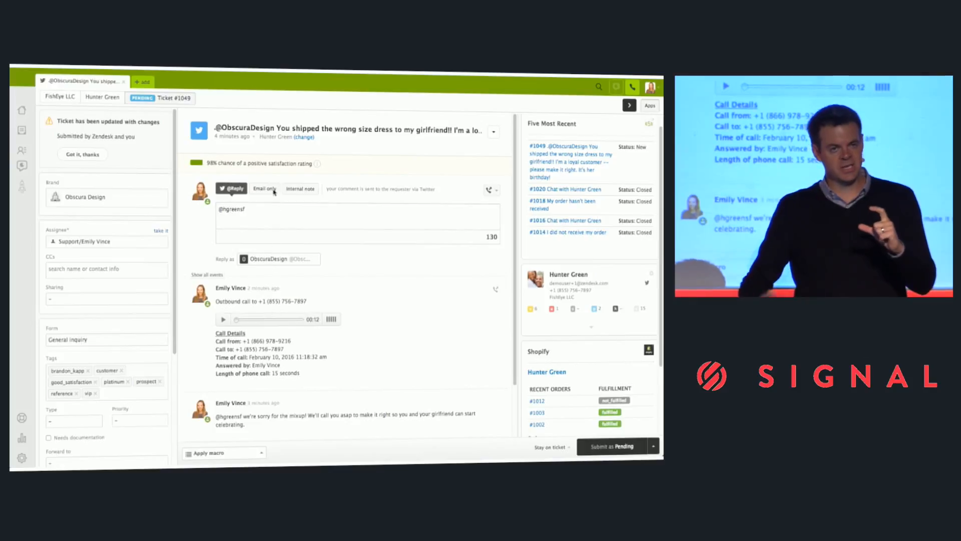
- Send the follow-up as an email-only reply and submit ticket #1049 as Solved
{"action": "left_click", "coordinate": [211, 453]}
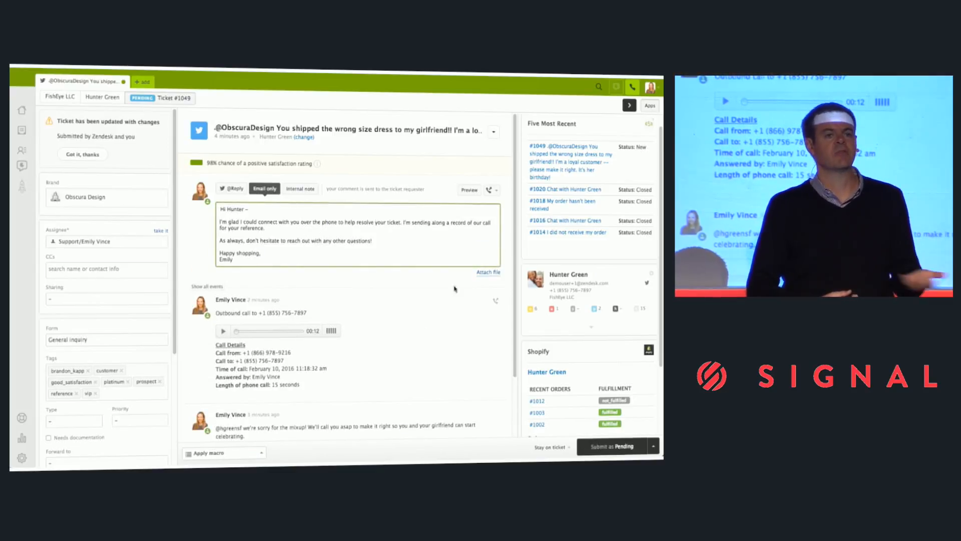
{"action": "left_click", "coordinate": [652, 446]}
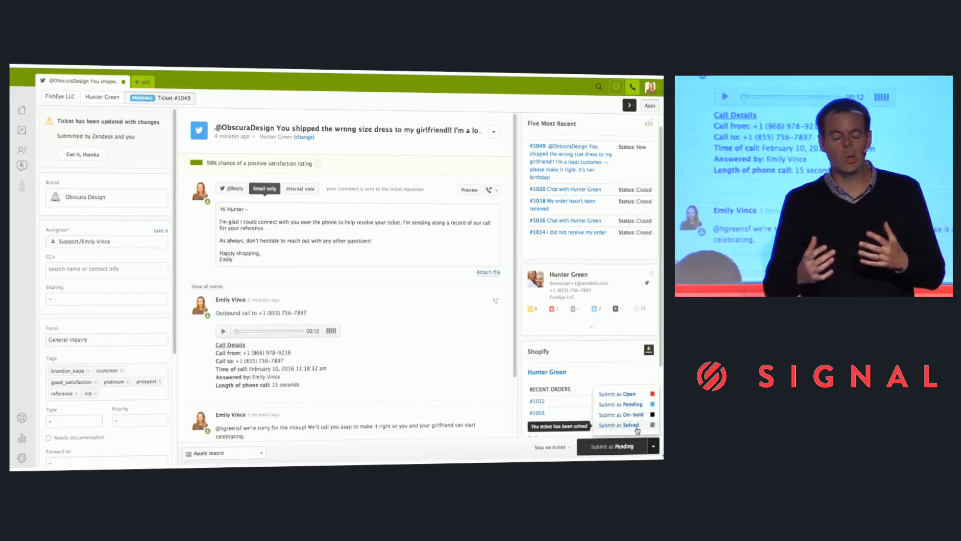
{"action": "left_click", "coordinate": [619, 426]}
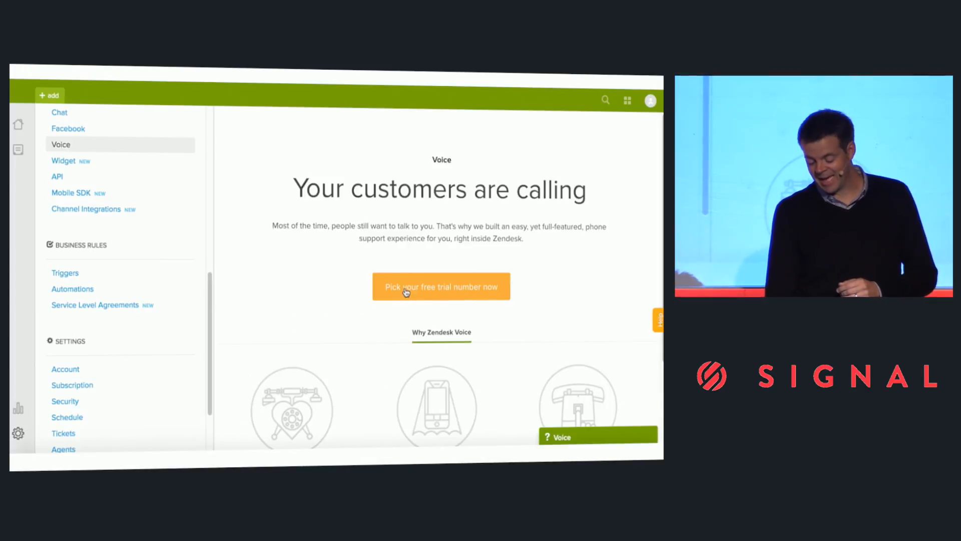
- Pick a free trial Zendesk Voice number, accept the terms, and go online to take calls
{"action": "left_click", "coordinate": [441, 287]}
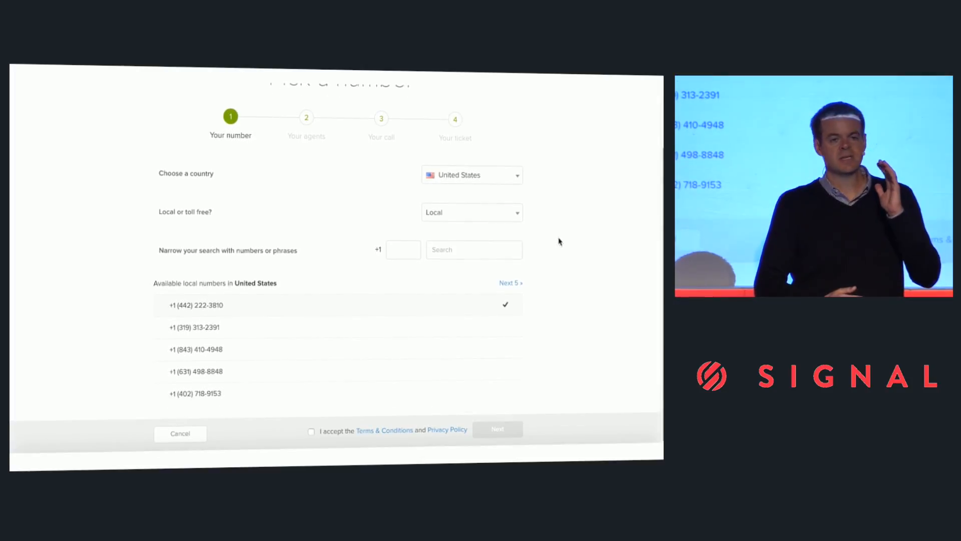
{"action": "left_click", "coordinate": [311, 432]}
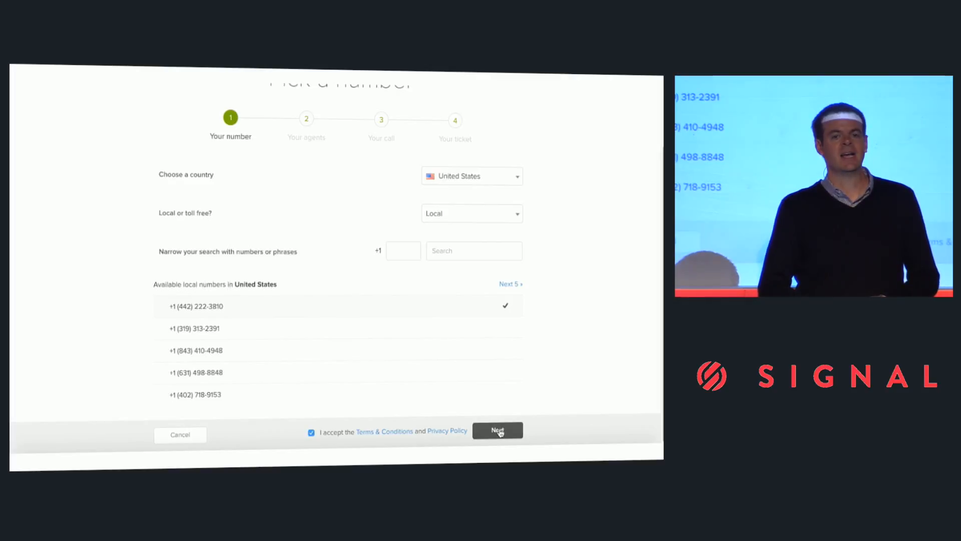
{"action": "left_click", "coordinate": [497, 430]}
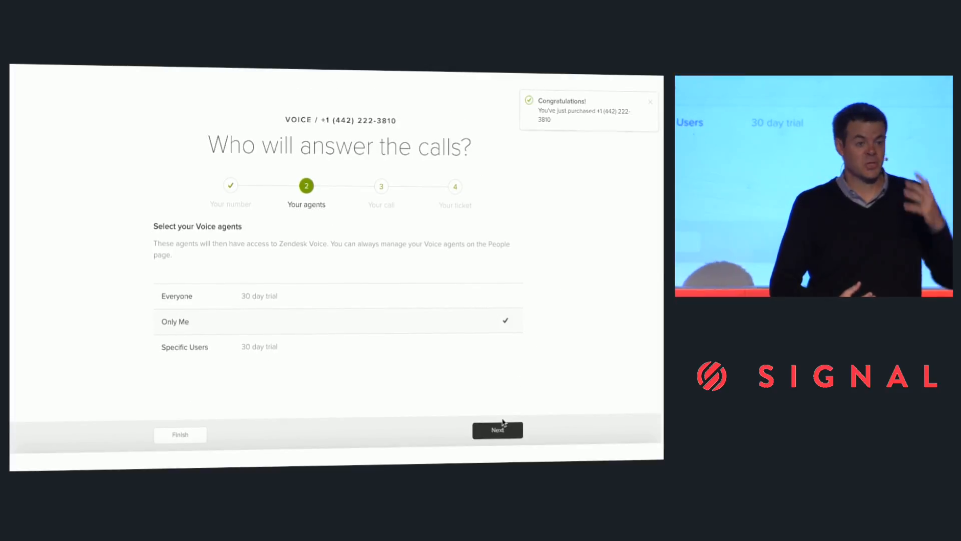
{"action": "left_click", "coordinate": [498, 429]}
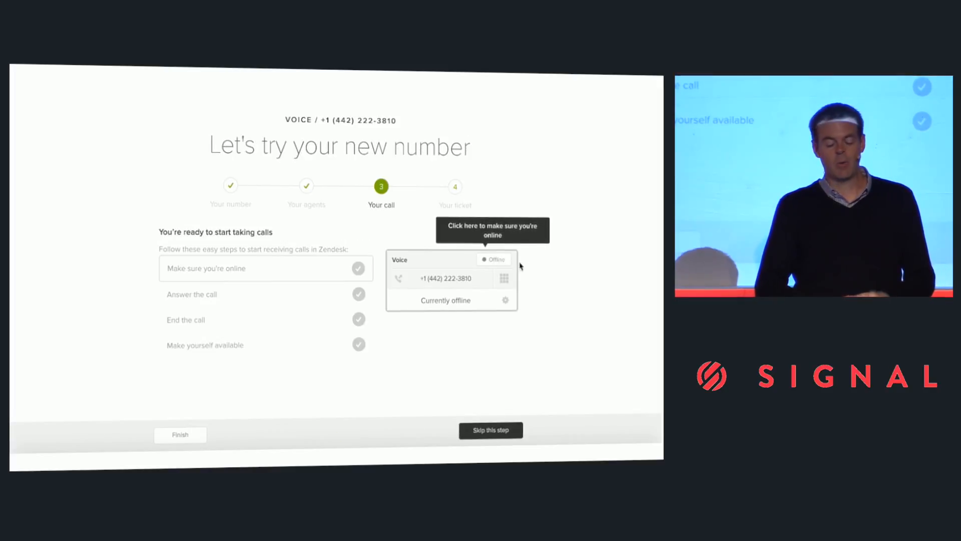
{"action": "left_click", "coordinate": [494, 259]}
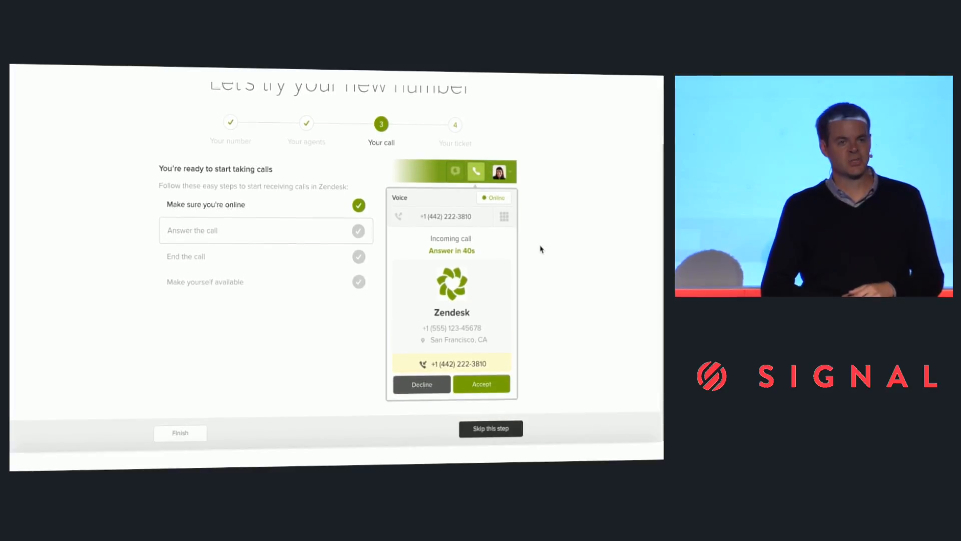
- Accept the test call with microphone access, end it, go available again and check out Ticket #2
{"action": "left_click", "coordinate": [481, 385]}
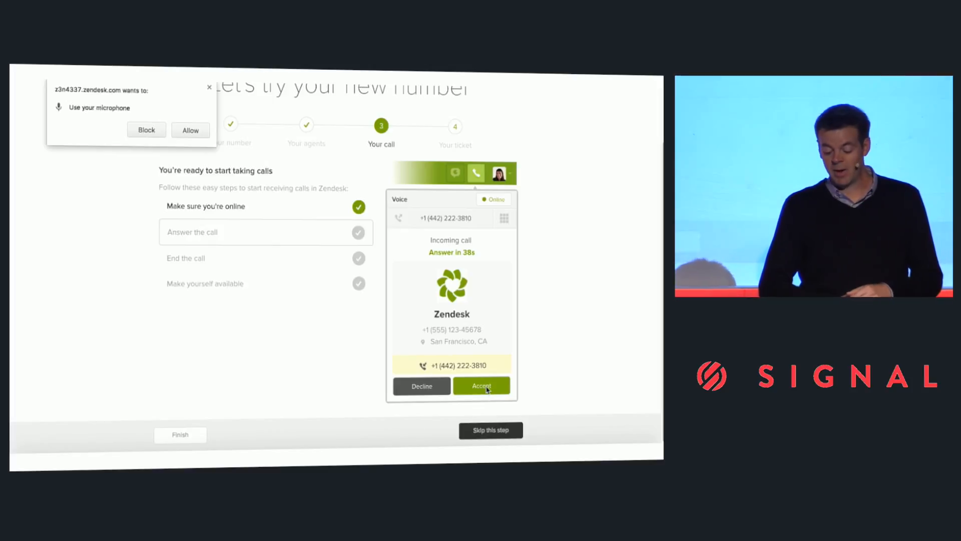
{"action": "left_click", "coordinate": [482, 385]}
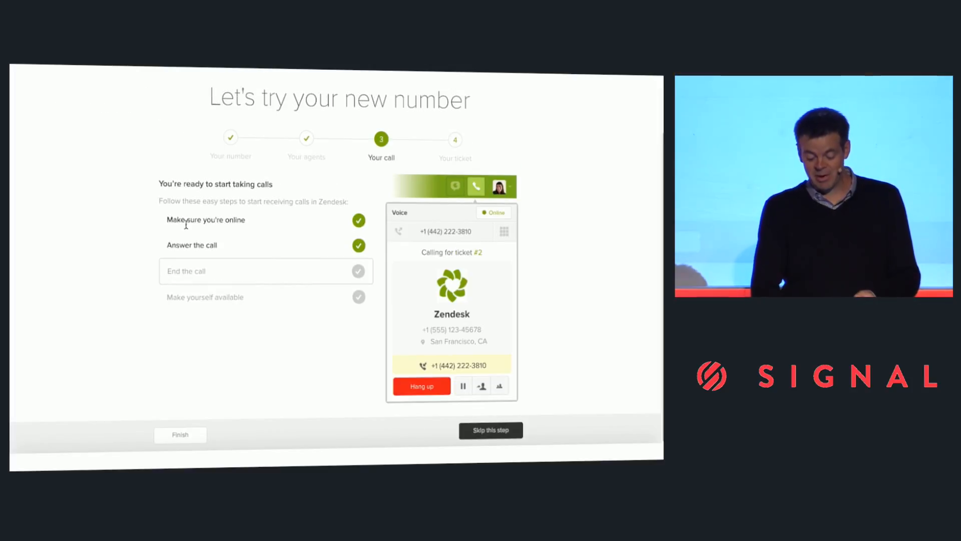
{"action": "mouse_move", "coordinate": [368, 344]}
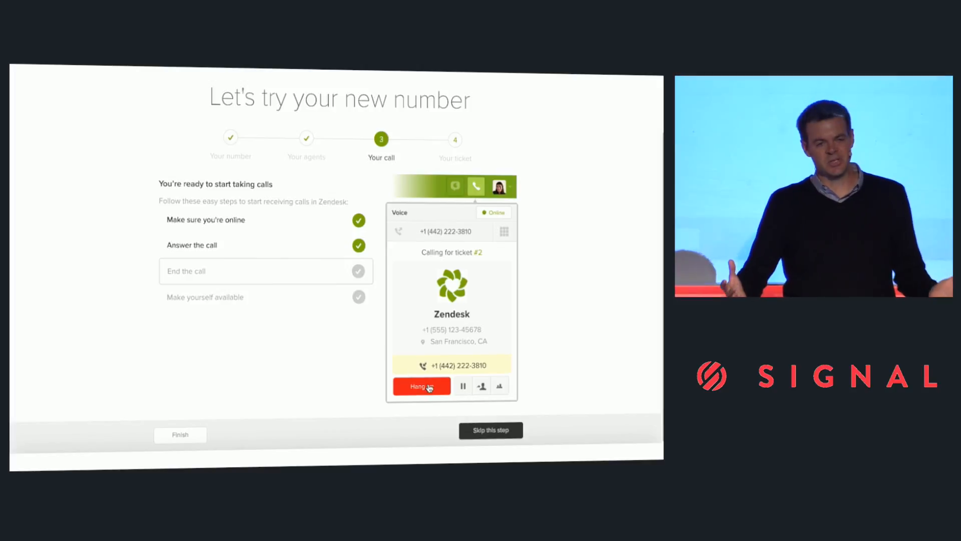
{"action": "left_click", "coordinate": [421, 385]}
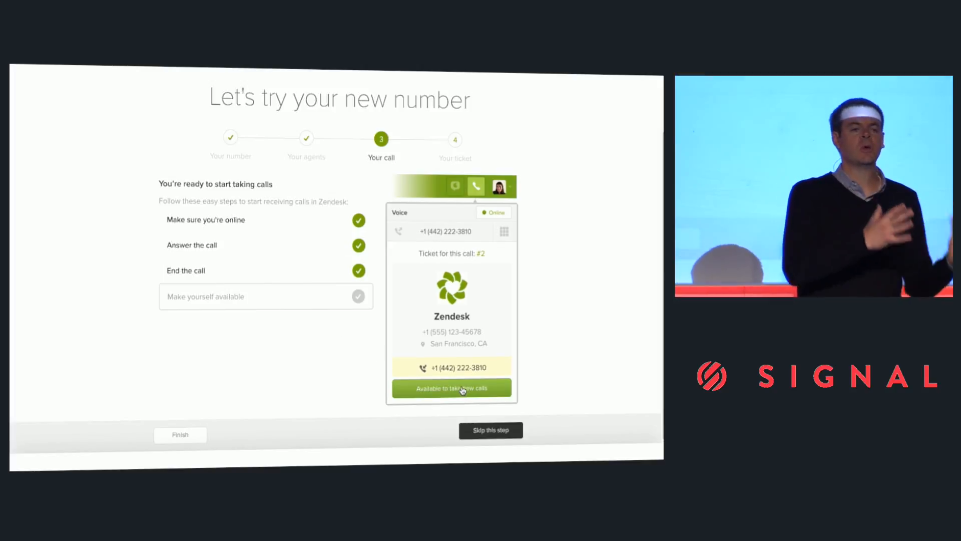
{"action": "left_click", "coordinate": [451, 388]}
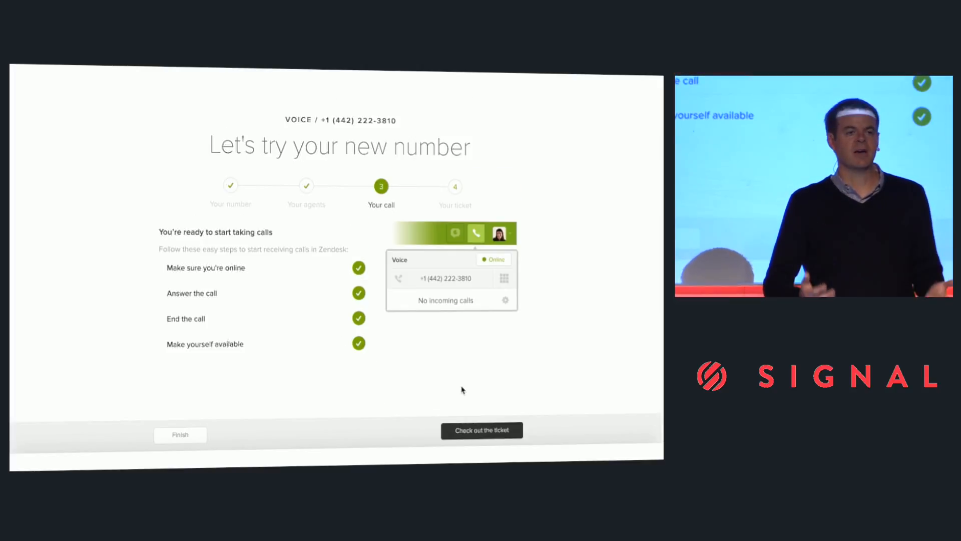
{"action": "left_click", "coordinate": [481, 430]}
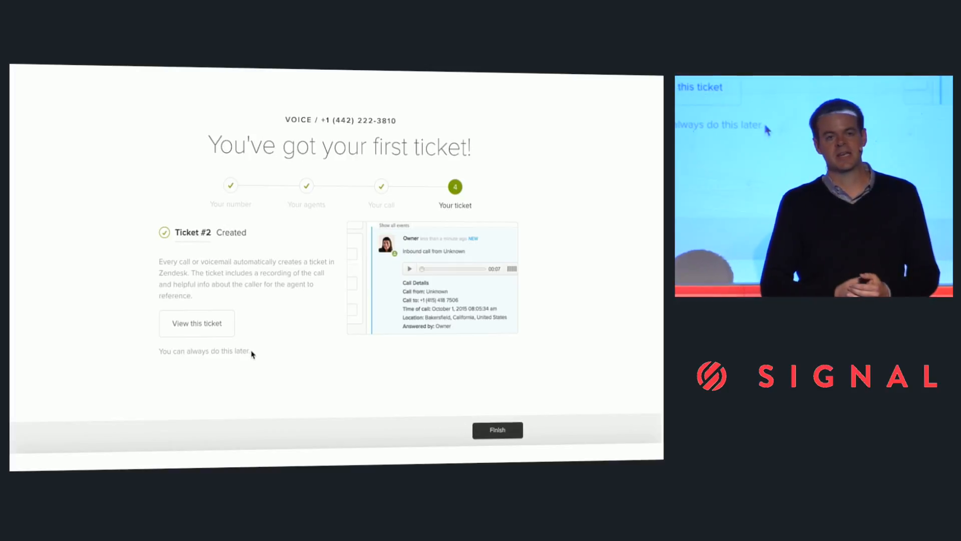
{"action": "left_click", "coordinate": [498, 430]}
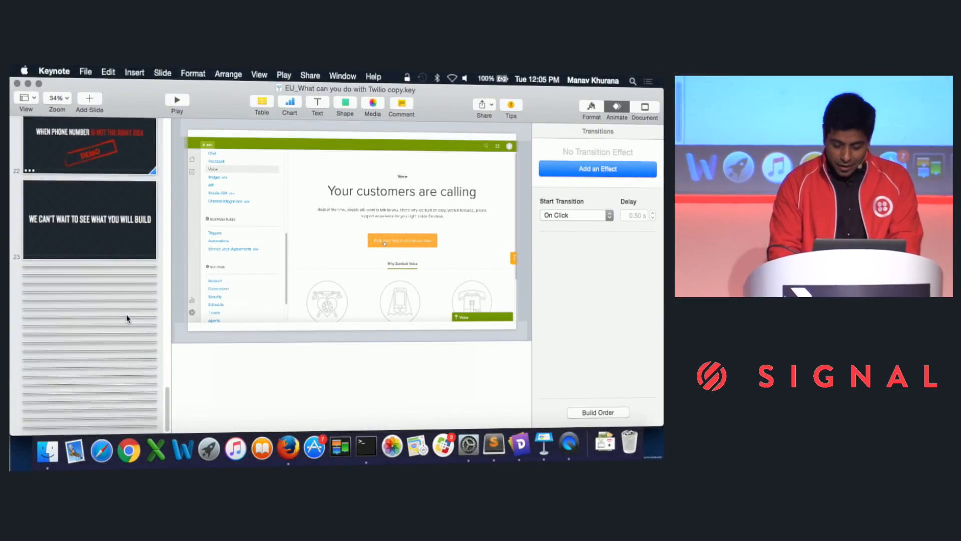
{"action": "mouse_move", "coordinate": [541, 446]}
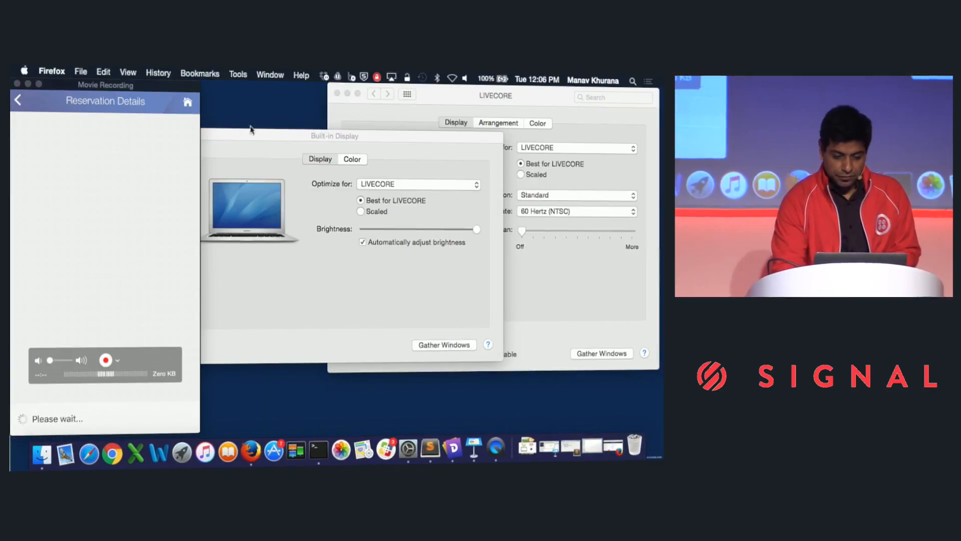
- Bring the mirrored iPhone screen in QuickTime Player into focus
{"action": "left_click", "coordinate": [334, 136]}
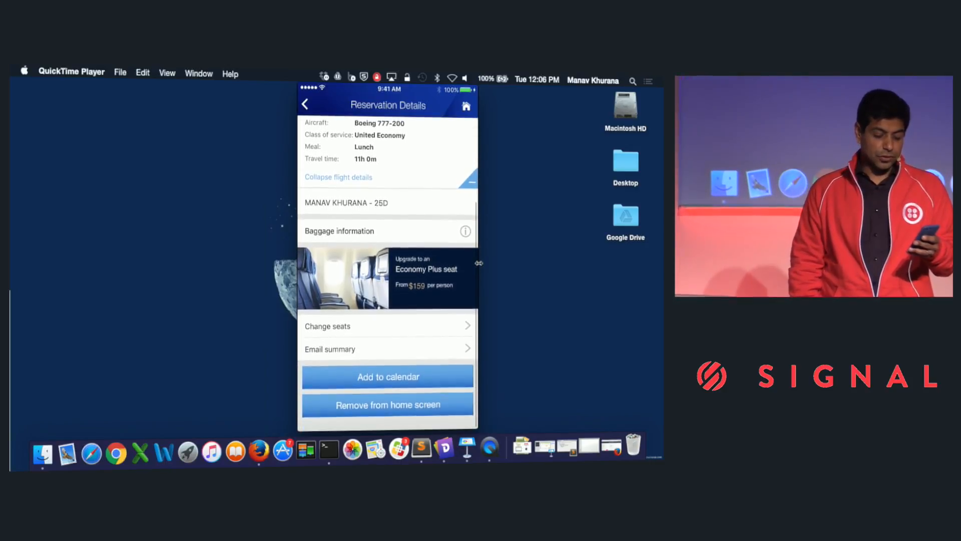
- Reach the Contact Us page from the United app's main menu on the mirrored phone
{"action": "scroll", "scroll_direction": "down", "scroll_amount": 3}
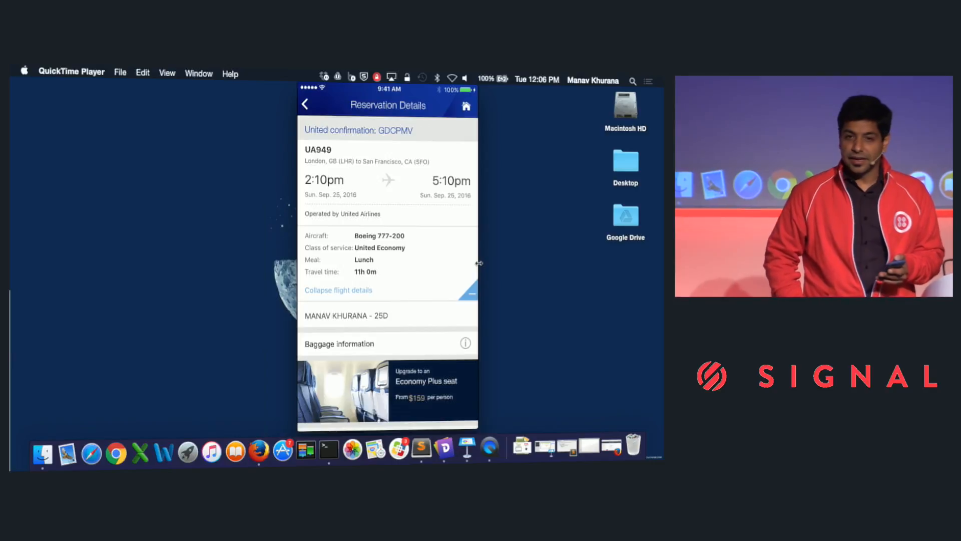
{"action": "scroll", "scroll_direction": "down", "scroll_amount": 3}
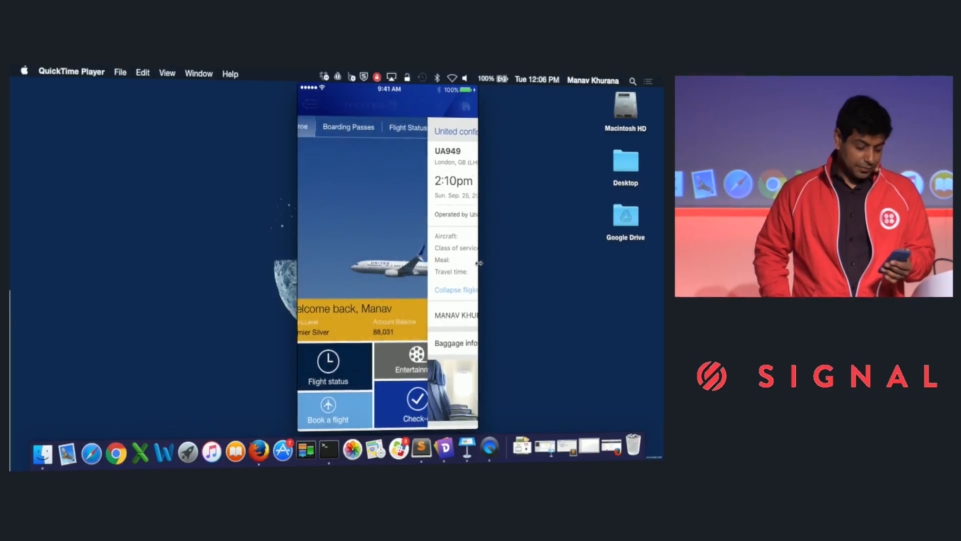
{"action": "left_click", "coordinate": [464, 106]}
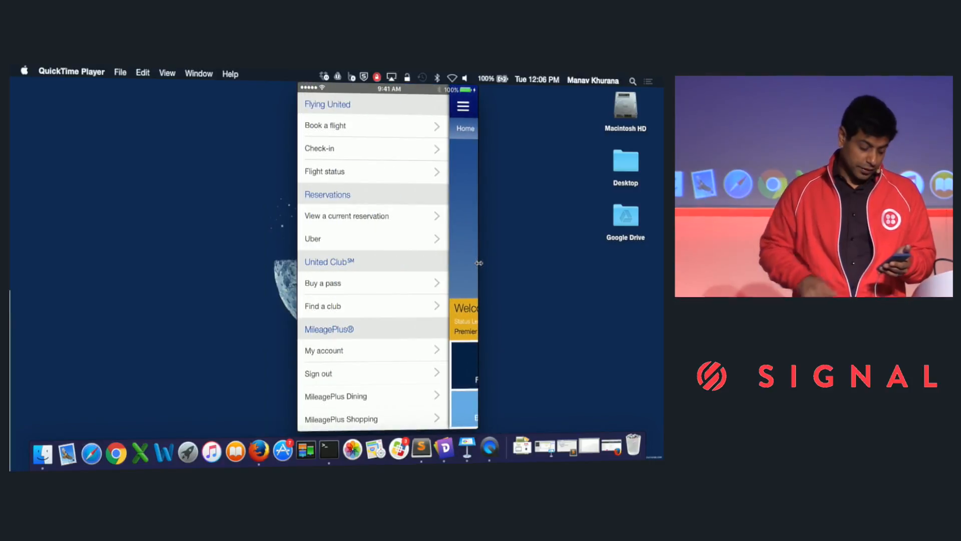
{"action": "scroll", "scroll_direction": "down", "scroll_amount": 3}
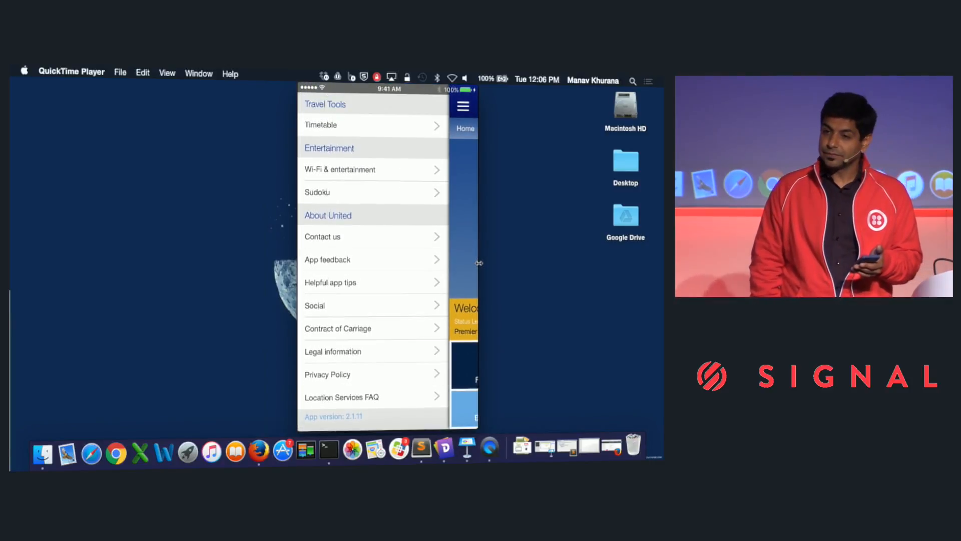
{"action": "left_click", "coordinate": [322, 236]}
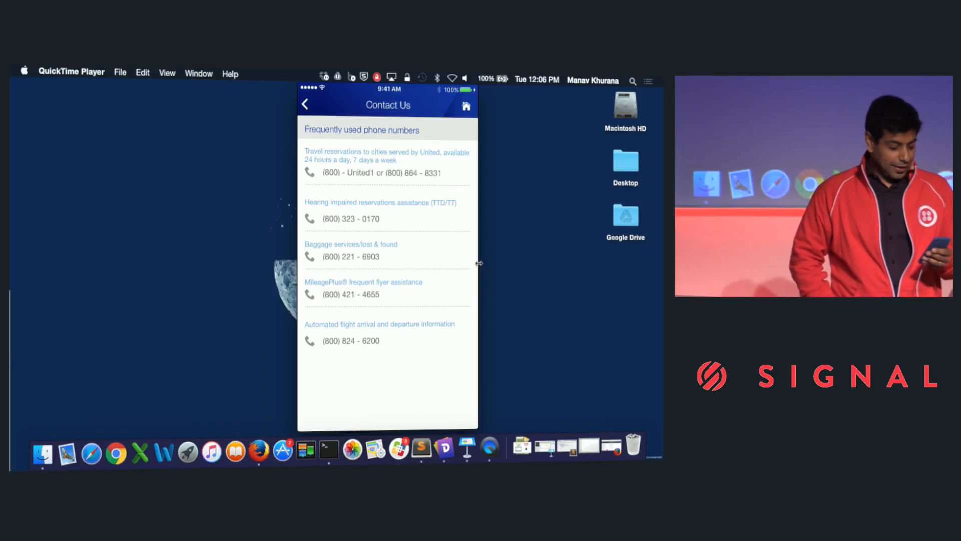
- Dial the (800) United1 travel reservations number
{"action": "left_click", "coordinate": [388, 173]}
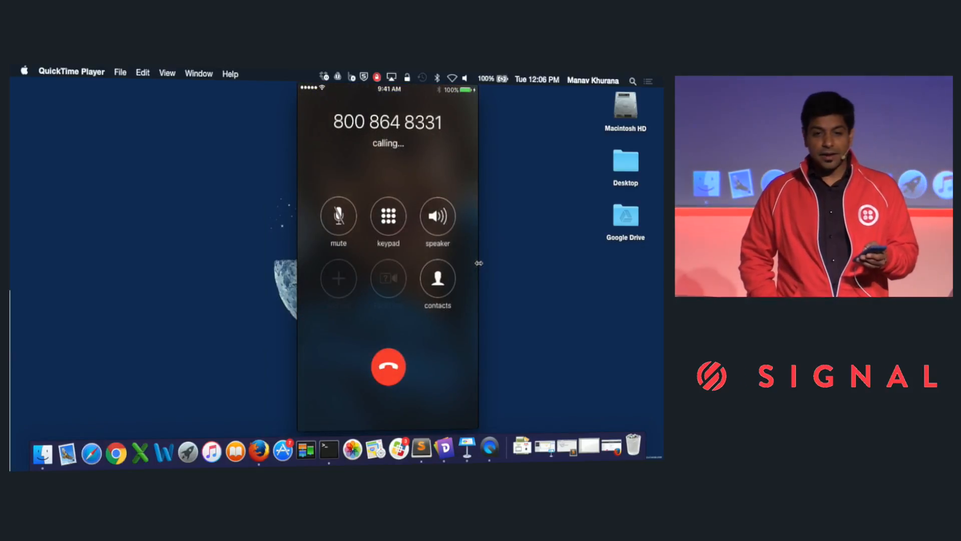
- Hang up the reservations call with the red end-call button
{"action": "left_click", "coordinate": [388, 367]}
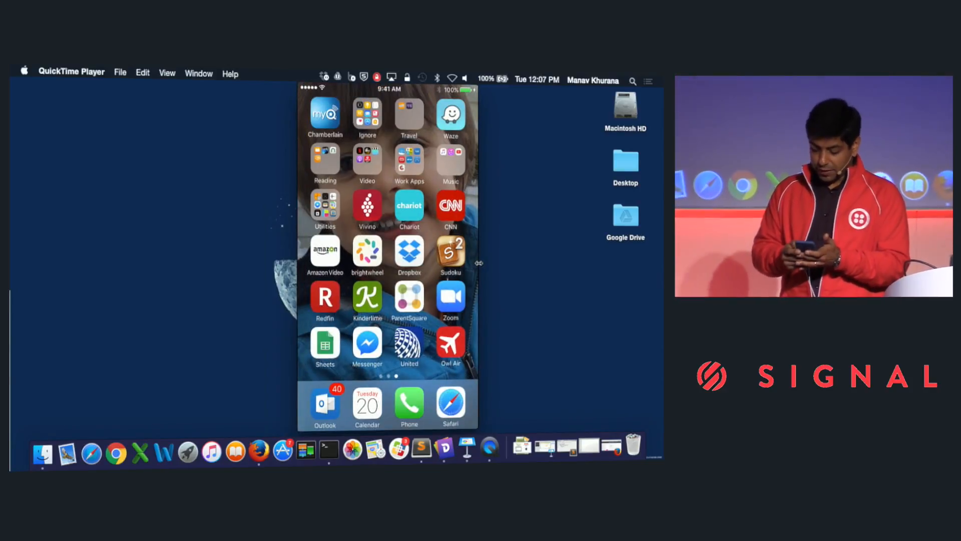
- Launch Owl Air on the phone and show the Owl Air Agent dashboard in Firefox
{"action": "left_click", "coordinate": [450, 343]}
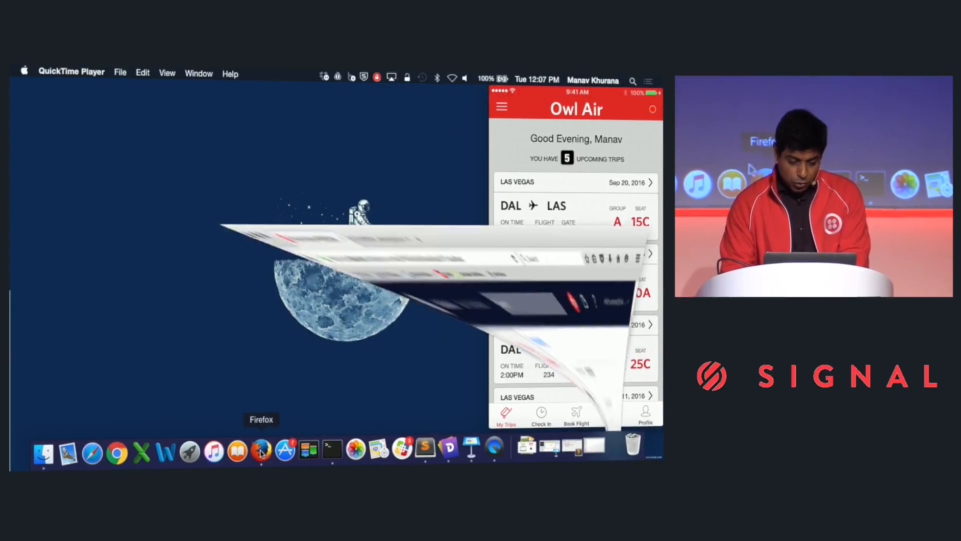
{"action": "left_click", "coordinate": [262, 453]}
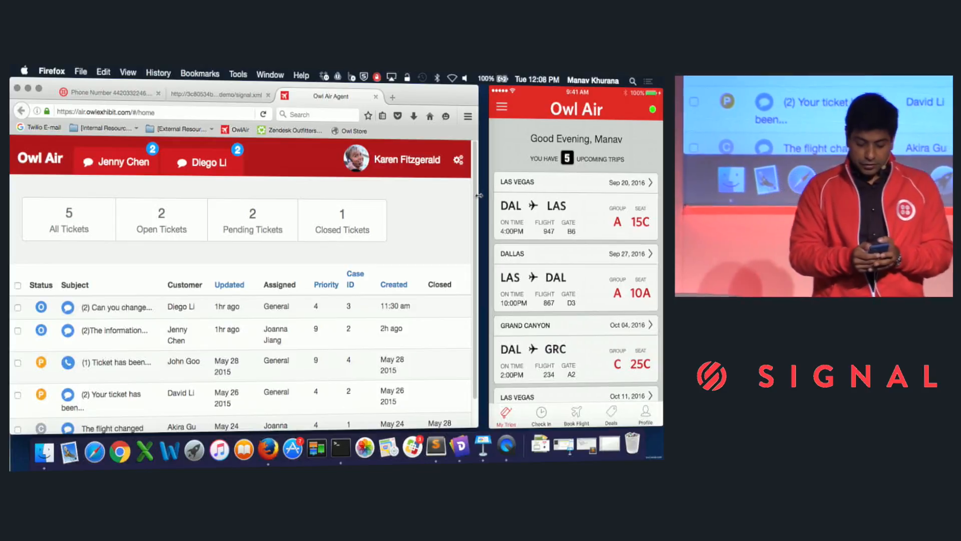
- From the Las Vegas trip details, choose 'Talk to an agent' to start the call
{"action": "left_click", "coordinate": [576, 215]}
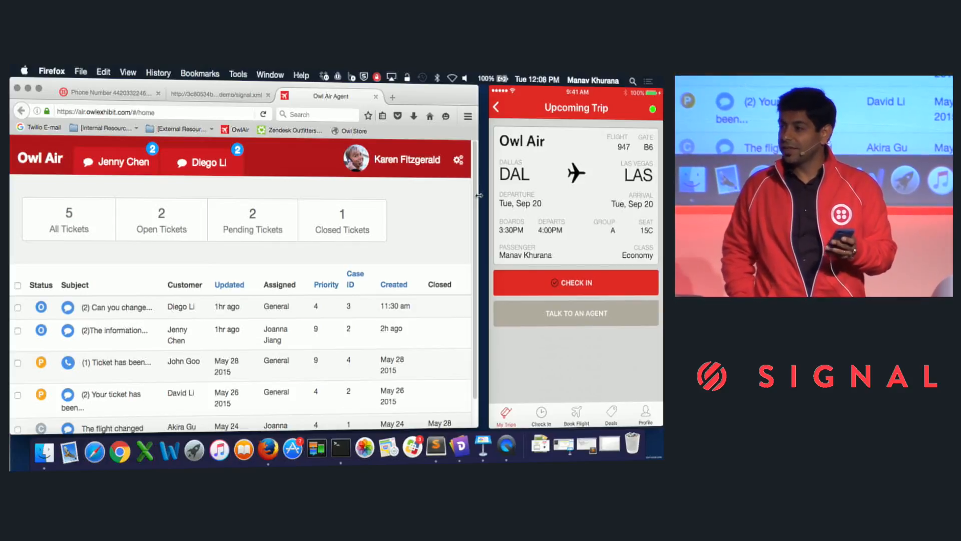
{"action": "left_click", "coordinate": [576, 312]}
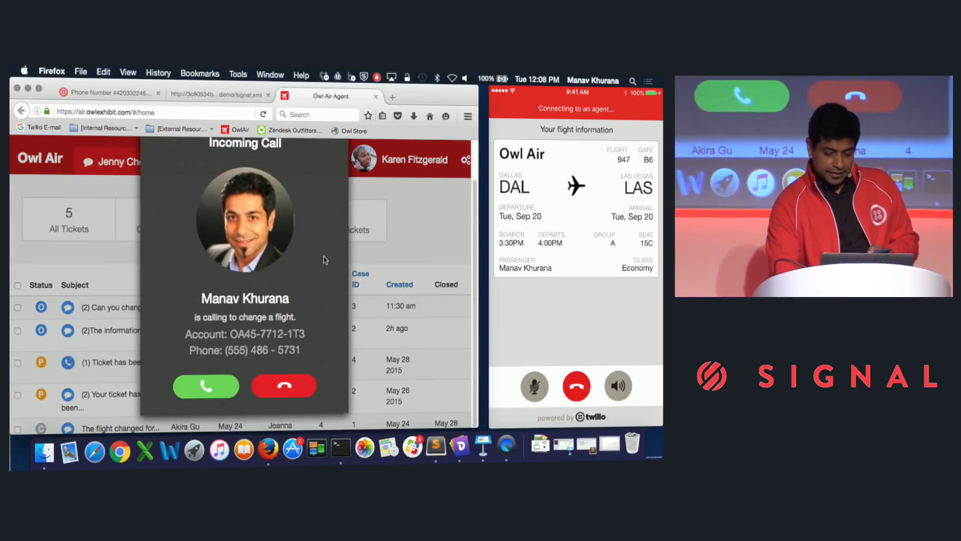
- Accept Manav's incoming call and start a Change on his Flight Record
{"action": "left_click", "coordinate": [206, 386]}
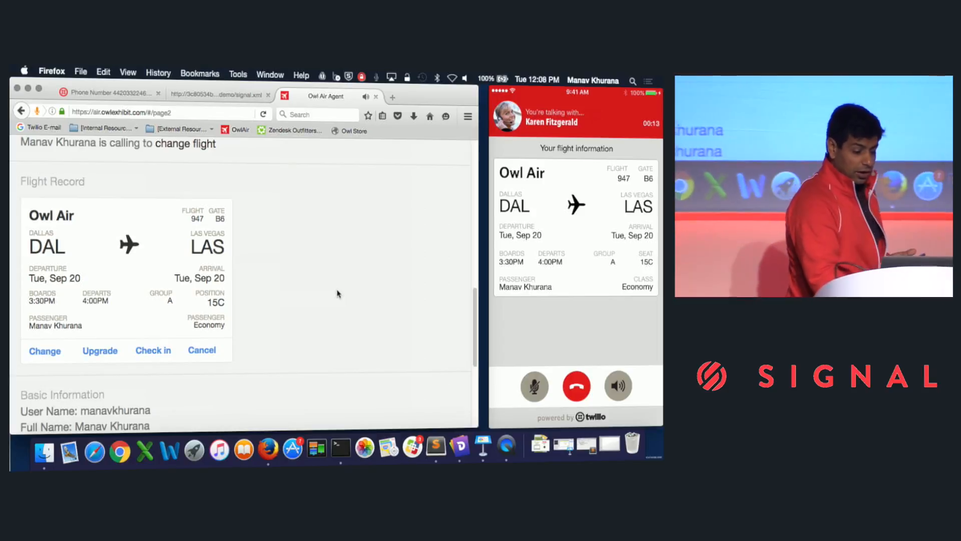
{"action": "scroll", "scroll_direction": "down", "scroll_amount": 3}
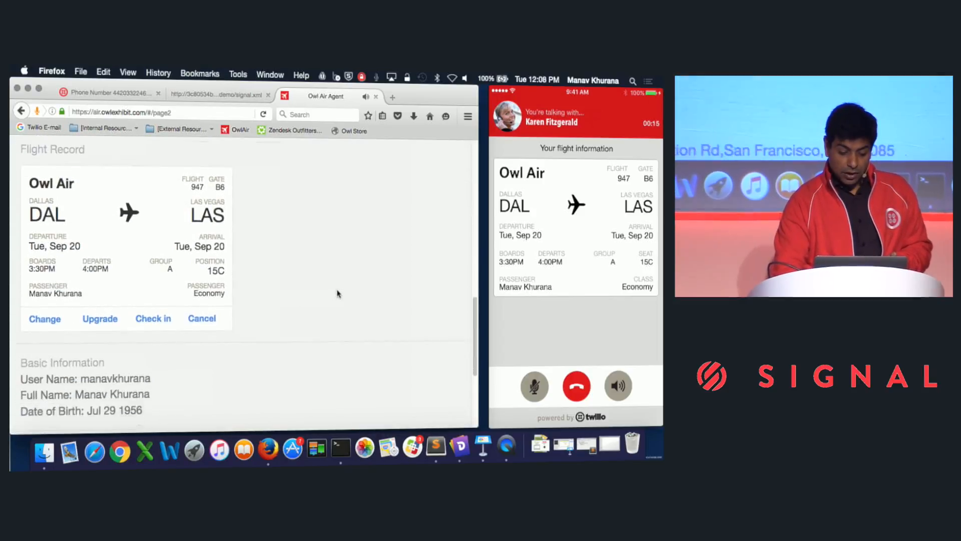
{"action": "left_click", "coordinate": [44, 319]}
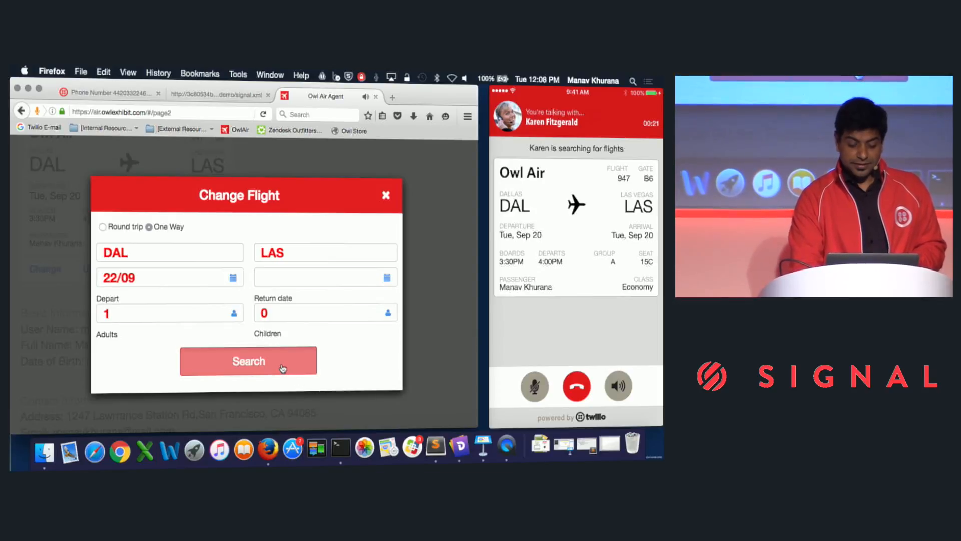
- Search the new date, select flight 947 for $456.00, and Confirm & Send it to the caller
{"action": "left_click", "coordinate": [249, 360]}
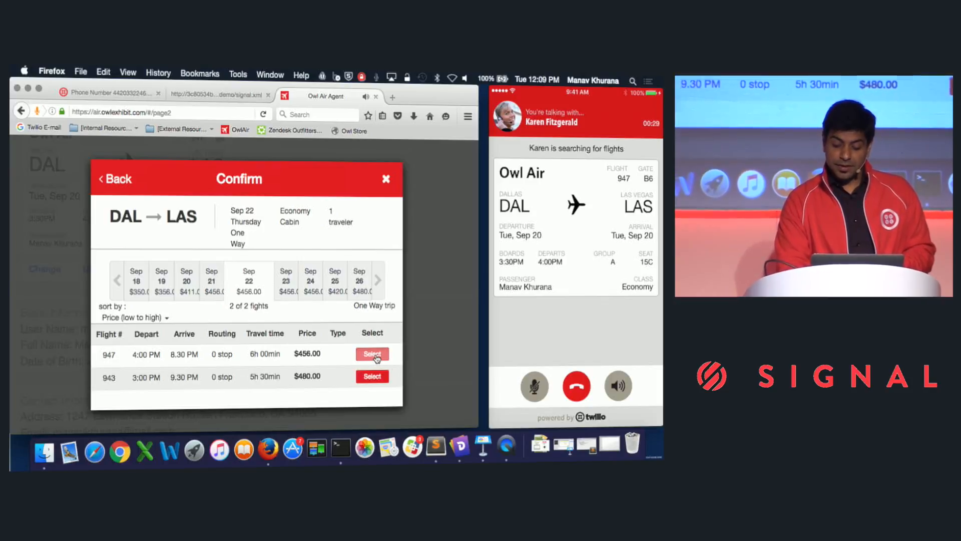
{"action": "left_click", "coordinate": [372, 354]}
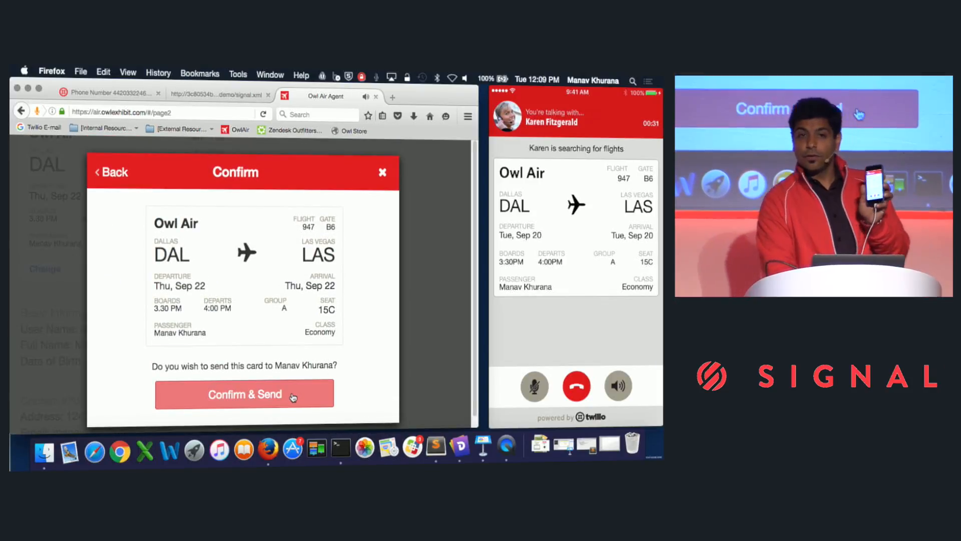
{"action": "left_click", "coordinate": [244, 393]}
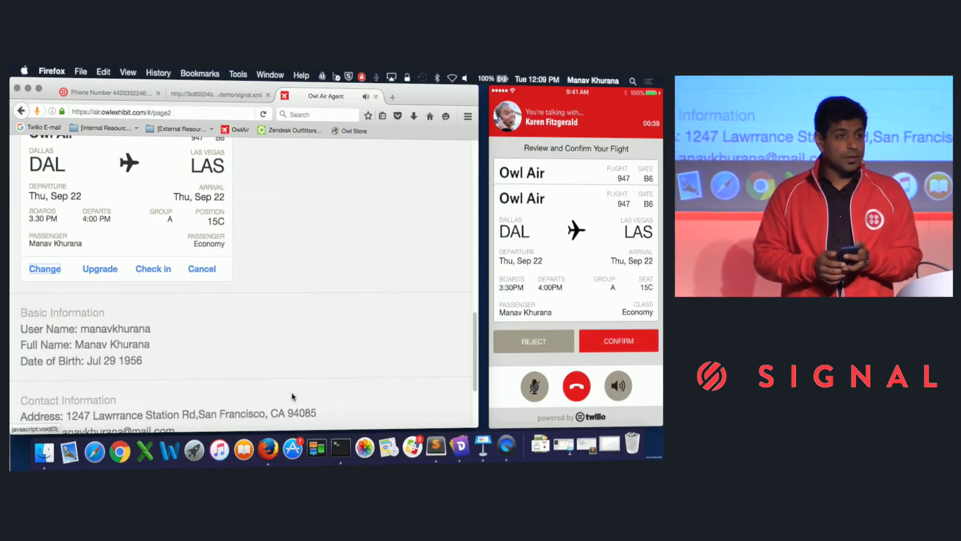
- Confirm the proposed Thu, Sep 22 flight on the phone, reaching the PIN prompt
{"action": "left_click", "coordinate": [619, 341]}
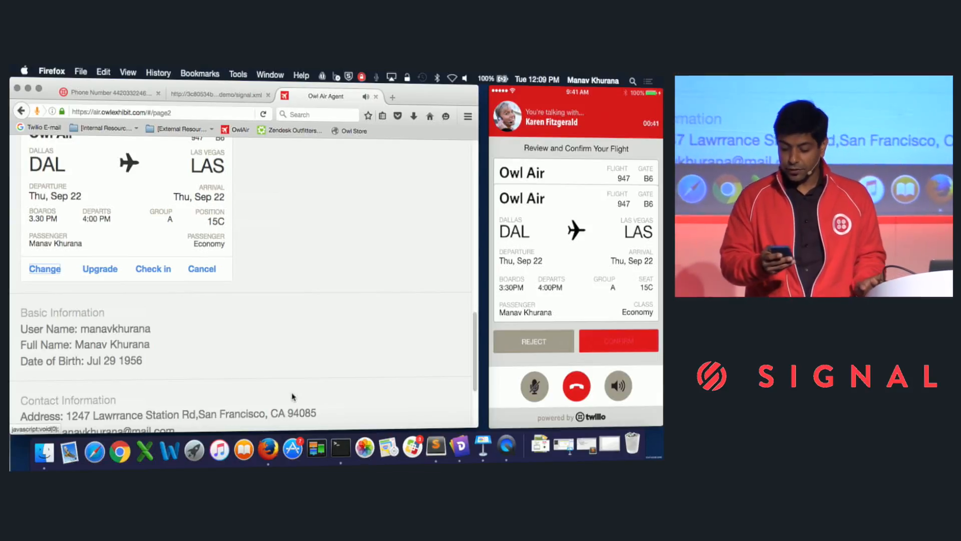
{"action": "left_click", "coordinate": [618, 341]}
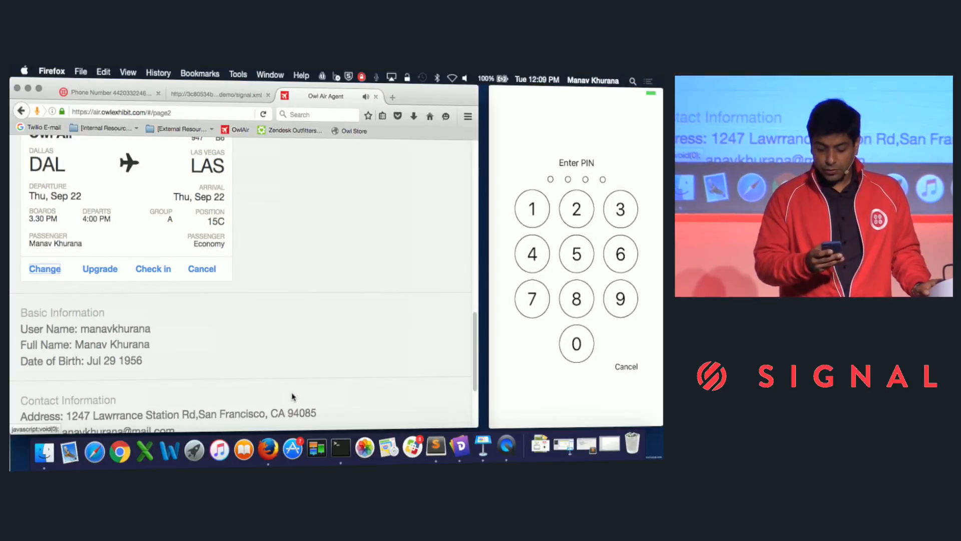